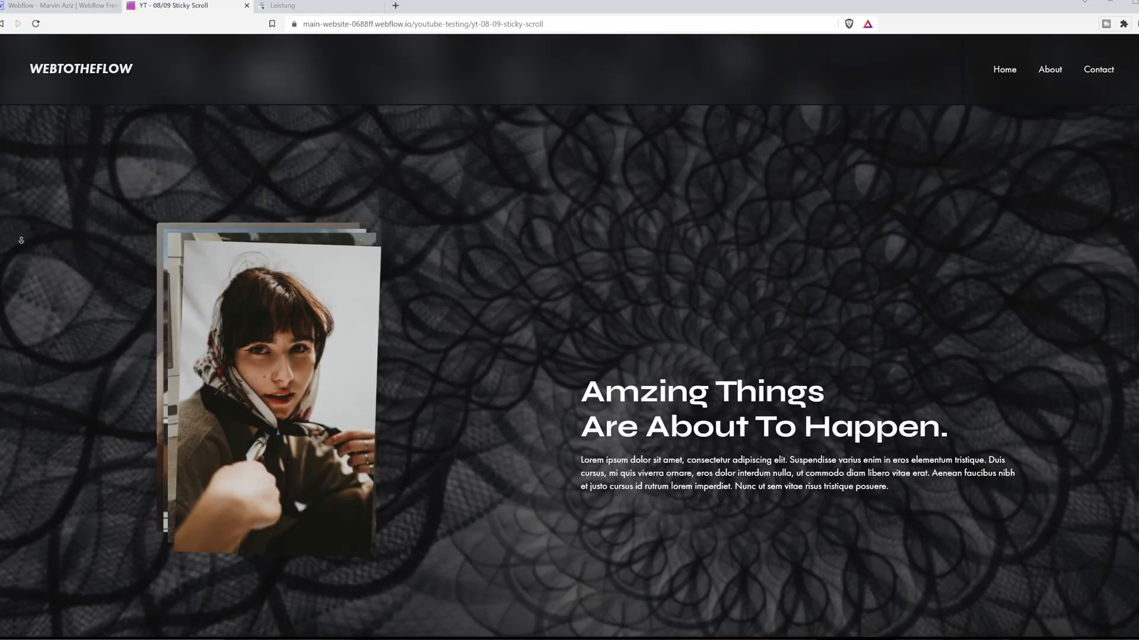
# Add a Div Block below the navbar and give it the class 09_pagewrapper.
pyautogui.scroll(-3)
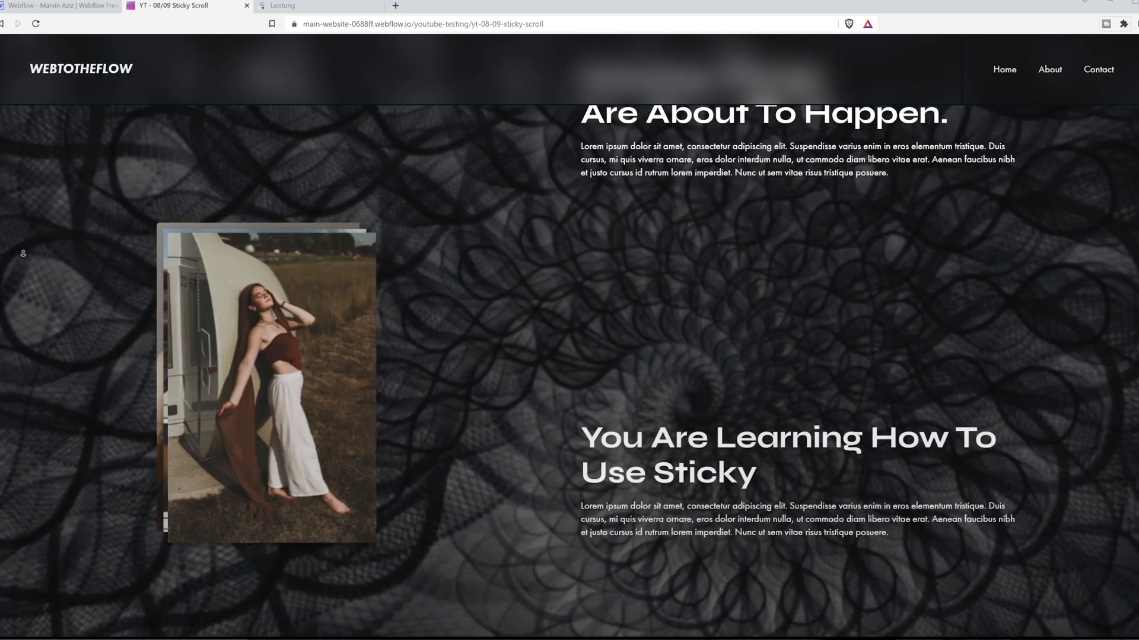
pyautogui.scroll(-3)
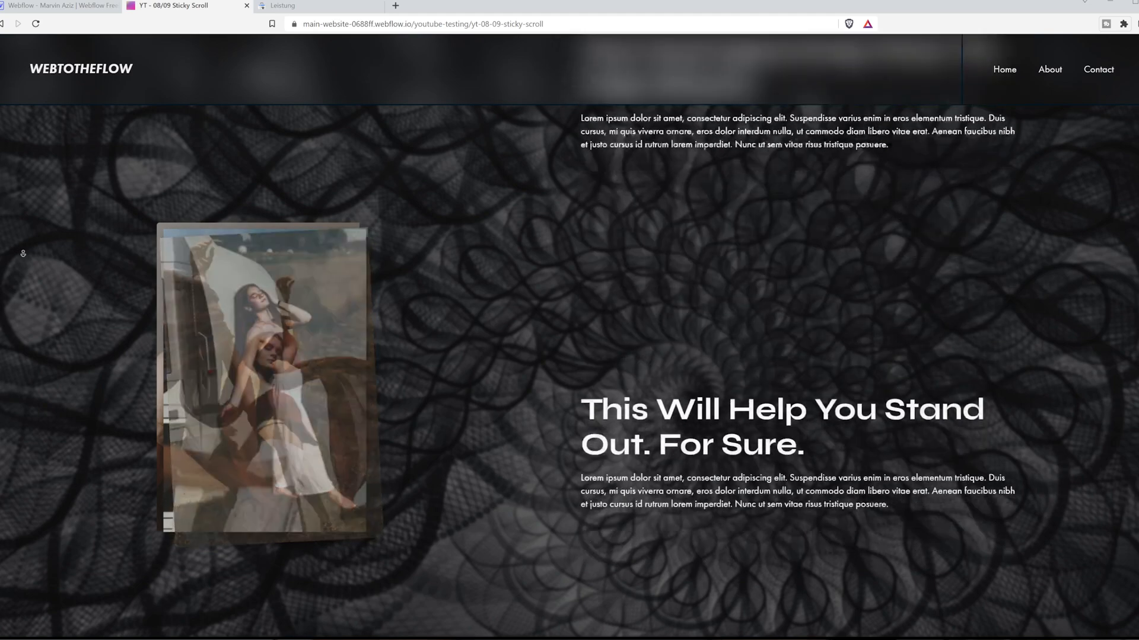
pyautogui.scroll(-3)
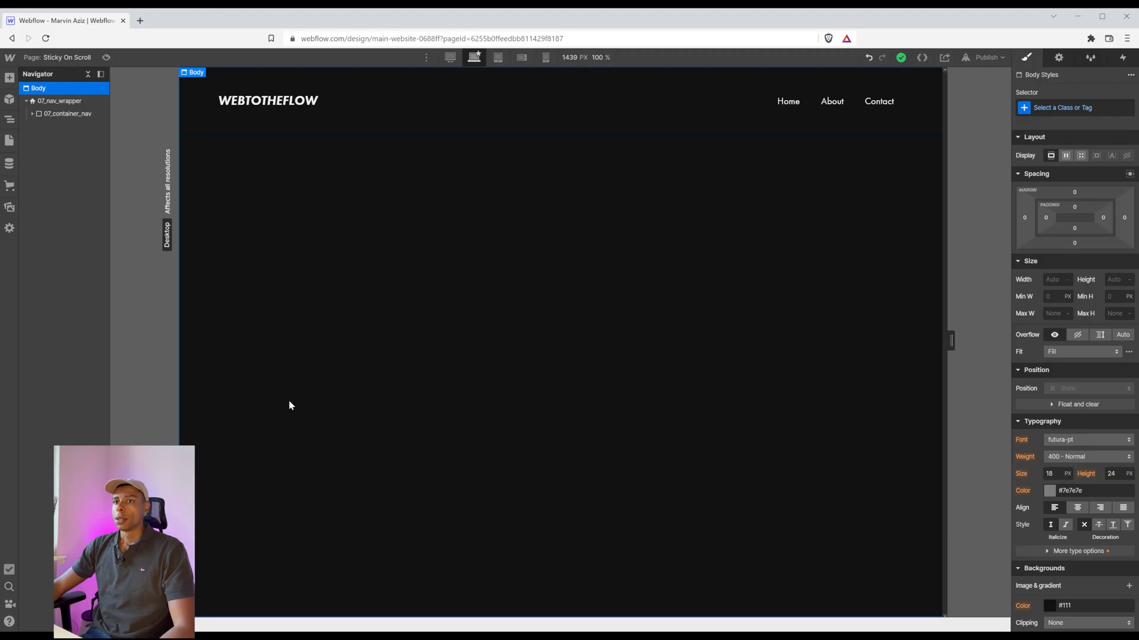
pyautogui.moveTo(355, 414)
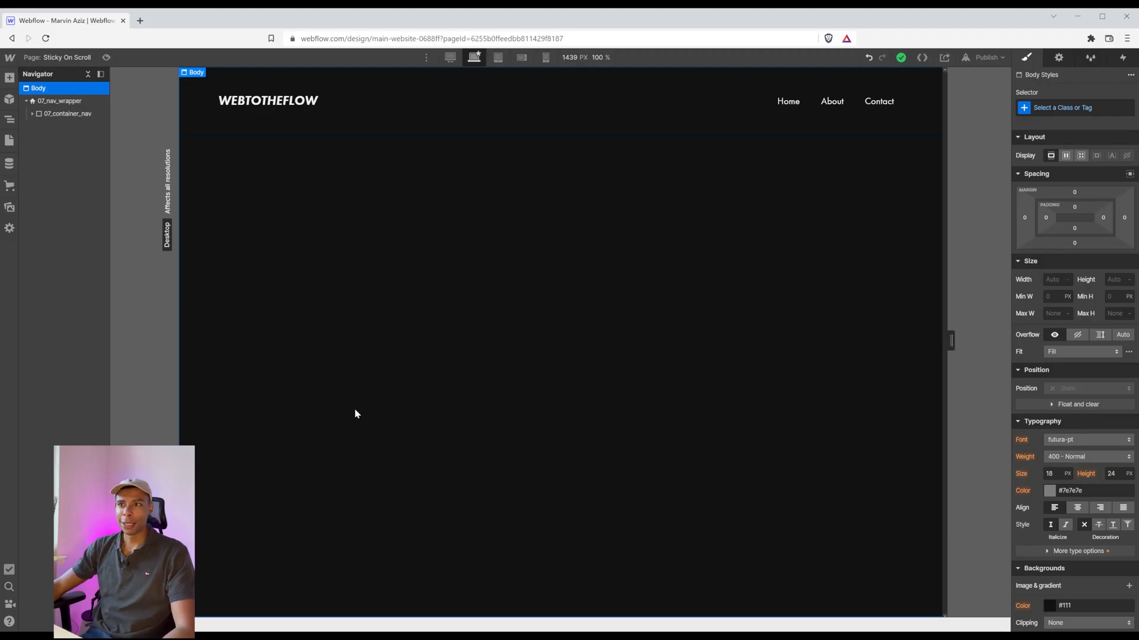
pyautogui.moveTo(306, 290)
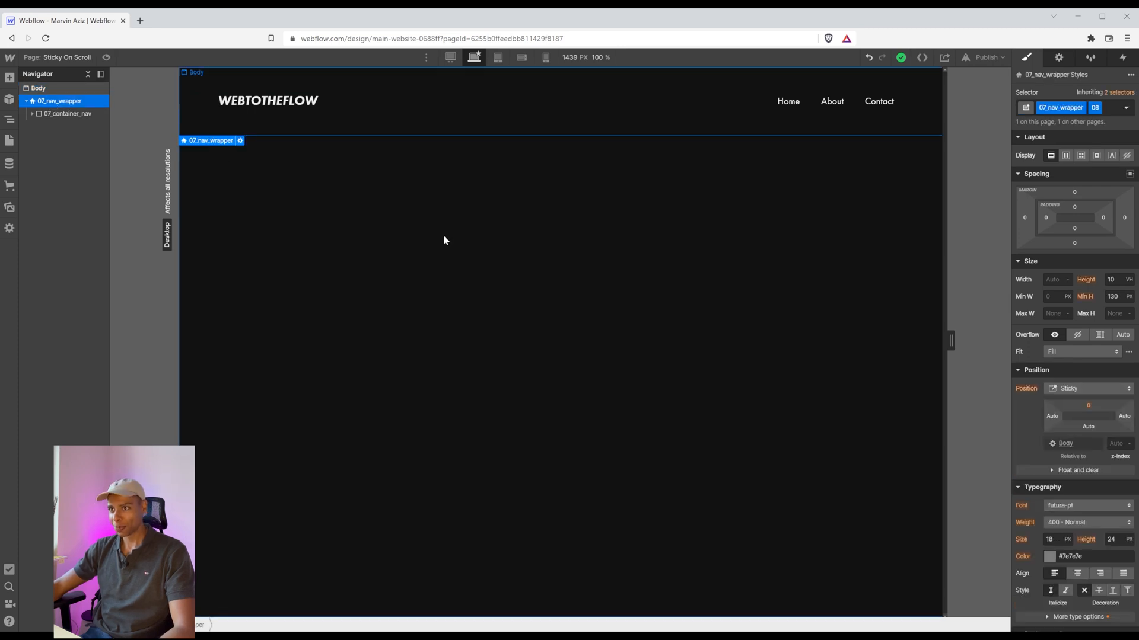
pyautogui.moveTo(445, 222)
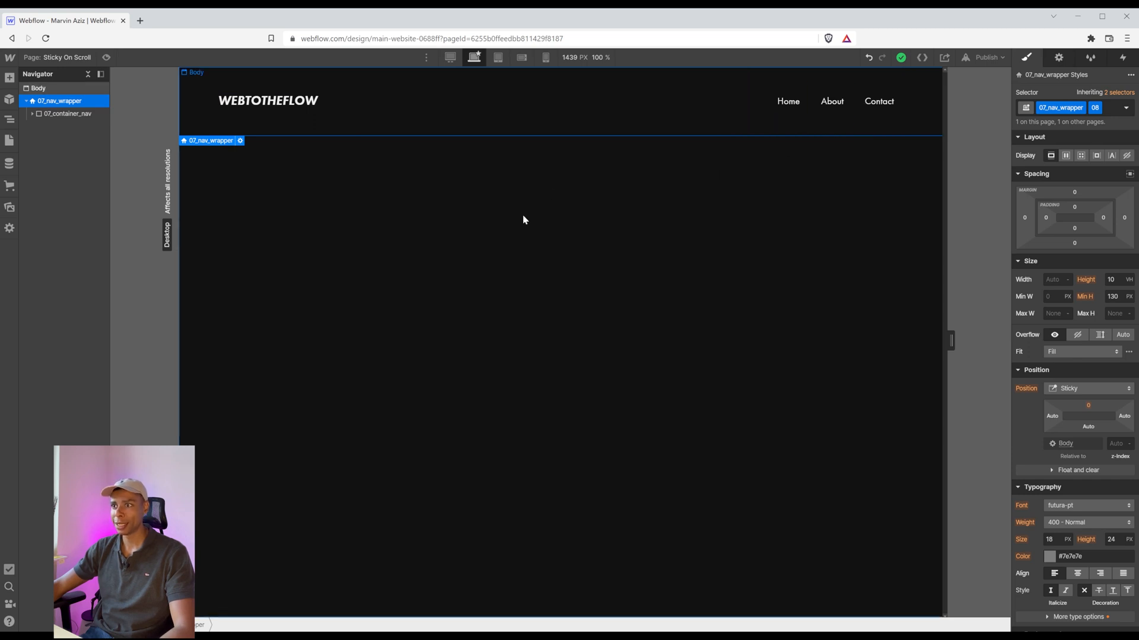
pyautogui.scroll(-3)
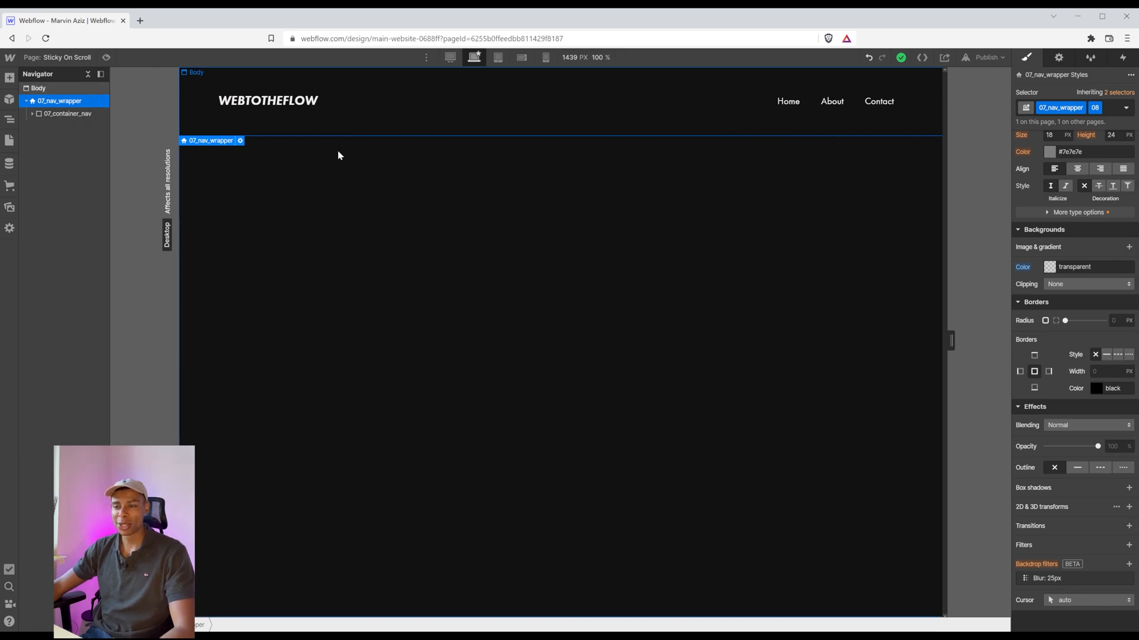
pyautogui.moveTo(455, 263)
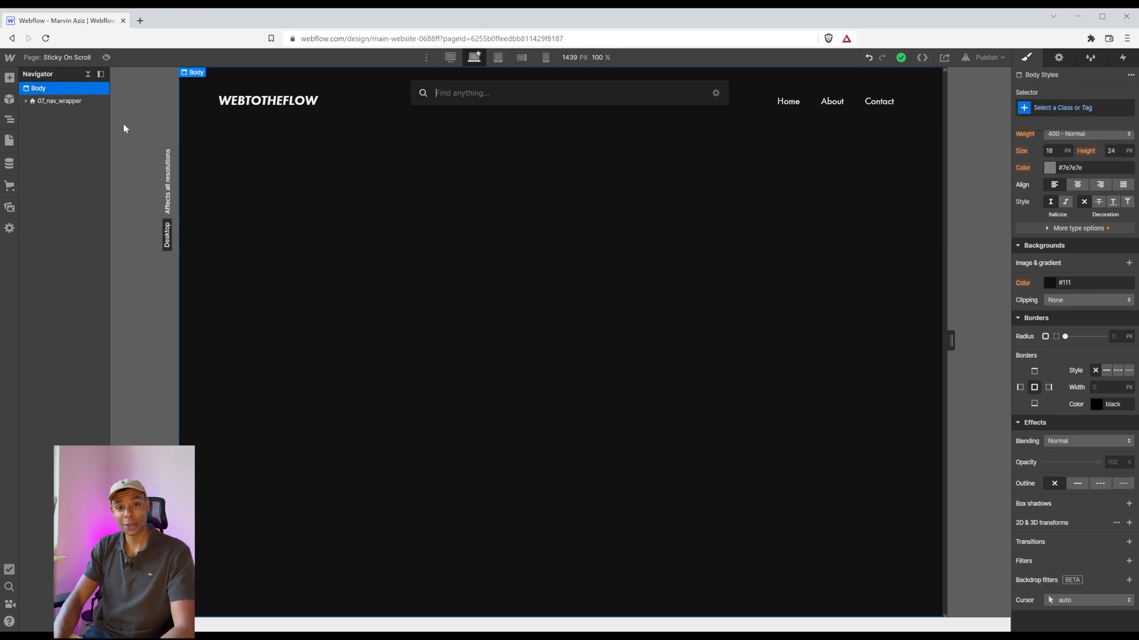
pyautogui.write('div')
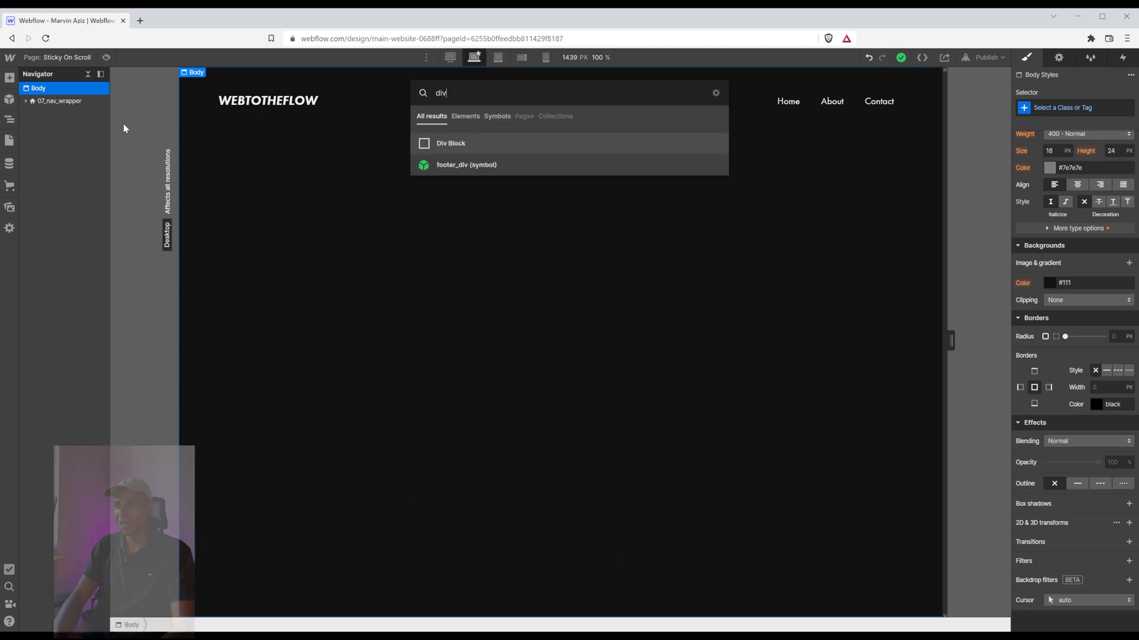
pyautogui.click(450, 143)
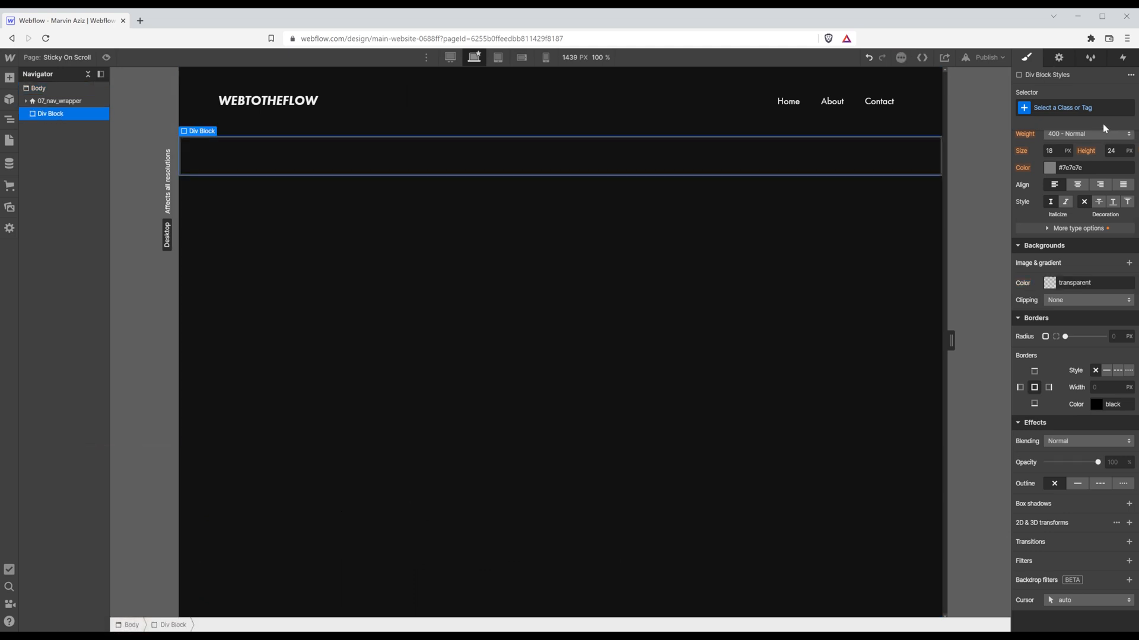
pyautogui.write('09_')
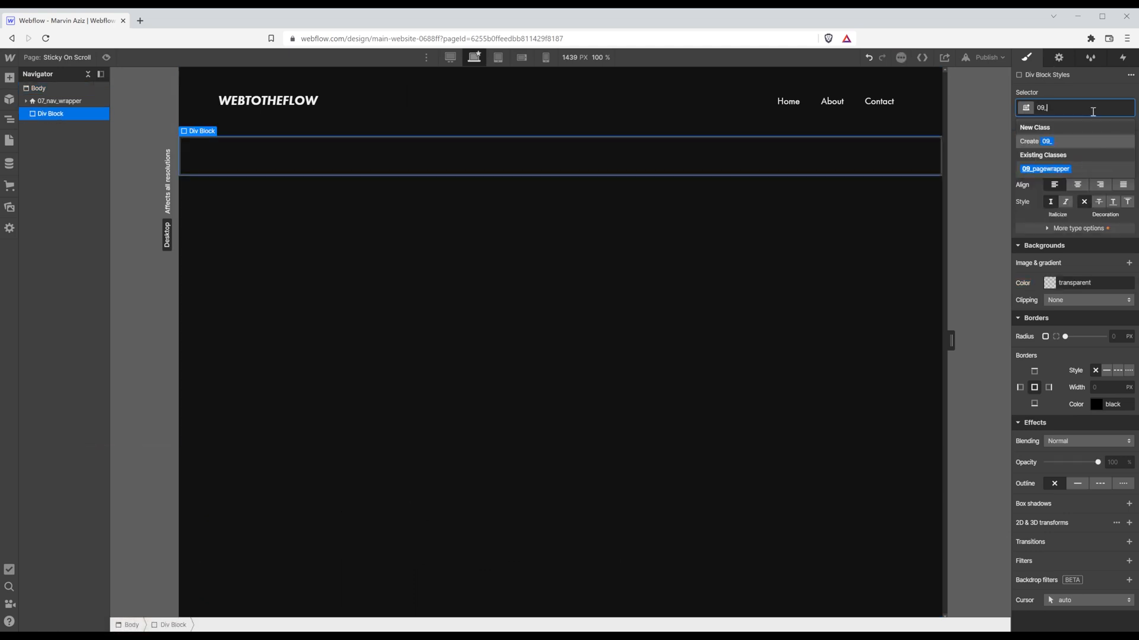
pyautogui.click(1044, 169)
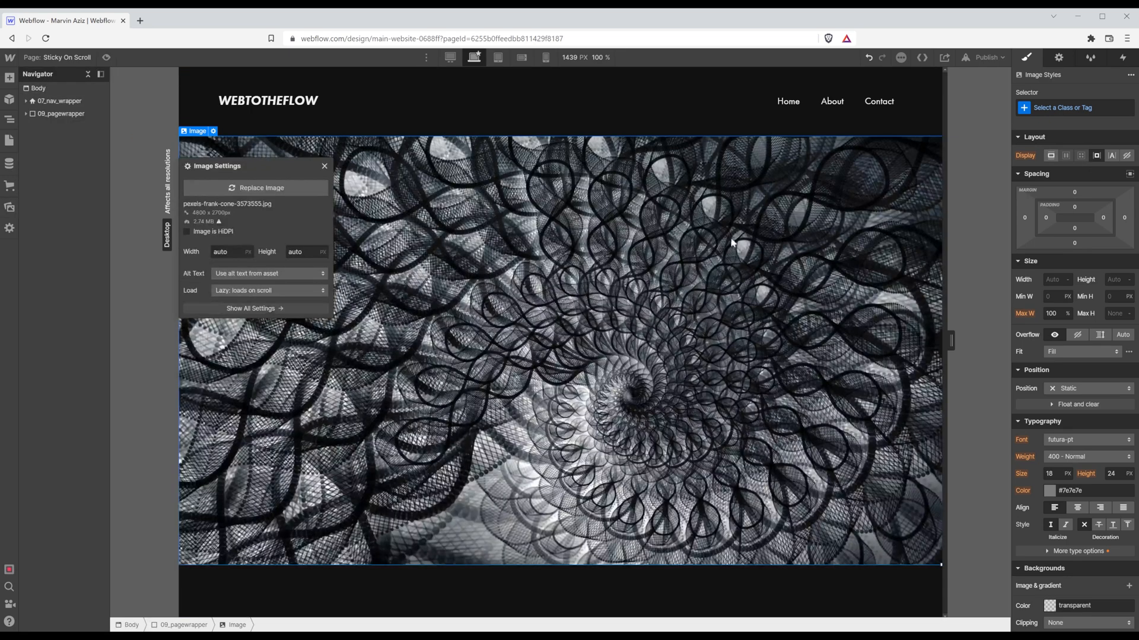
# Class the image 09_fixed_inmg and size it 100VW wide by 100VH tall.
pyautogui.click(1073, 107)
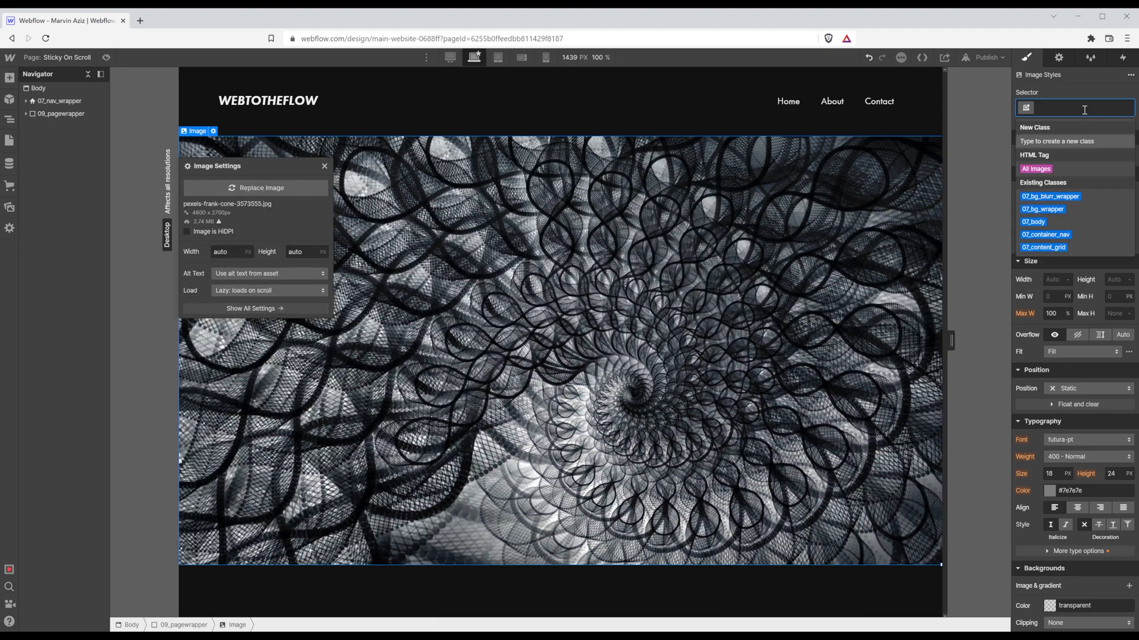
pyautogui.write('sti')
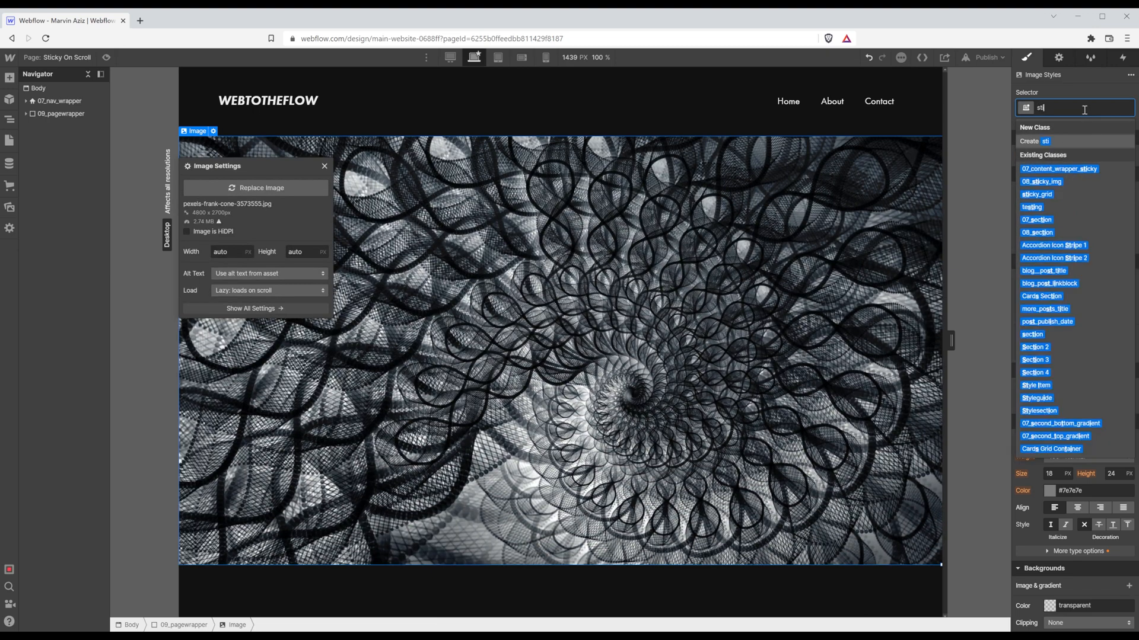
pyautogui.write('09_fixed_inmg')
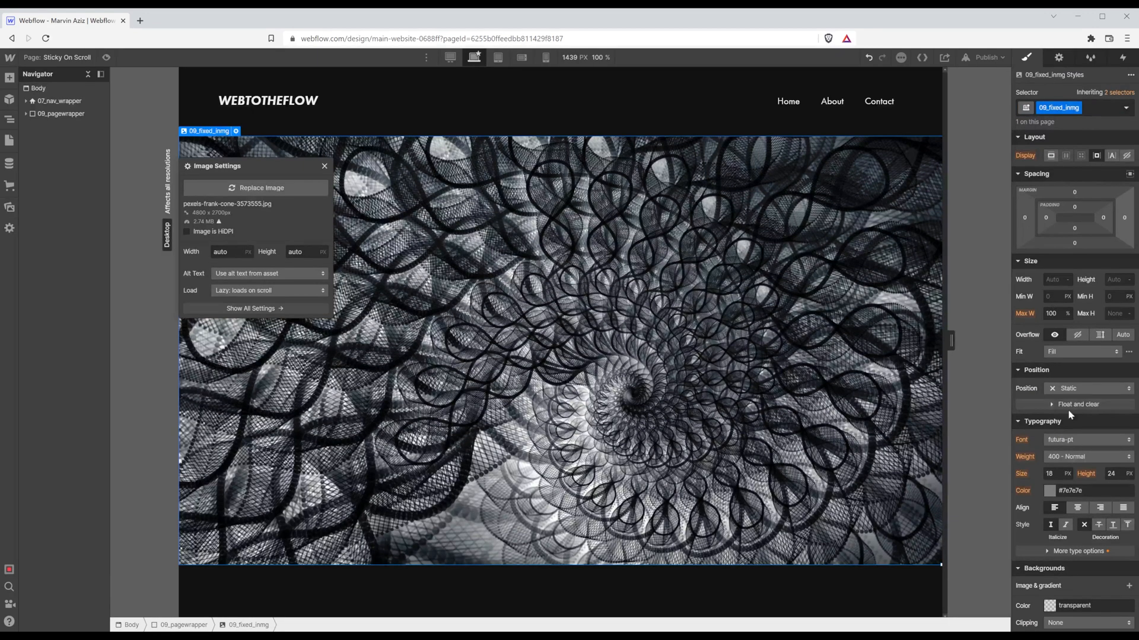
pyautogui.click(1050, 279)
pyautogui.write('100')
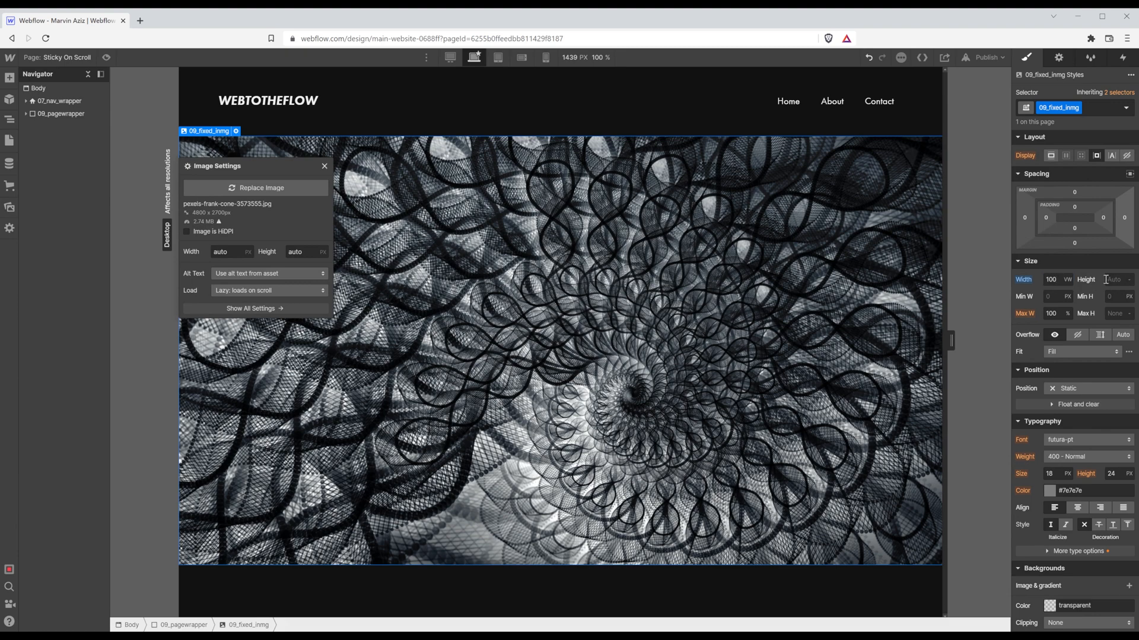
pyautogui.click(1116, 279)
pyautogui.write('100')
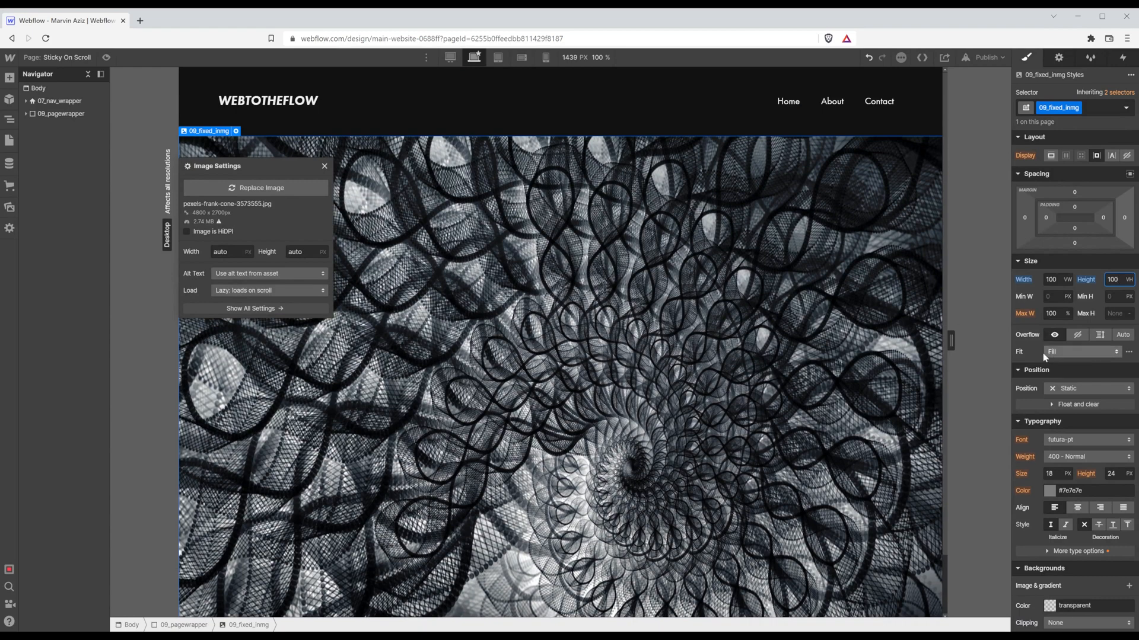
# Set the image's Fit to Cover and its Position to Fixed.
pyautogui.click(1081, 351)
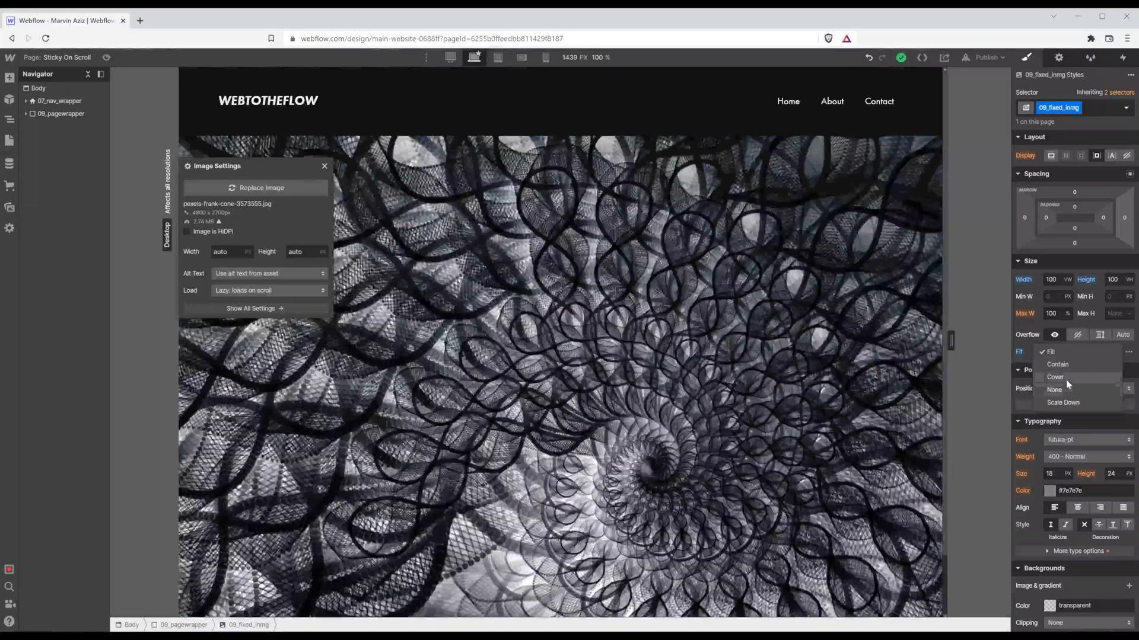
pyautogui.click(1055, 377)
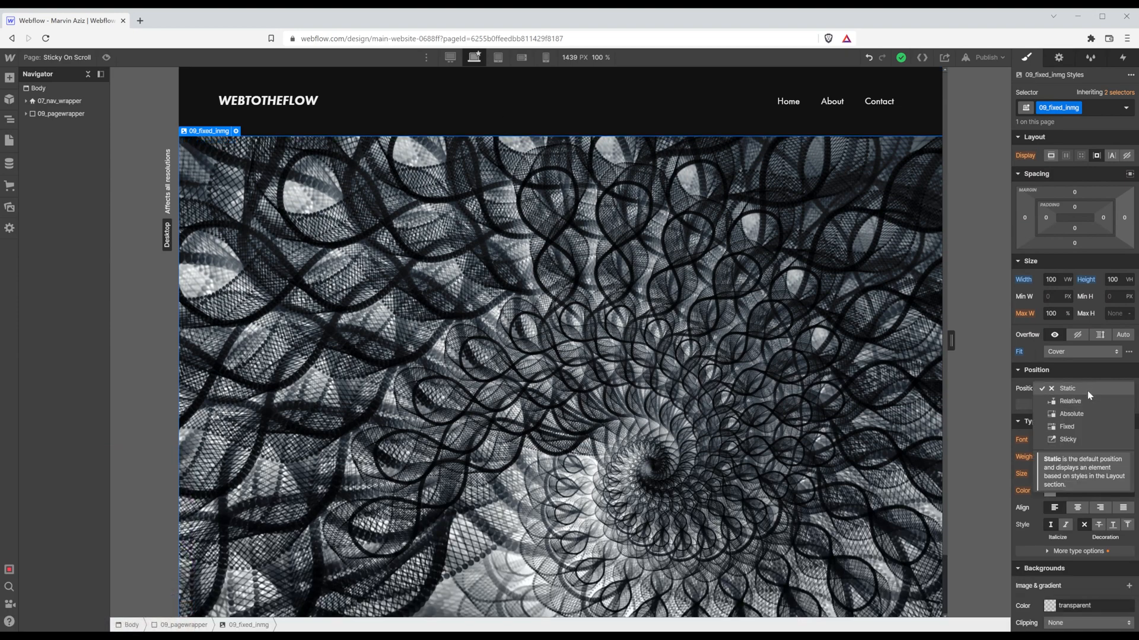
pyautogui.click(1067, 427)
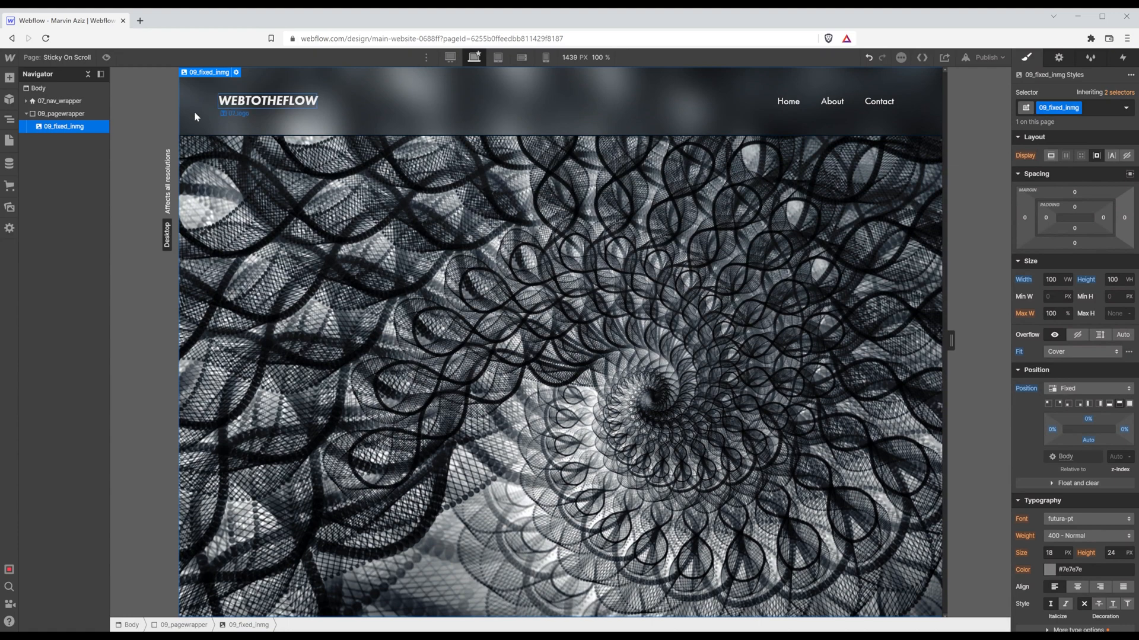
# Add a div classed 09_grid_wrapper inside the page wrapper.
pyautogui.click(60, 114)
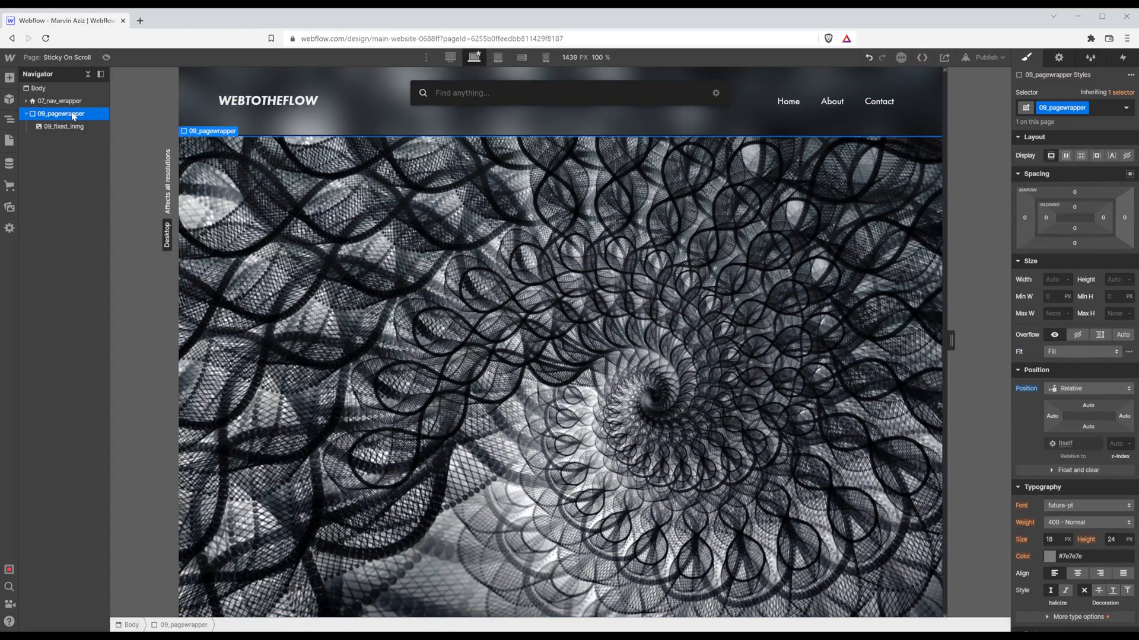
pyautogui.write('di')
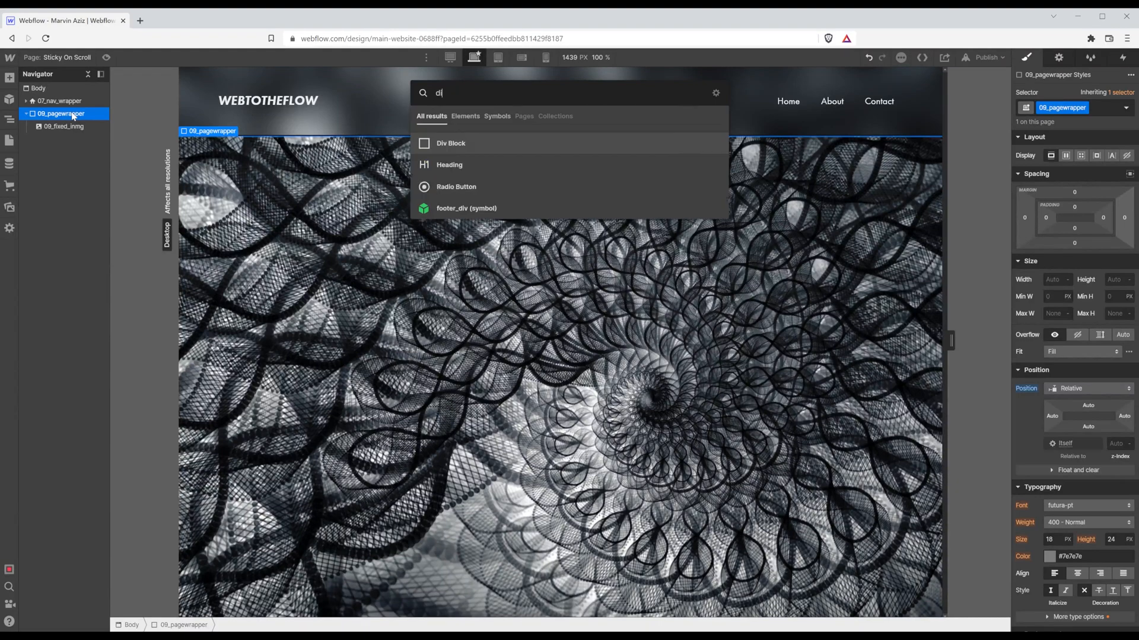
pyautogui.click(450, 143)
pyautogui.write('09_grid')
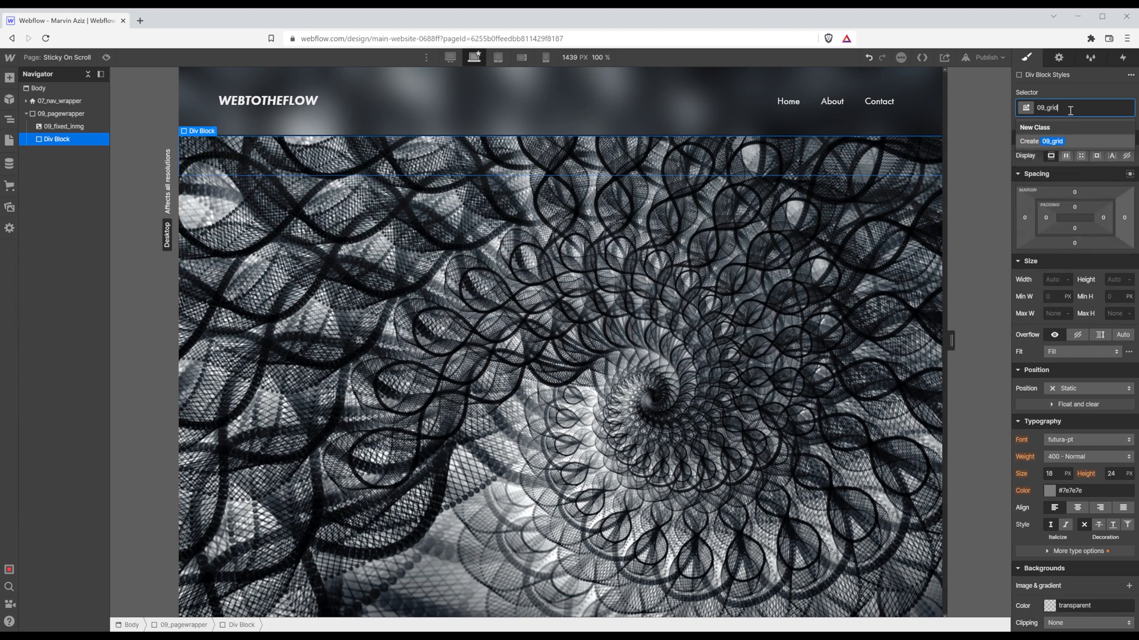
pyautogui.write('_wrapper')
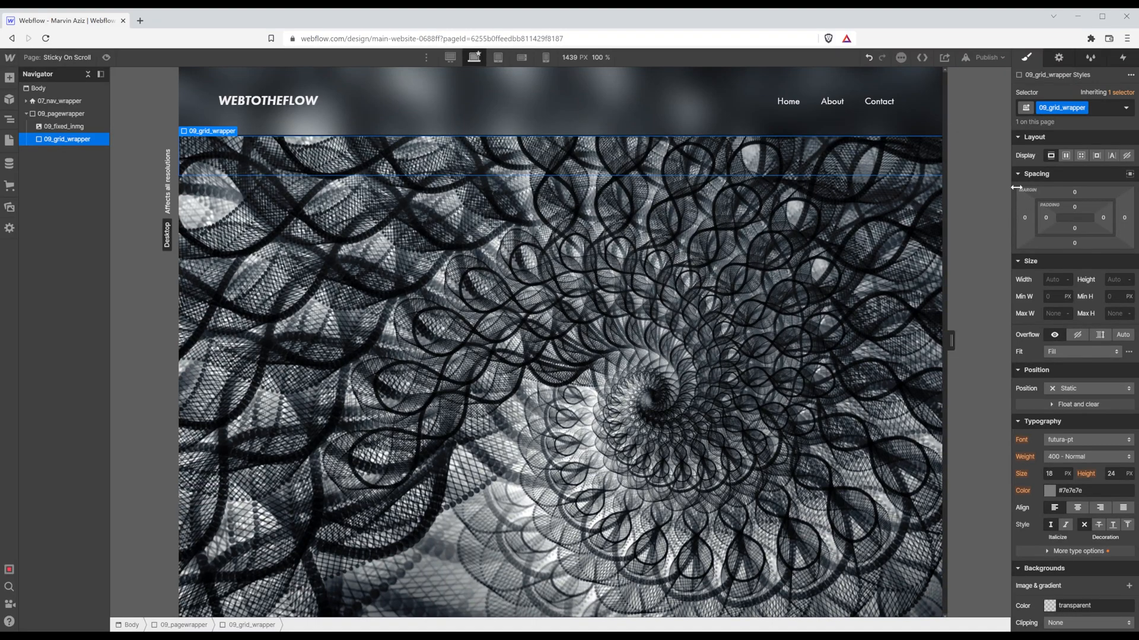
# Make 09_grid_wrapper a two-column, one-row grid with a 20px column gap.
pyautogui.click(1081, 155)
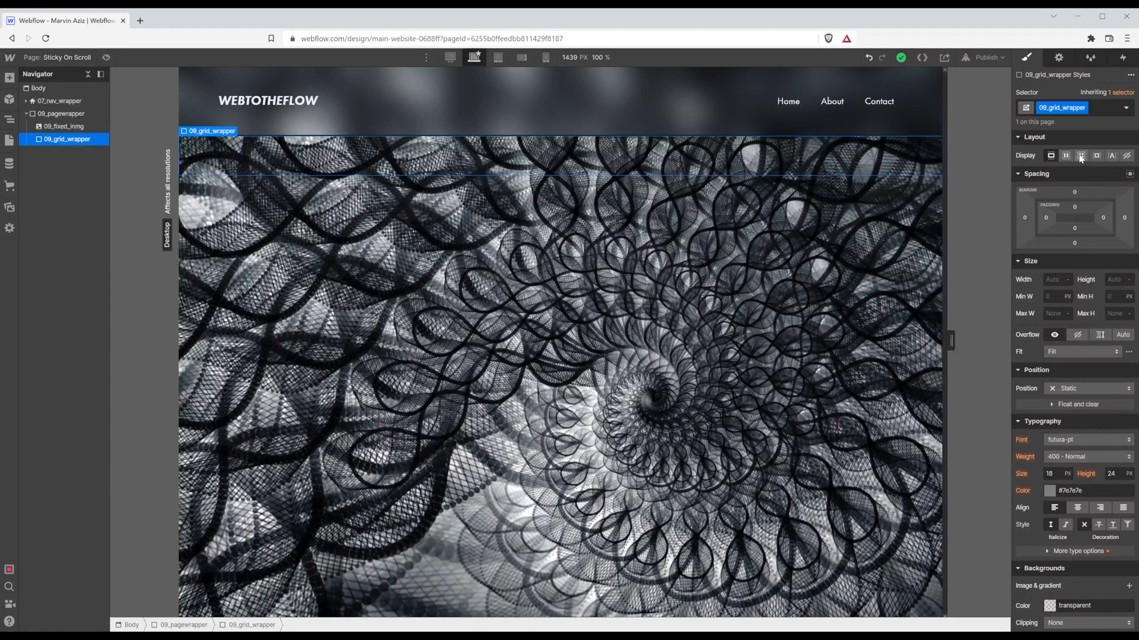
pyautogui.click(1081, 155)
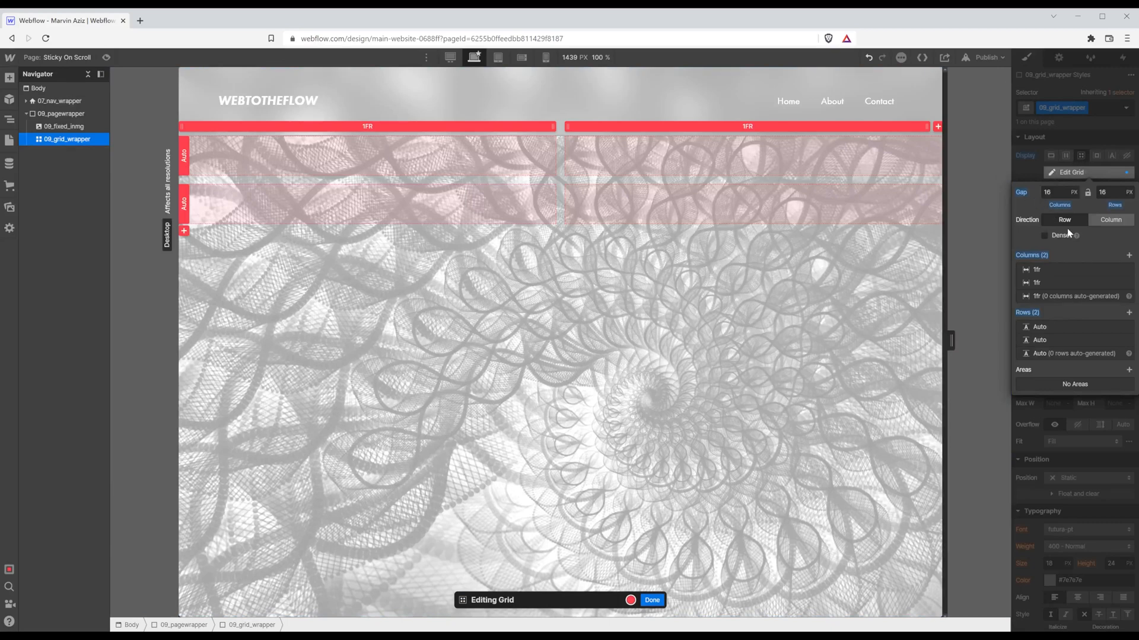
pyautogui.moveTo(1126, 296)
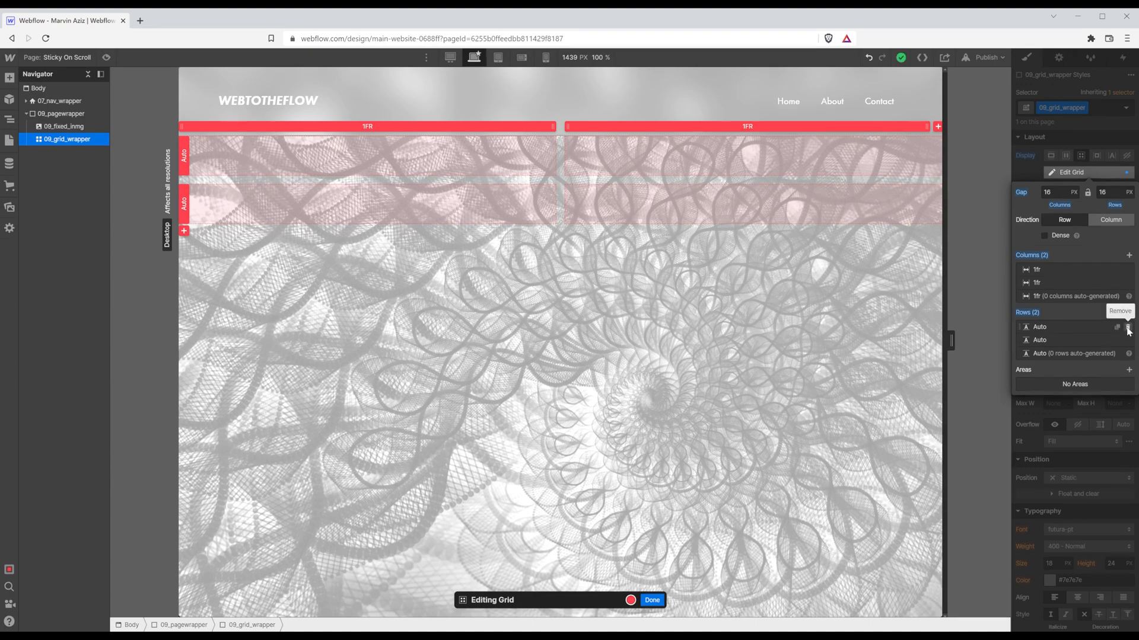
pyautogui.click(1126, 327)
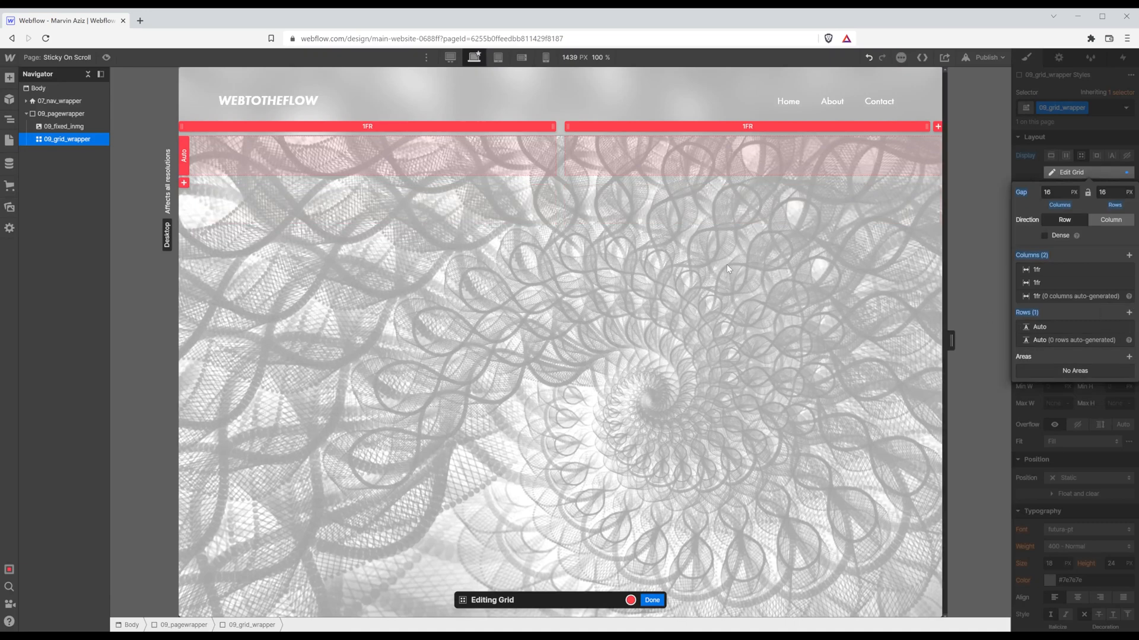
pyautogui.moveTo(569, 155)
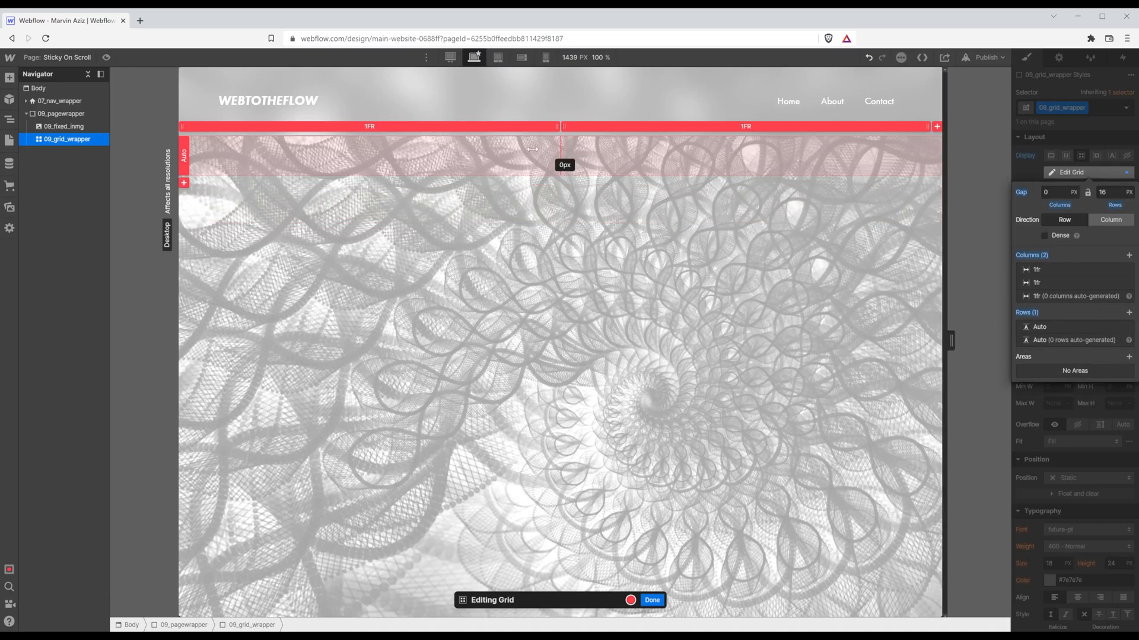
pyautogui.moveTo(562, 150); pyautogui.dragTo(587, 150)
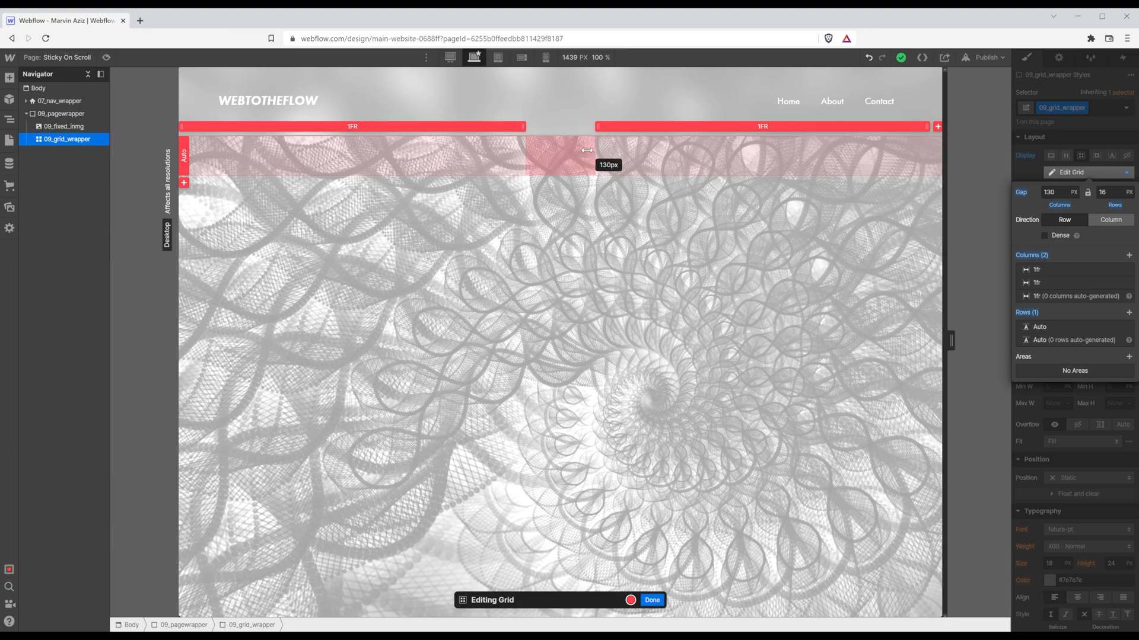
pyautogui.moveTo(586, 150); pyautogui.dragTo(553, 150)
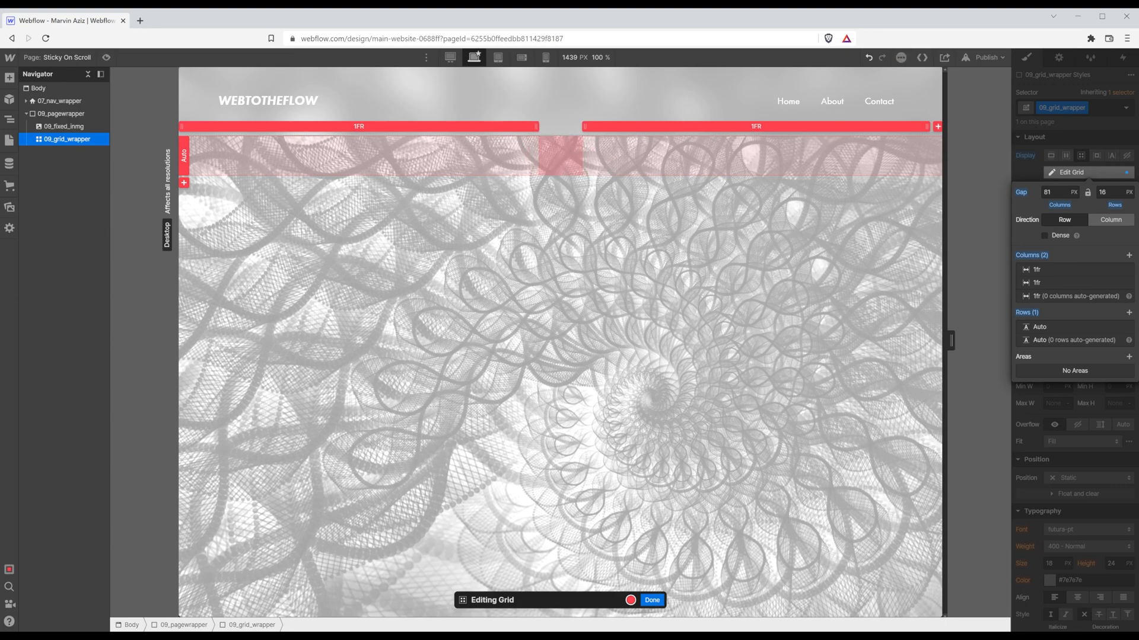
pyautogui.click(1054, 192)
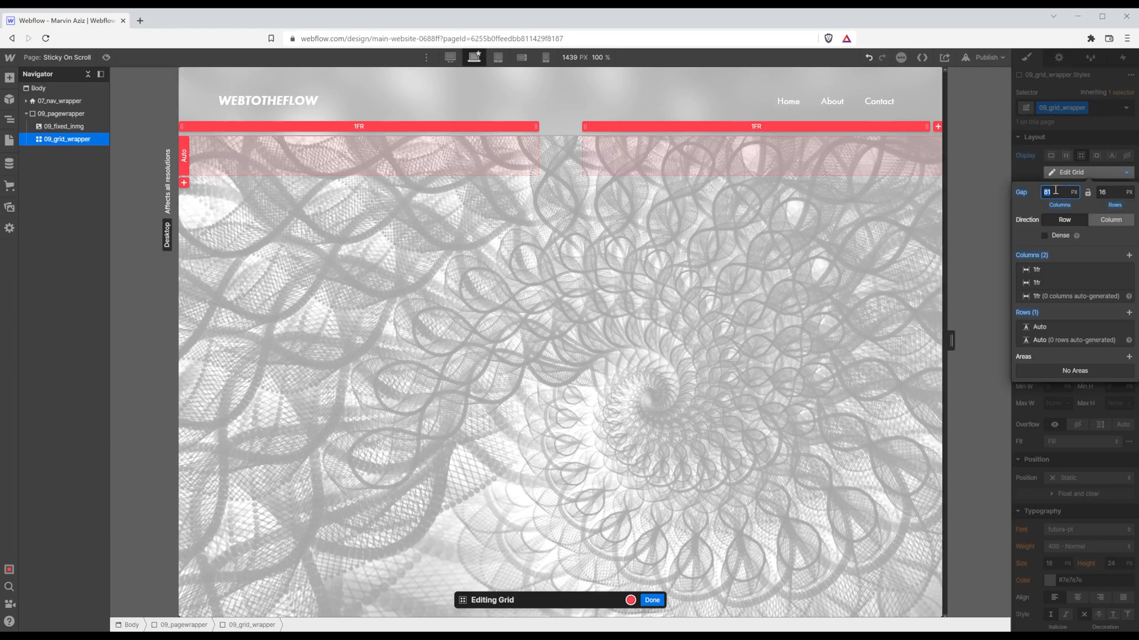
pyautogui.write('20')
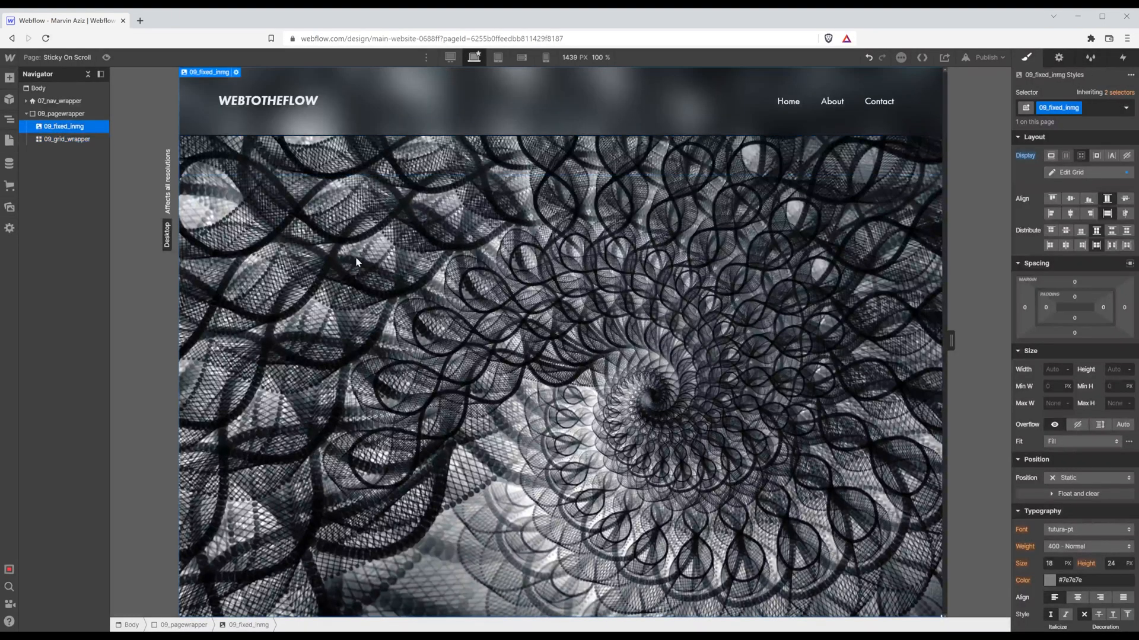
# Set the 09_left_wrapper column's Position to Relative.
pyautogui.click(67, 138)
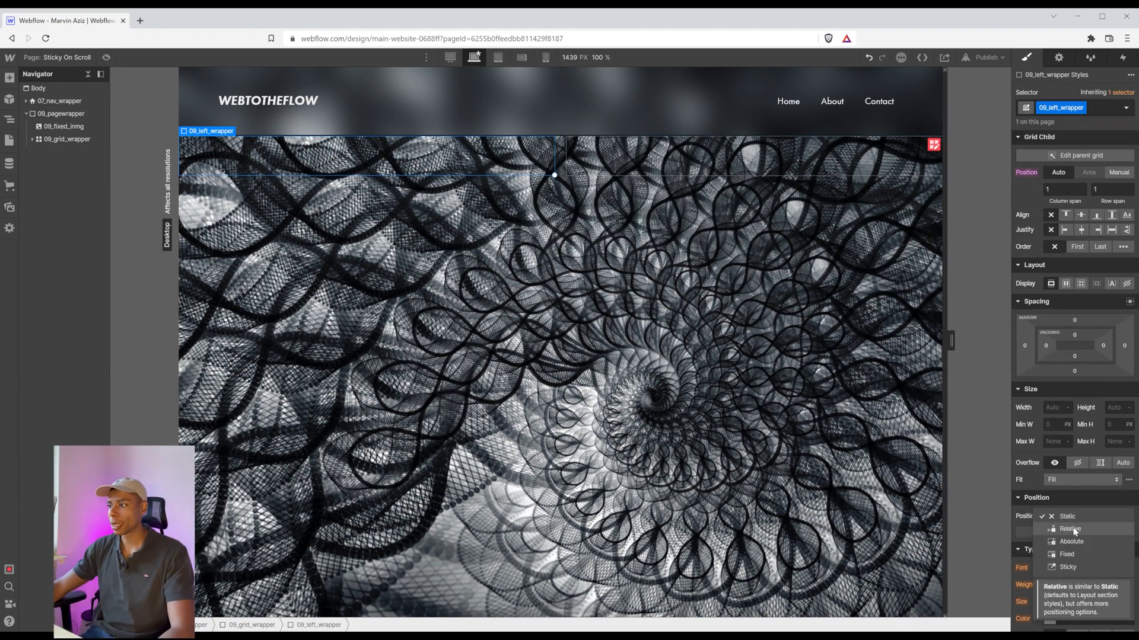
pyautogui.click(1069, 530)
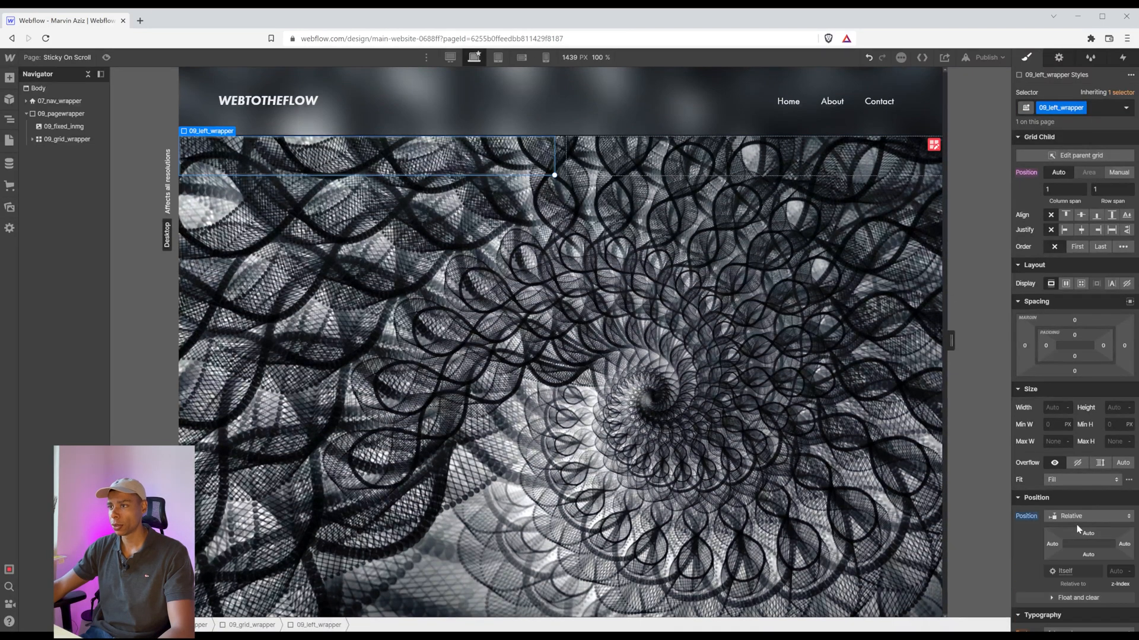
pyautogui.click(64, 126)
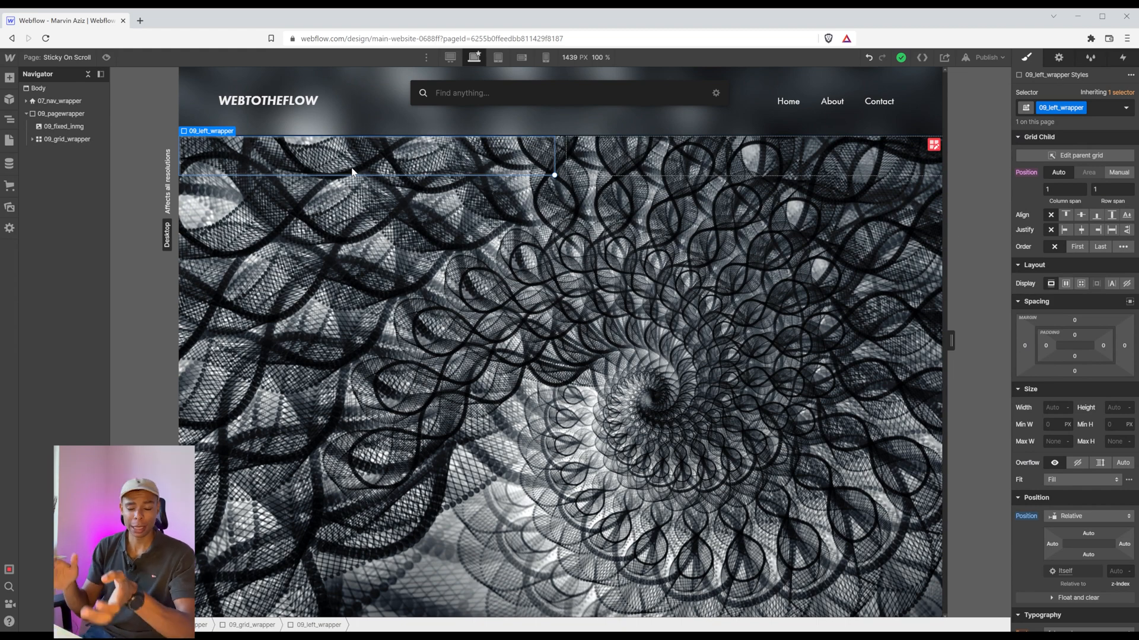
# Insert a Div Block inside 09_left_wrapper and class it image_helper_wrapper.
pyautogui.write('di')
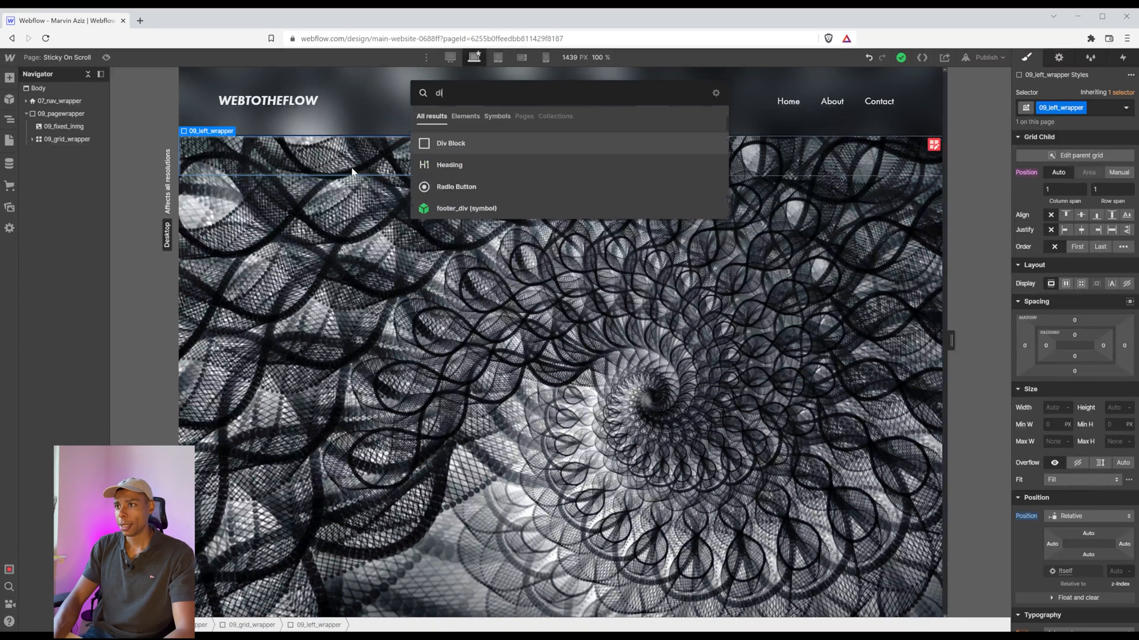
pyautogui.click(450, 143)
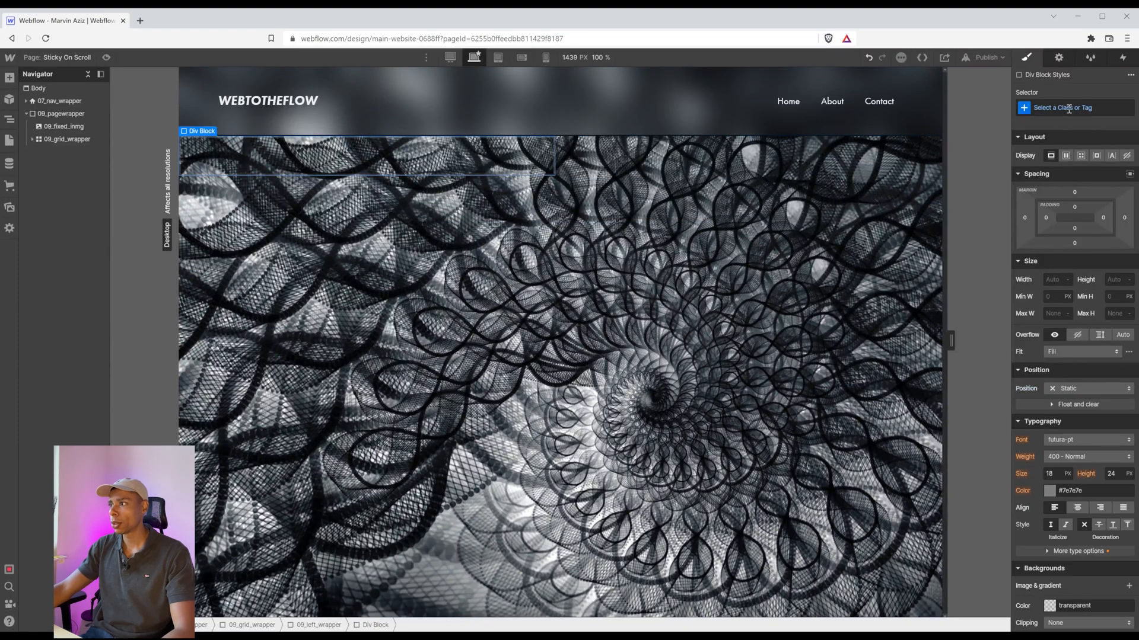
pyautogui.click(1067, 107)
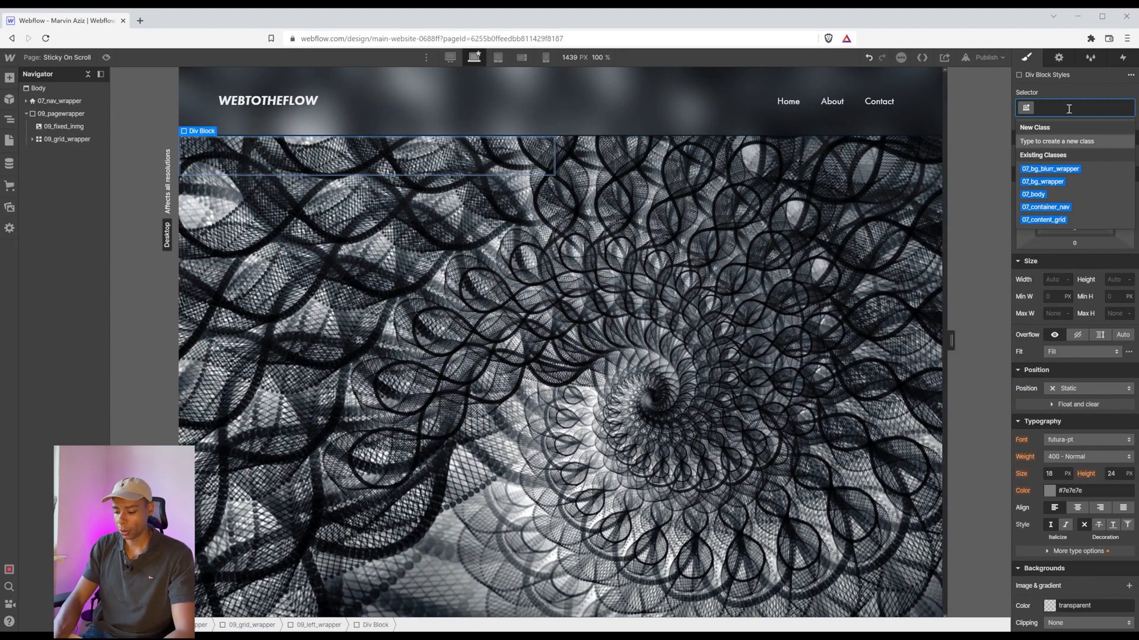
pyautogui.write('image_helper_wrapper')
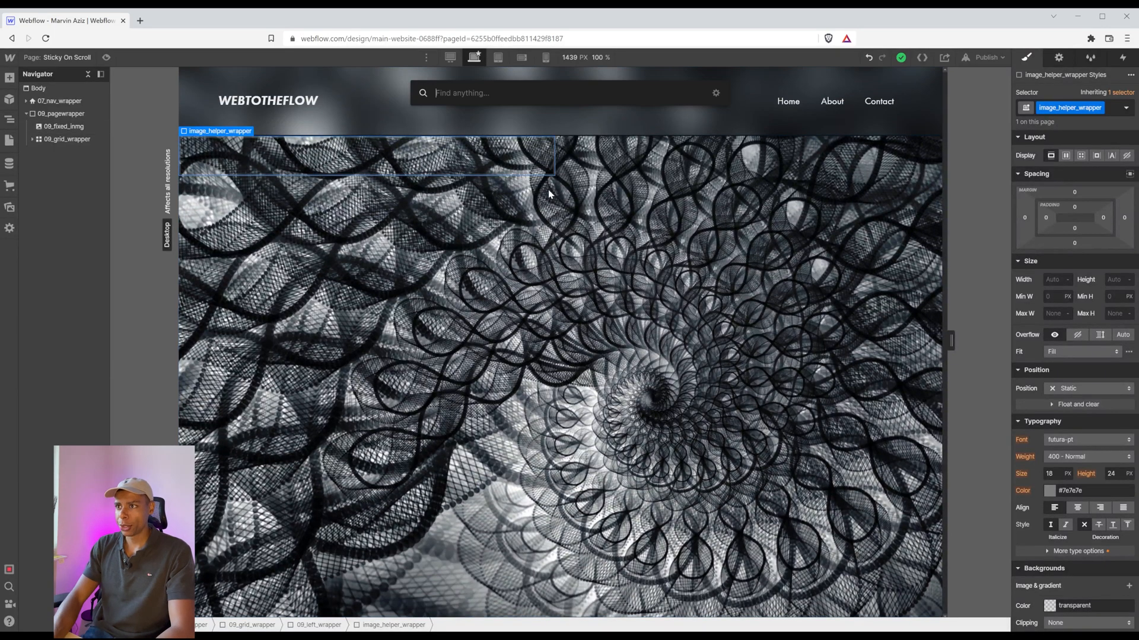
# Place a portrait photo in the helper wrapper and class it 09_image_sticky.
pyautogui.write('image')
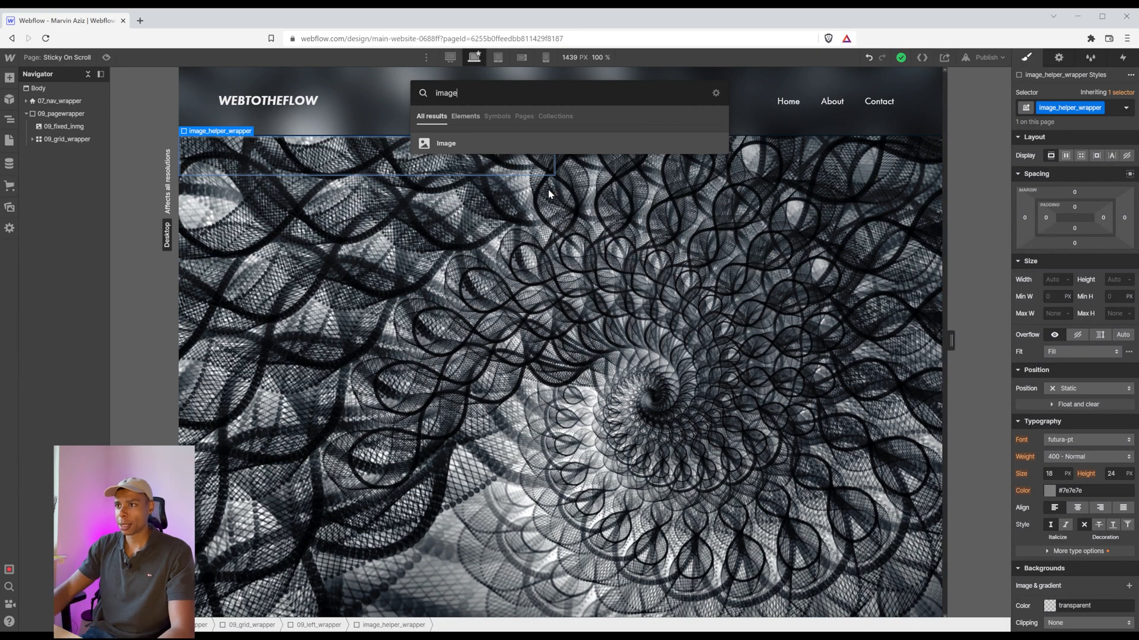
pyautogui.click(446, 143)
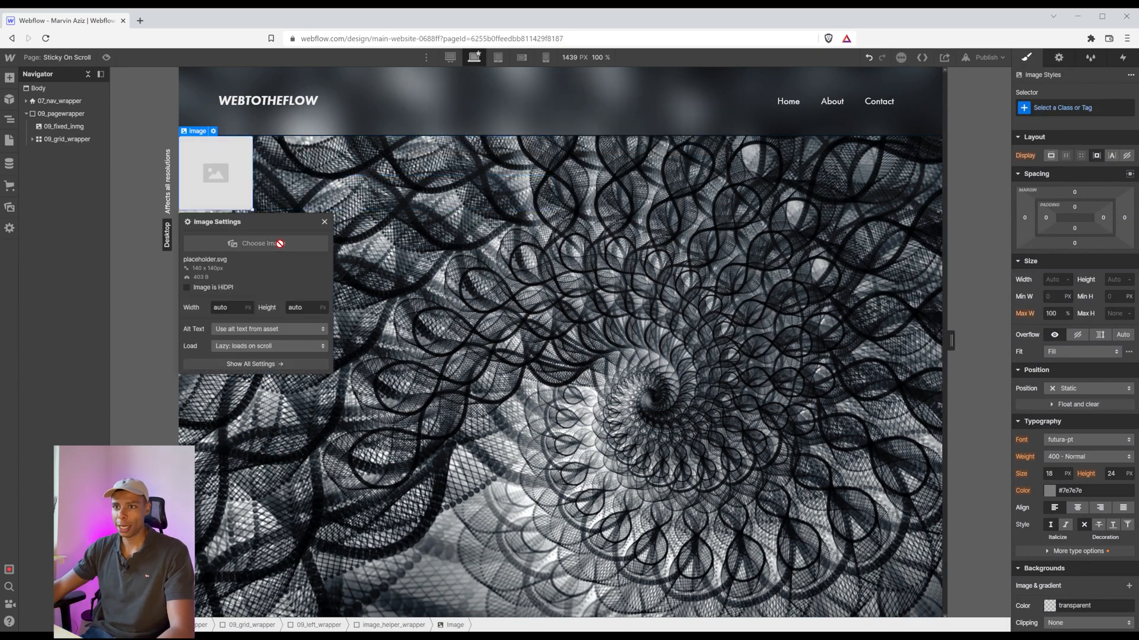
pyautogui.click(9, 207)
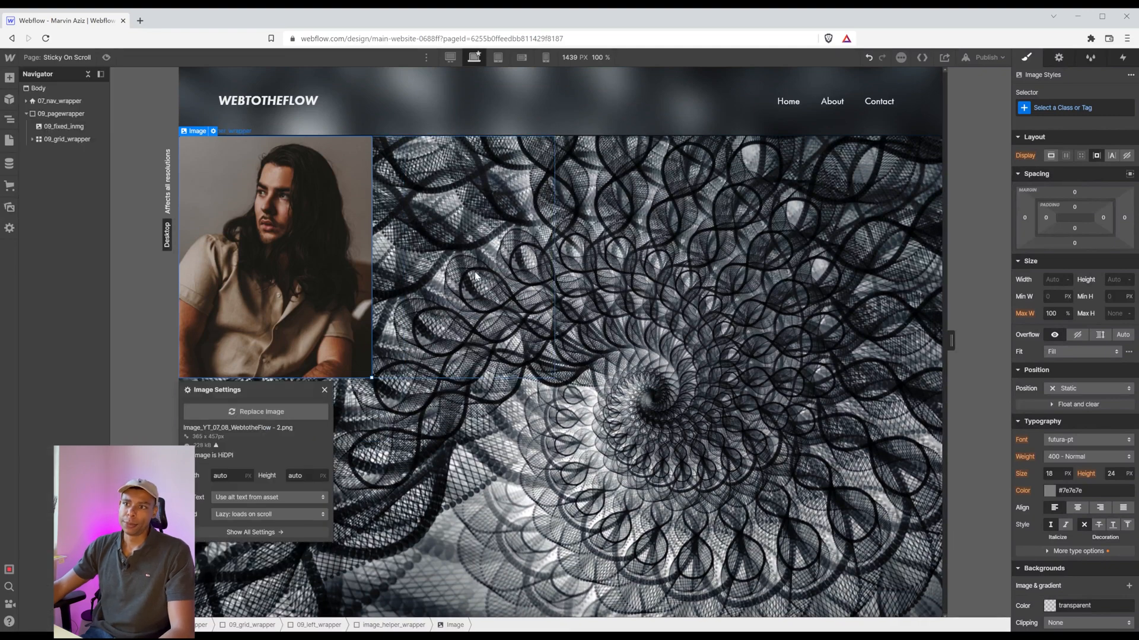
pyautogui.click(1068, 107)
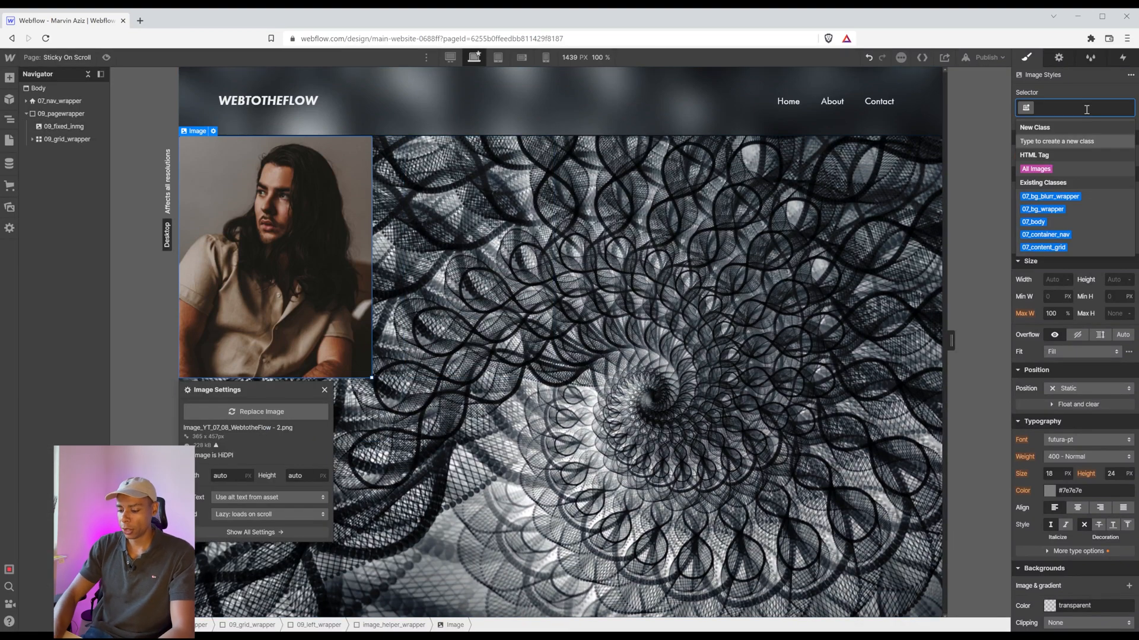
pyautogui.write('09.')
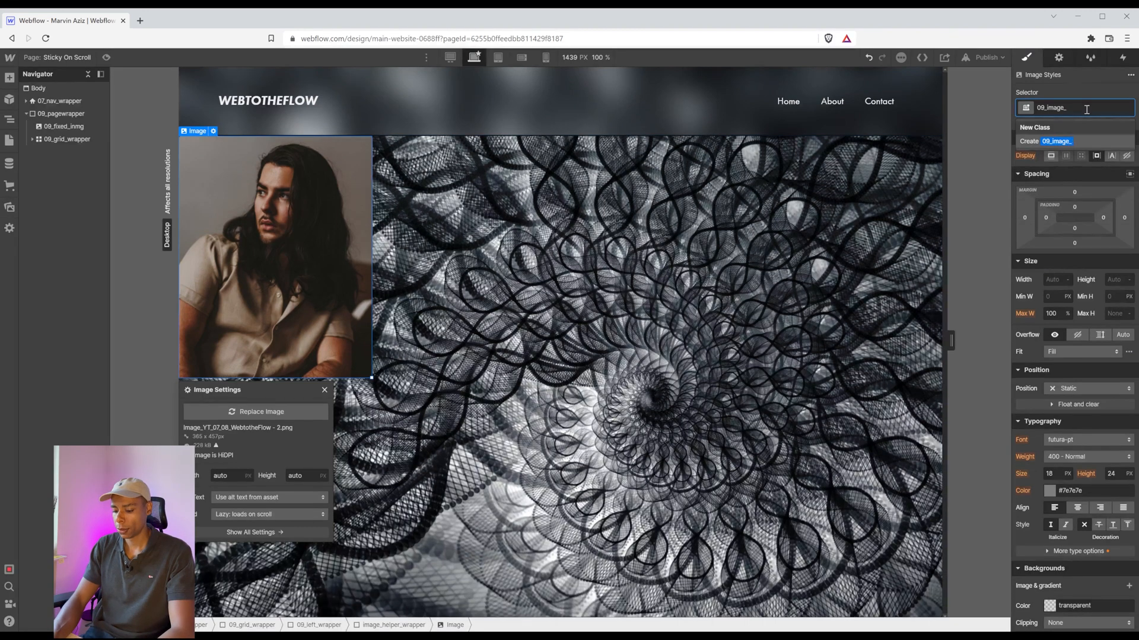
pyautogui.write('stickyx')
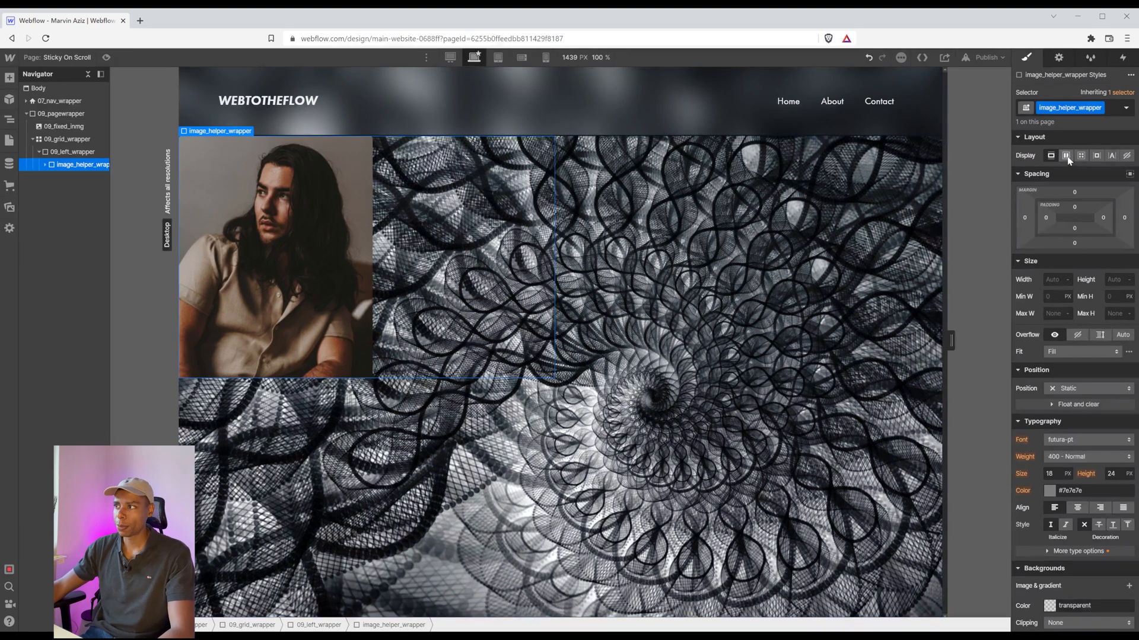
# Make image_helper_wrapper a Flex container with Justify set to Center.
pyautogui.click(1065, 155)
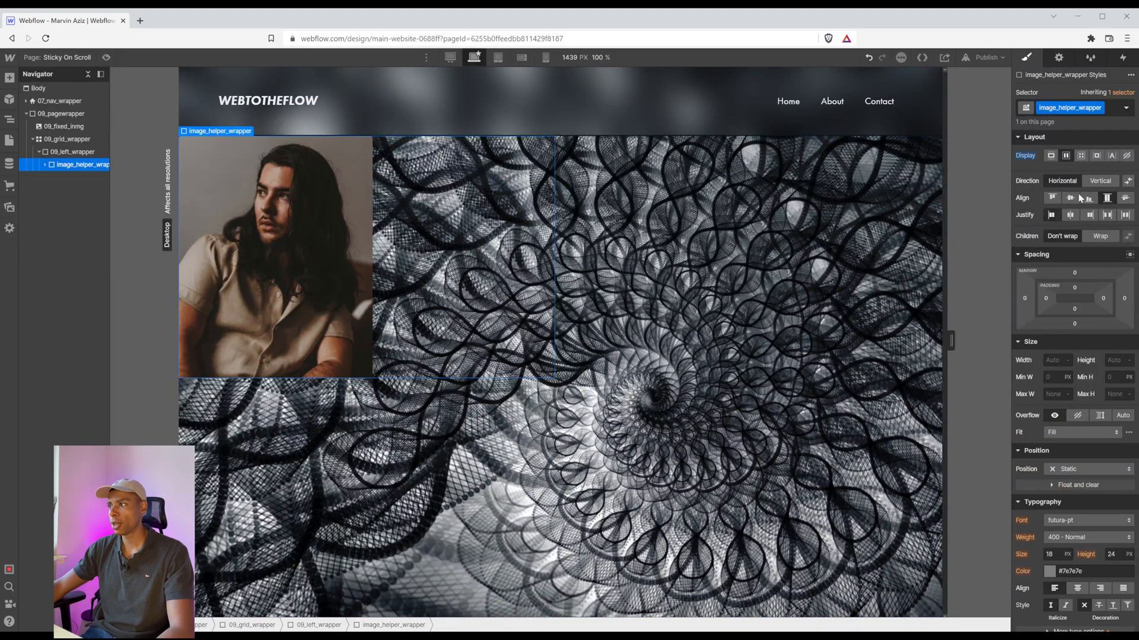
pyautogui.click(1069, 215)
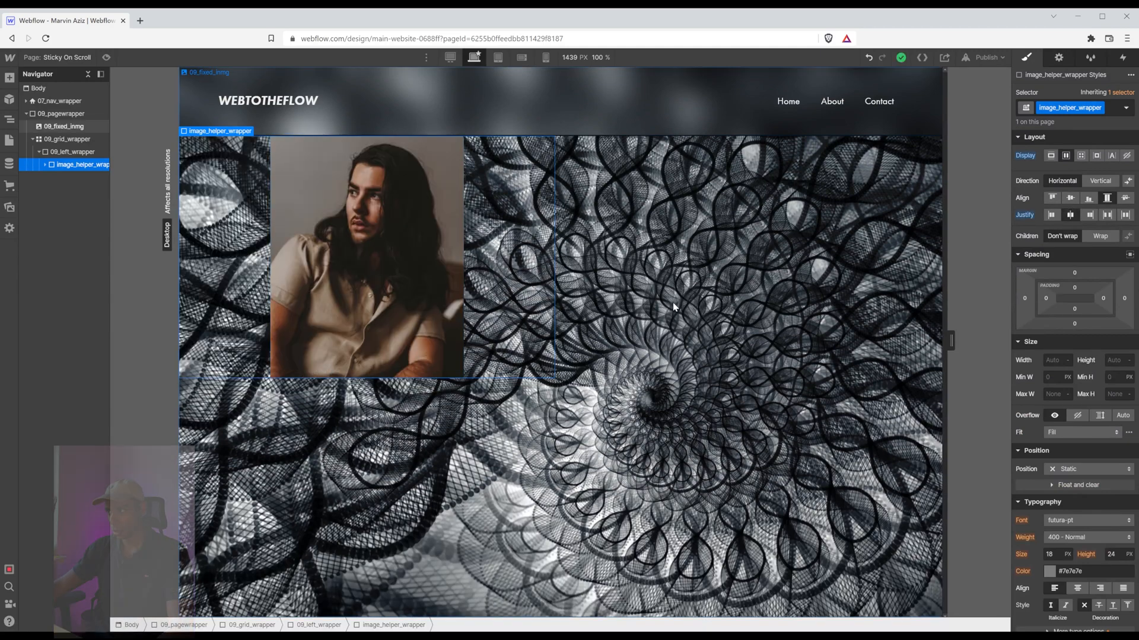
pyautogui.click(1074, 273)
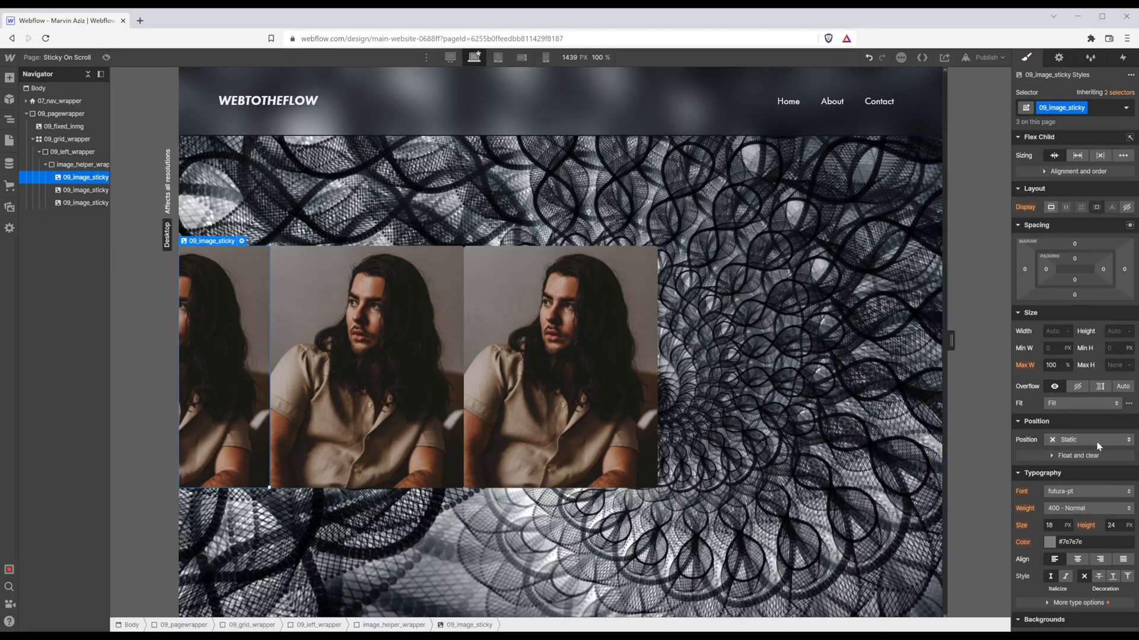
# Set 09_image_sticky to Absolute position and tag the last image with a 'third' combo class.
pyautogui.click(1093, 439)
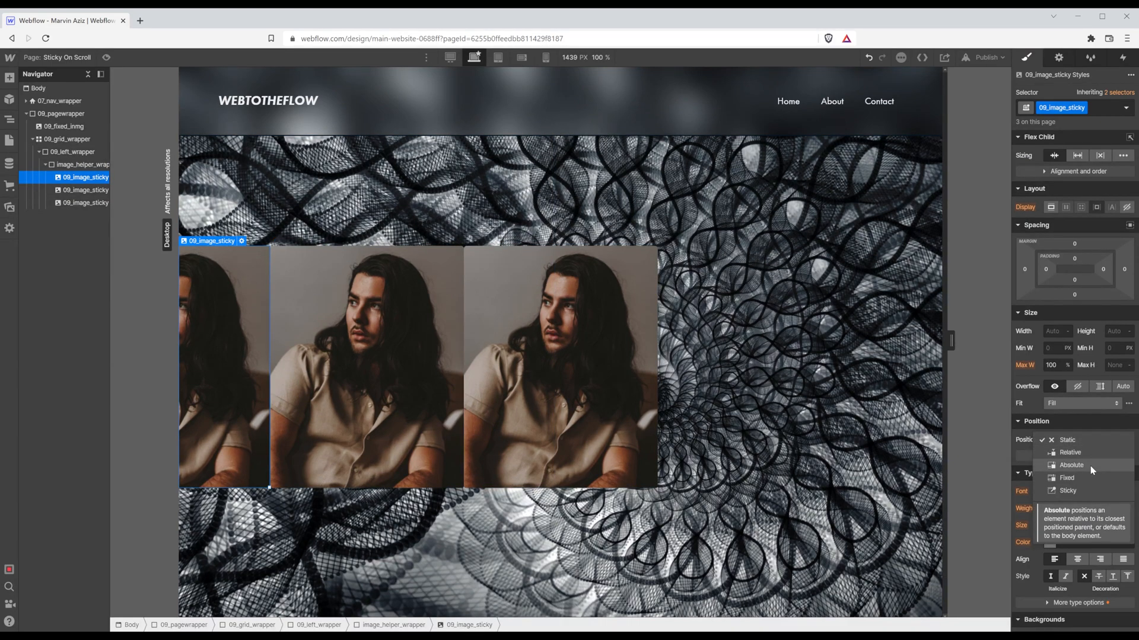
pyautogui.click(1071, 465)
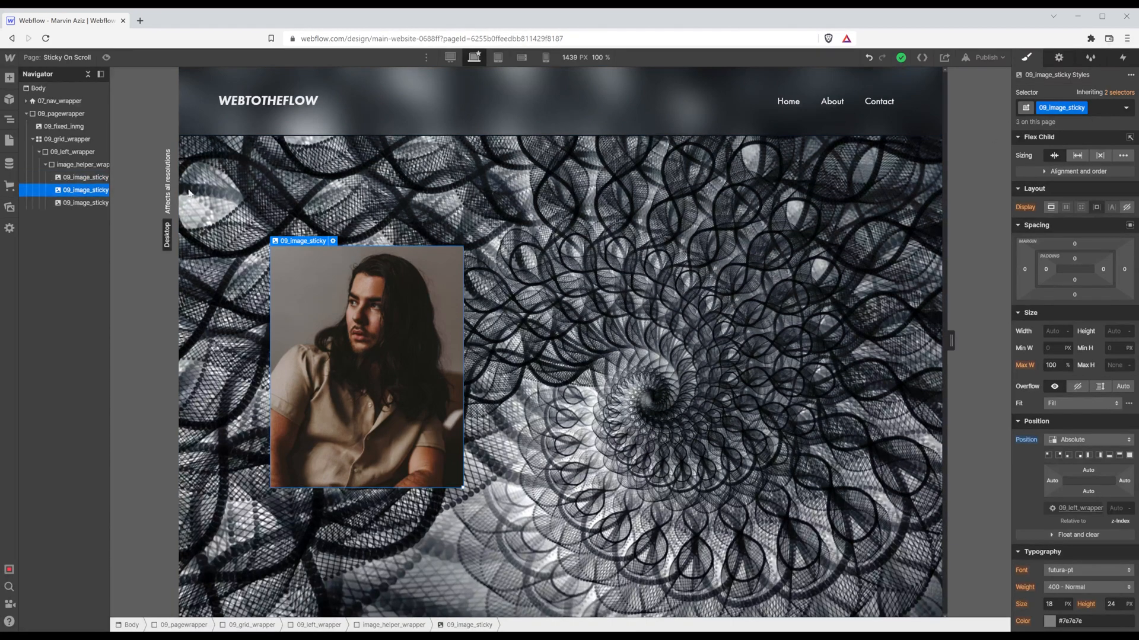
pyautogui.click(1061, 108)
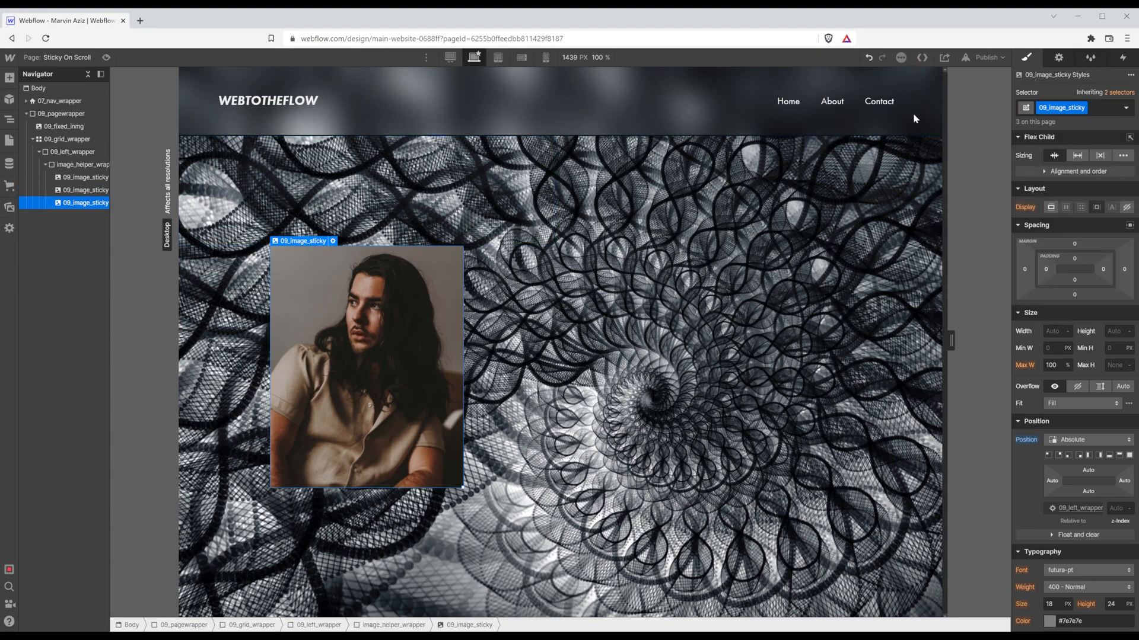
pyautogui.click(1061, 108)
pyautogui.write(' third')
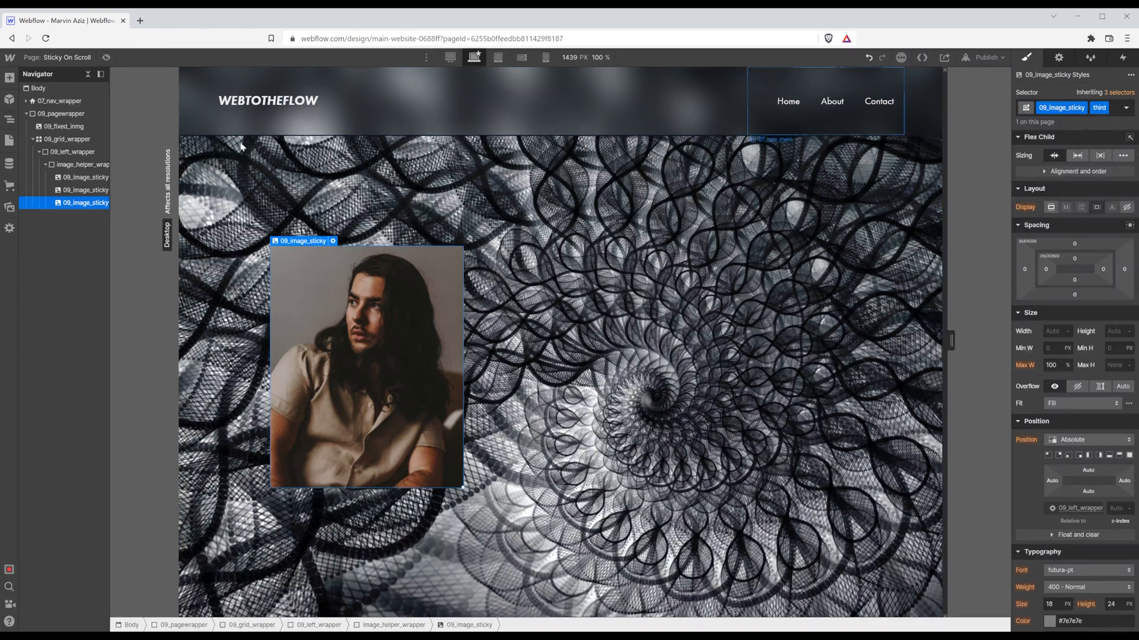
pyautogui.click(85, 191)
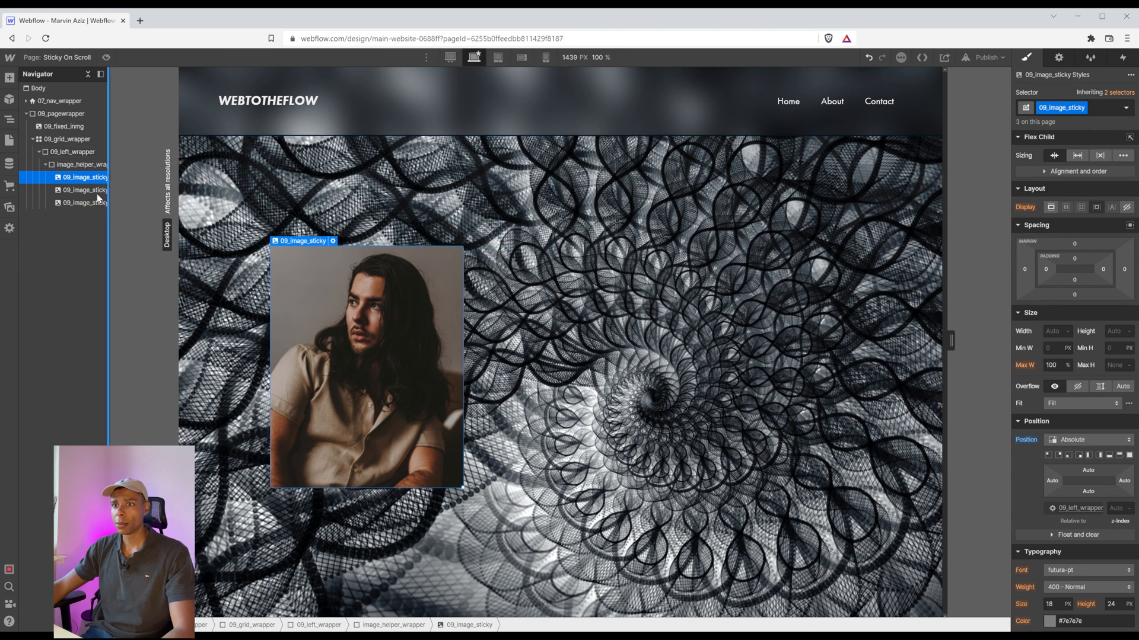
# Tag the remaining images 'second' and 'first' and add left padding to offset the first one.
pyautogui.click(84, 190)
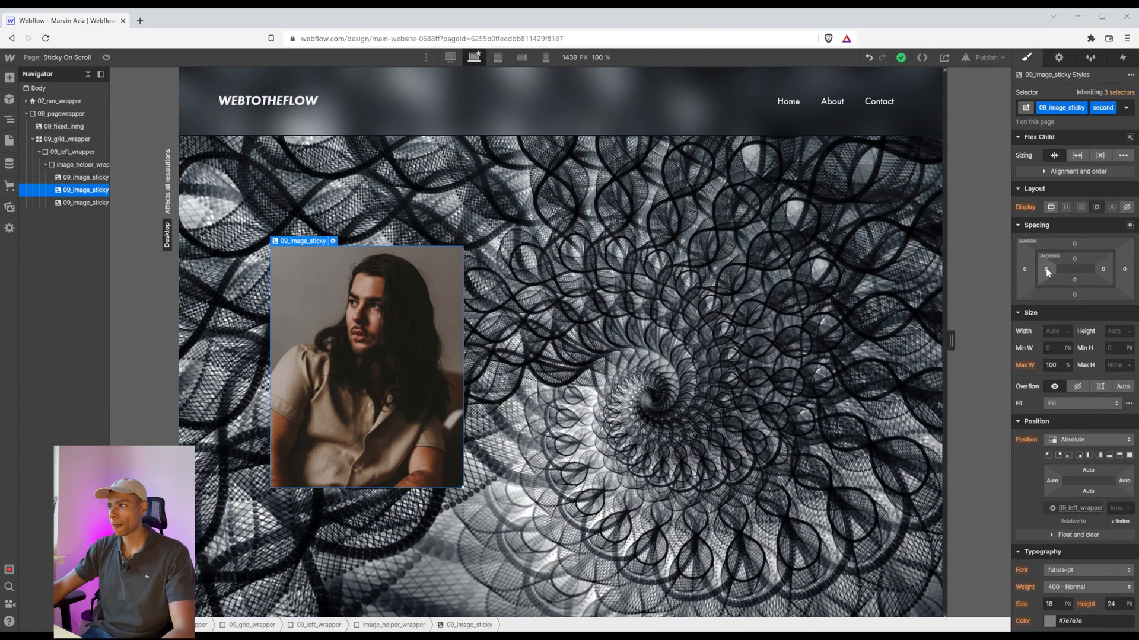
pyautogui.moveTo(1046, 269); pyautogui.dragTo(1070, 269)
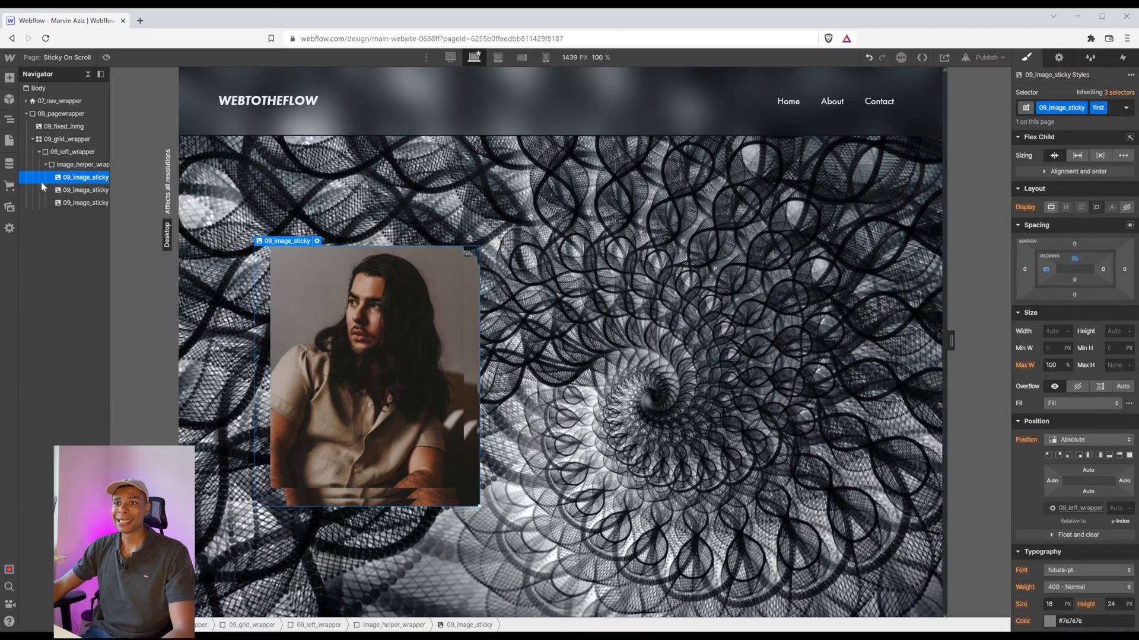
pyautogui.moveTo(317, 240)
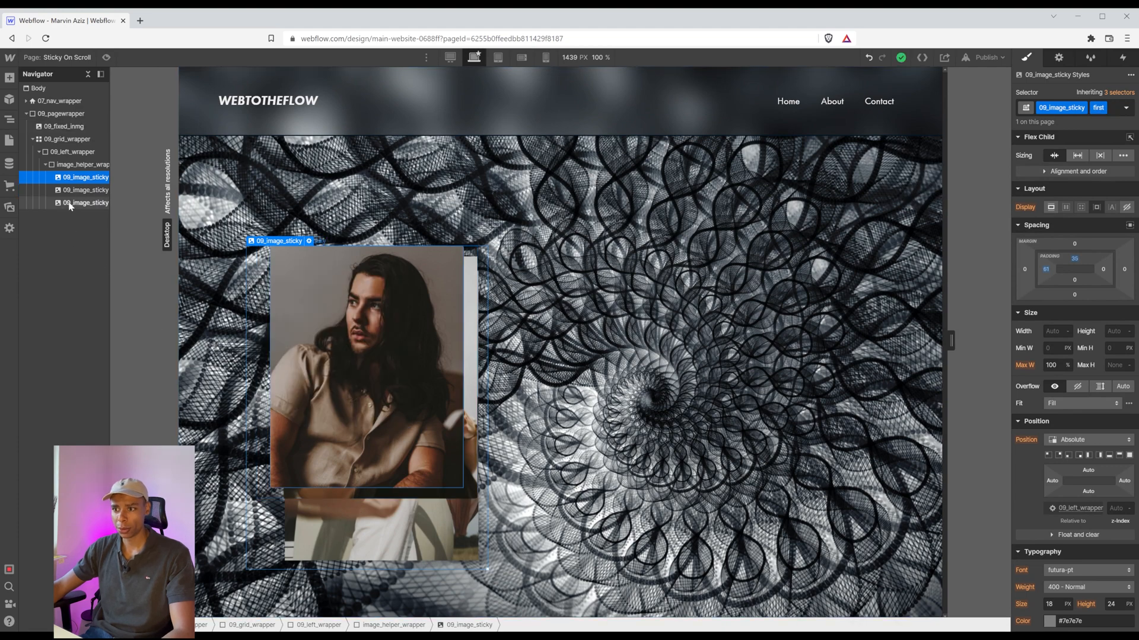
pyautogui.click(85, 190)
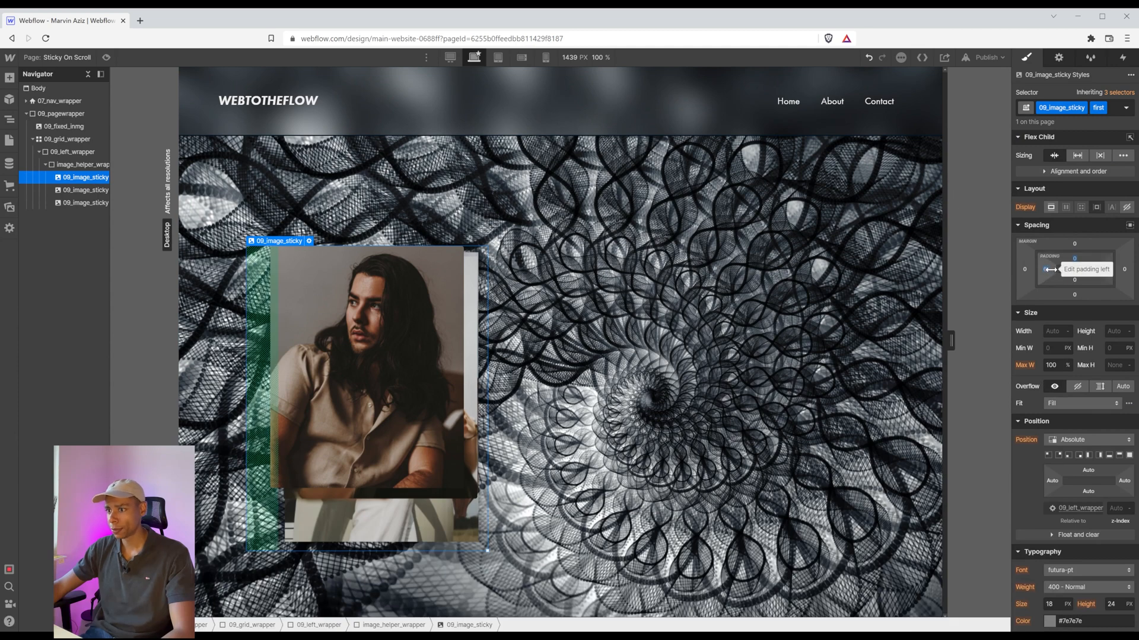
pyautogui.moveTo(1025, 269); pyautogui.dragTo(1046, 270)
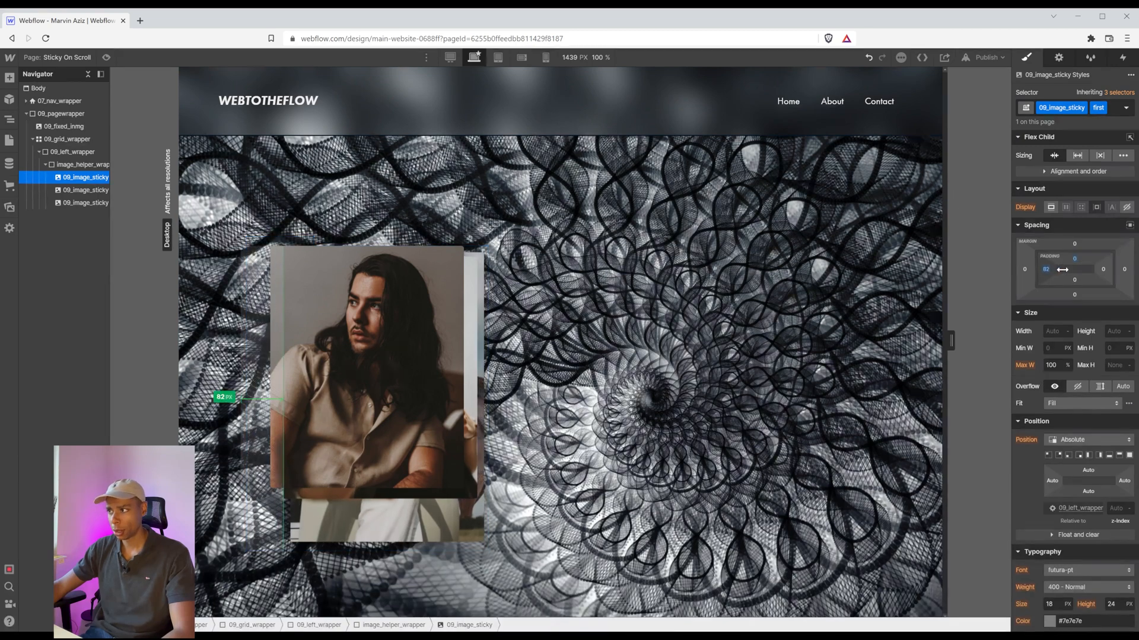
pyautogui.moveTo(1062, 269); pyautogui.dragTo(1074, 272)
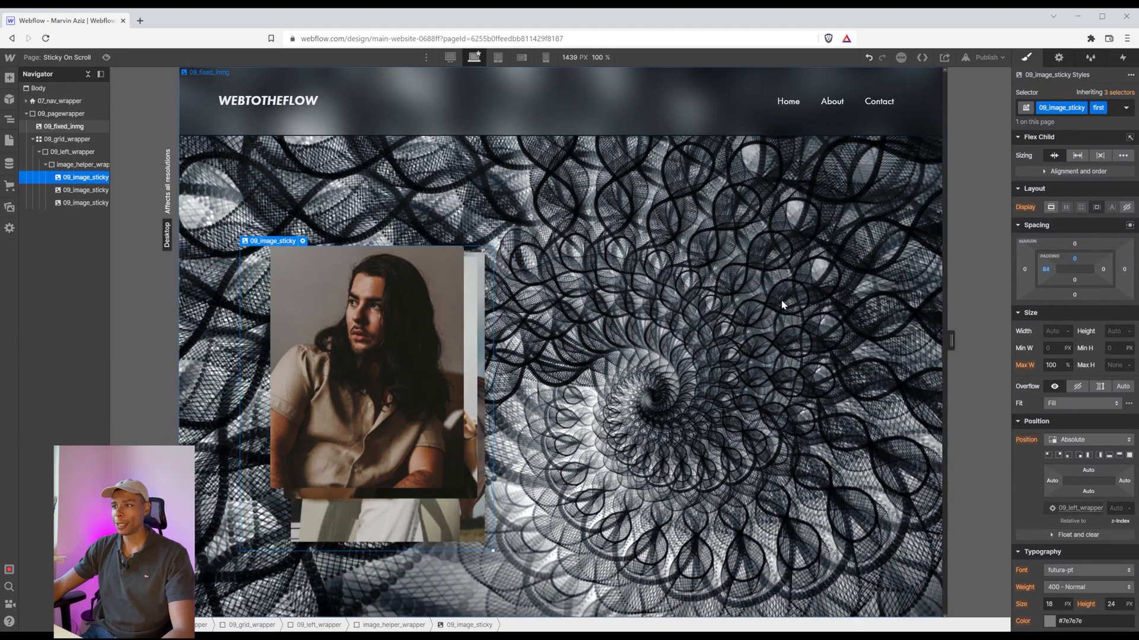
pyautogui.moveTo(519, 310)
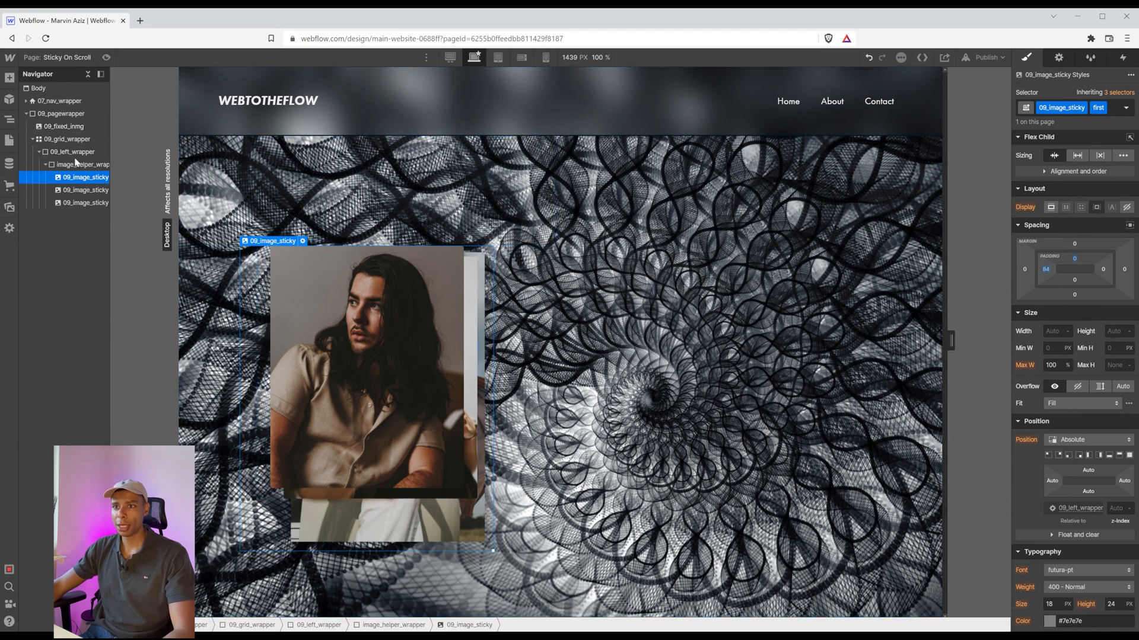
# Add a 09_right_wrapper div to the grid and insert a new Div Block inside it.
pyautogui.click(65, 139)
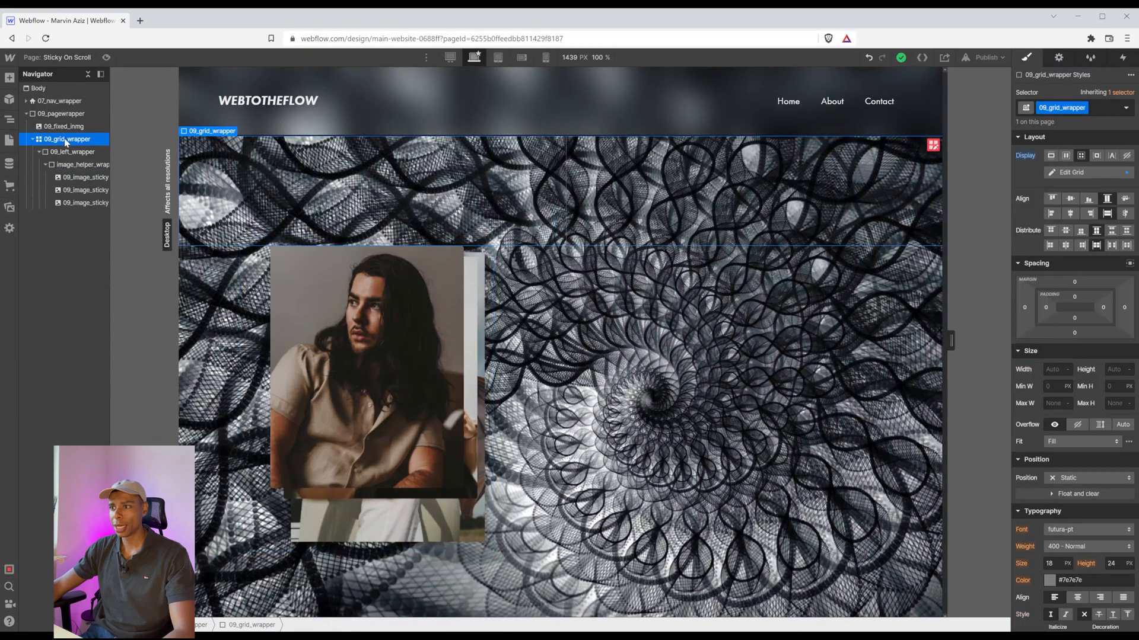
pyautogui.click(72, 151)
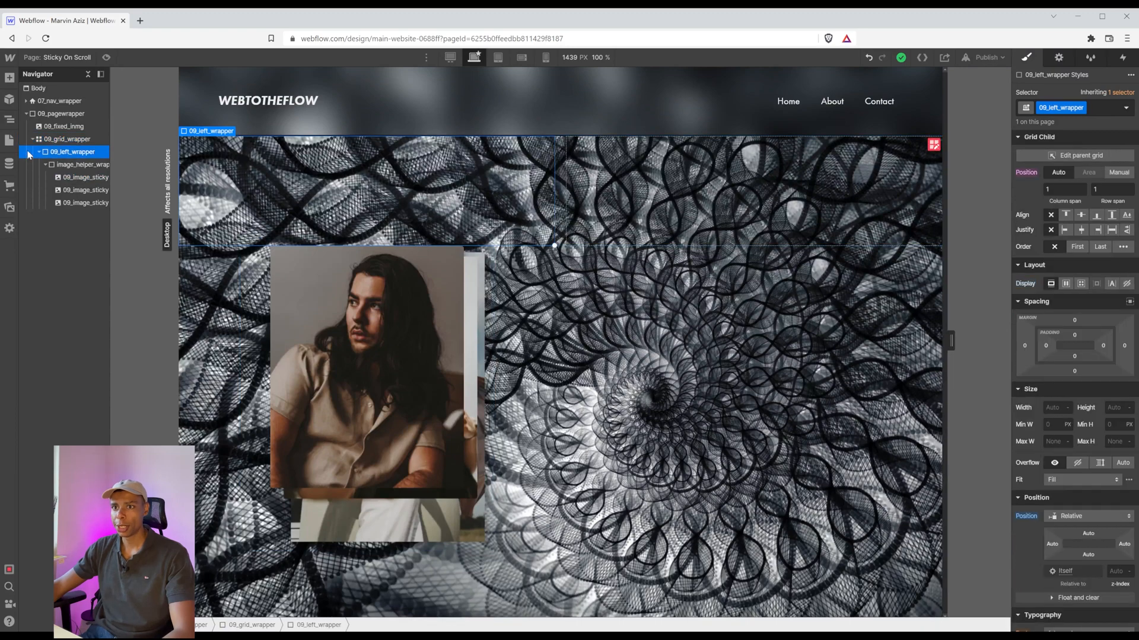
pyautogui.click(66, 139)
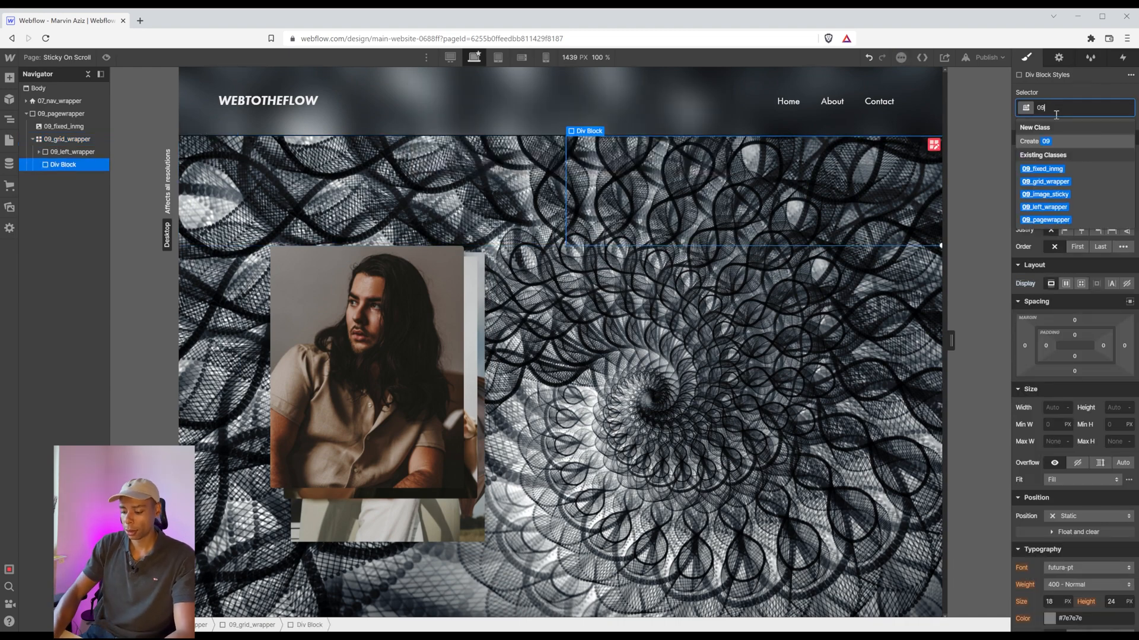
pyautogui.write('09_right_w')
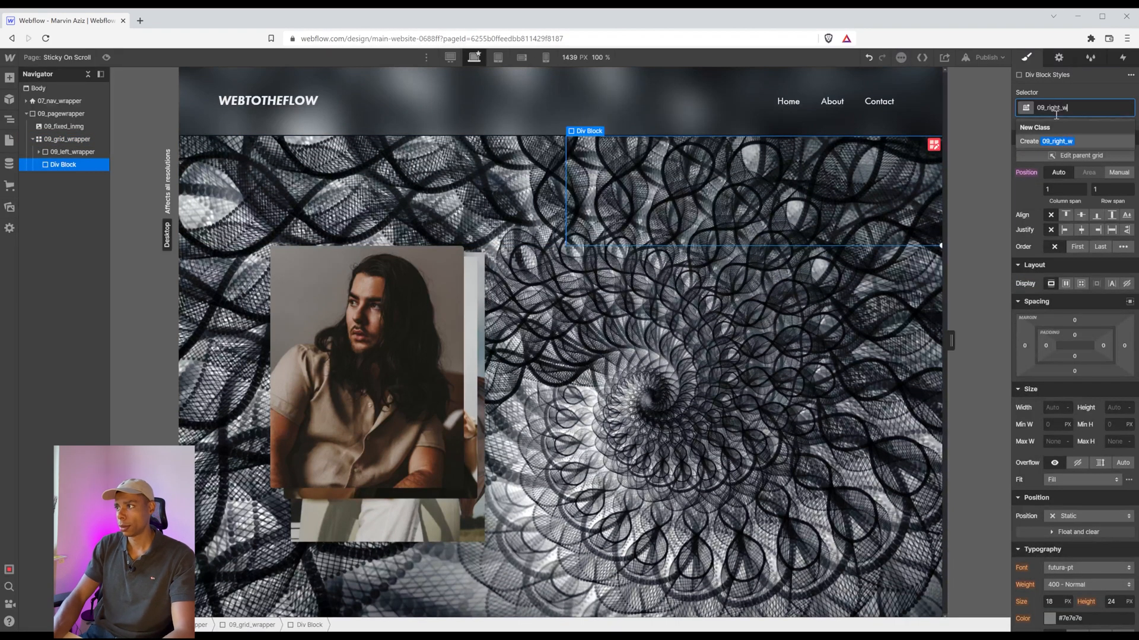
pyautogui.write('rapper')
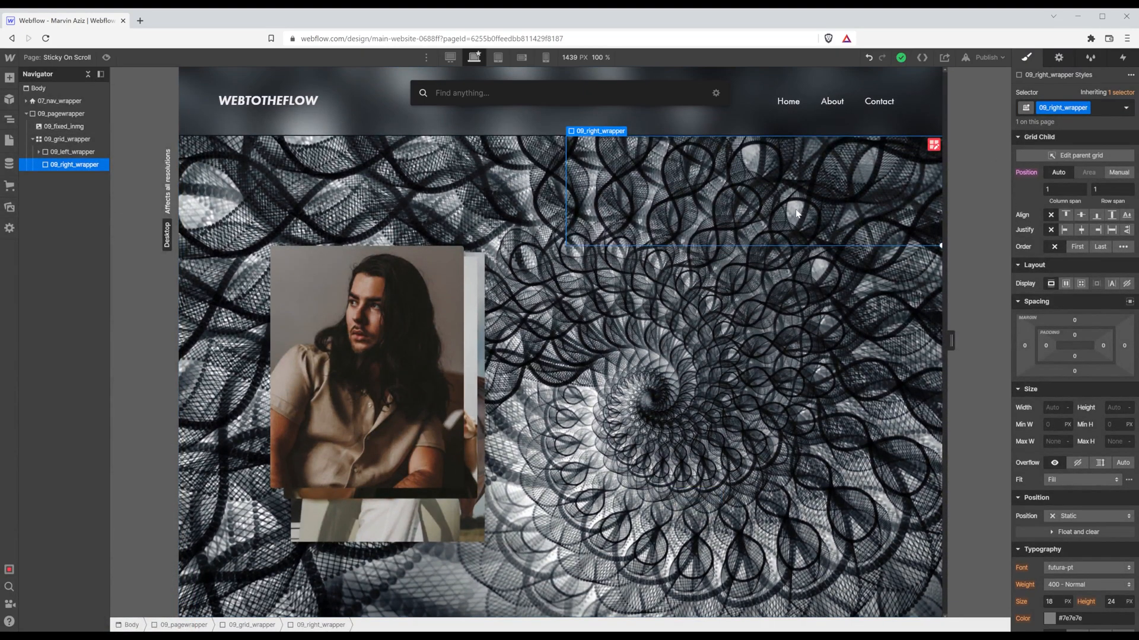
pyautogui.write('div')
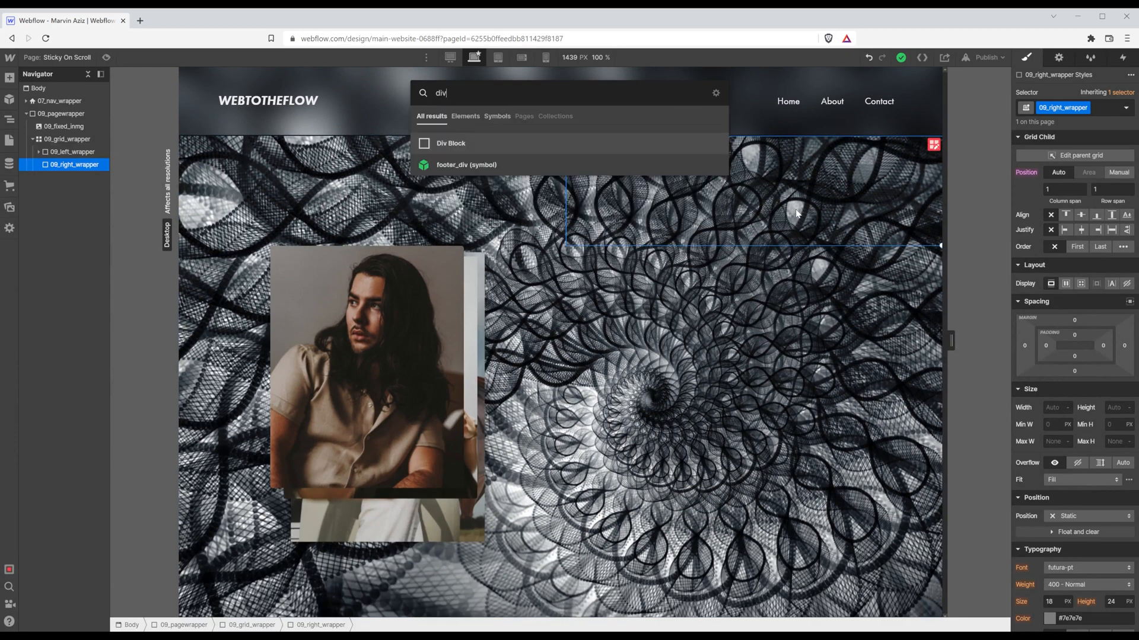
pyautogui.click(450, 143)
pyautogui.write('09_content')
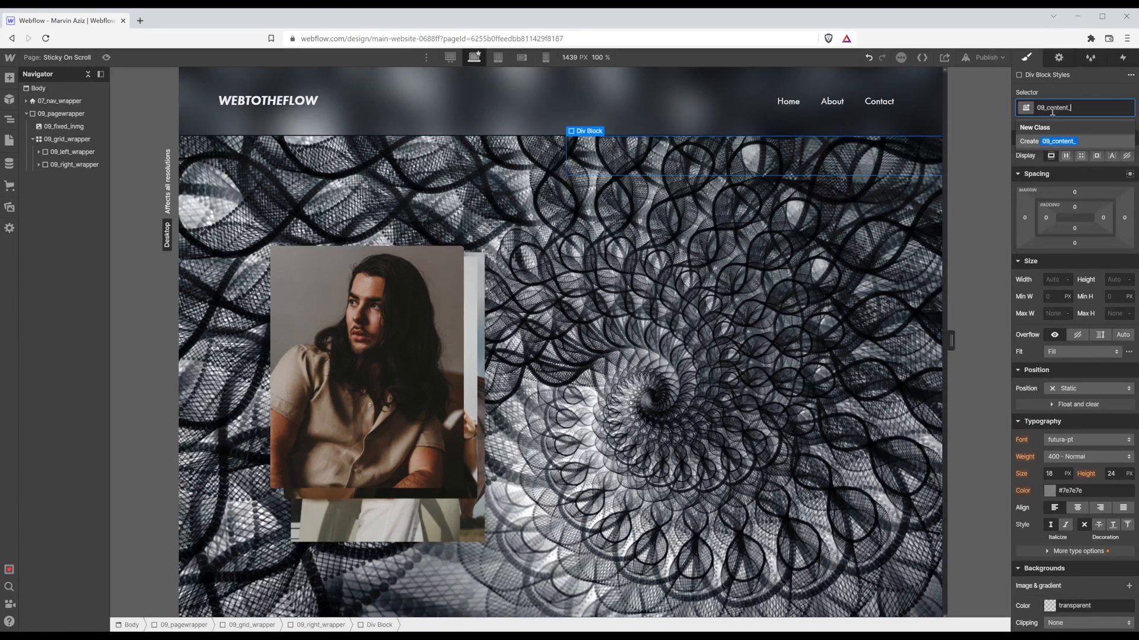
# Name the div 09_content_wrapper and fill it with a Heading and a placeholder Paragraph.
pyautogui.write('_wrap')
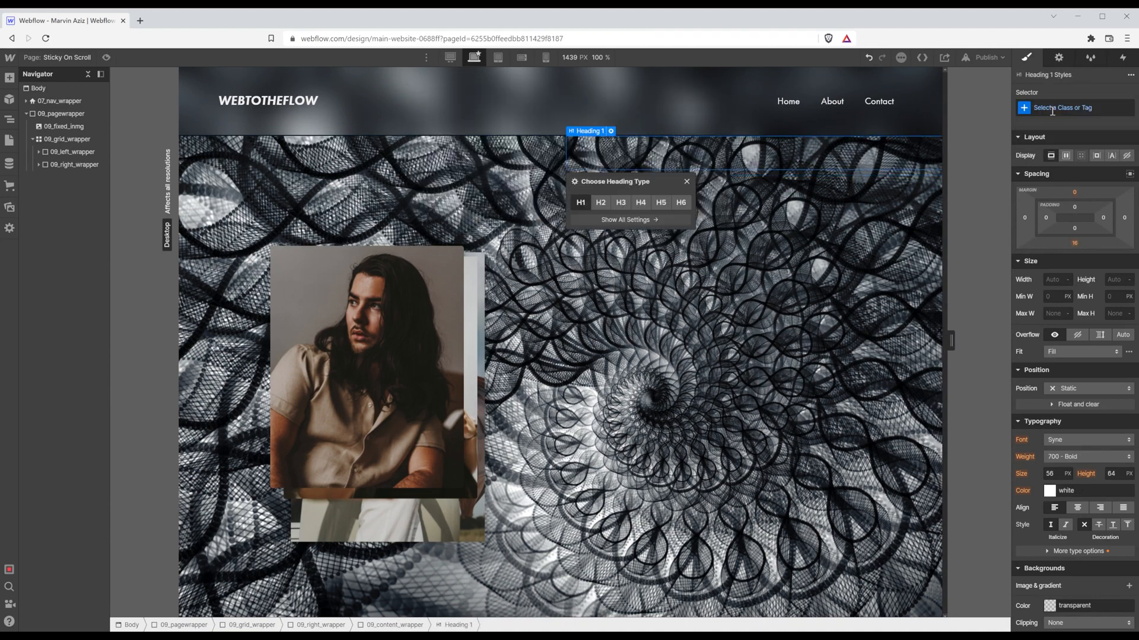
pyautogui.write('para')
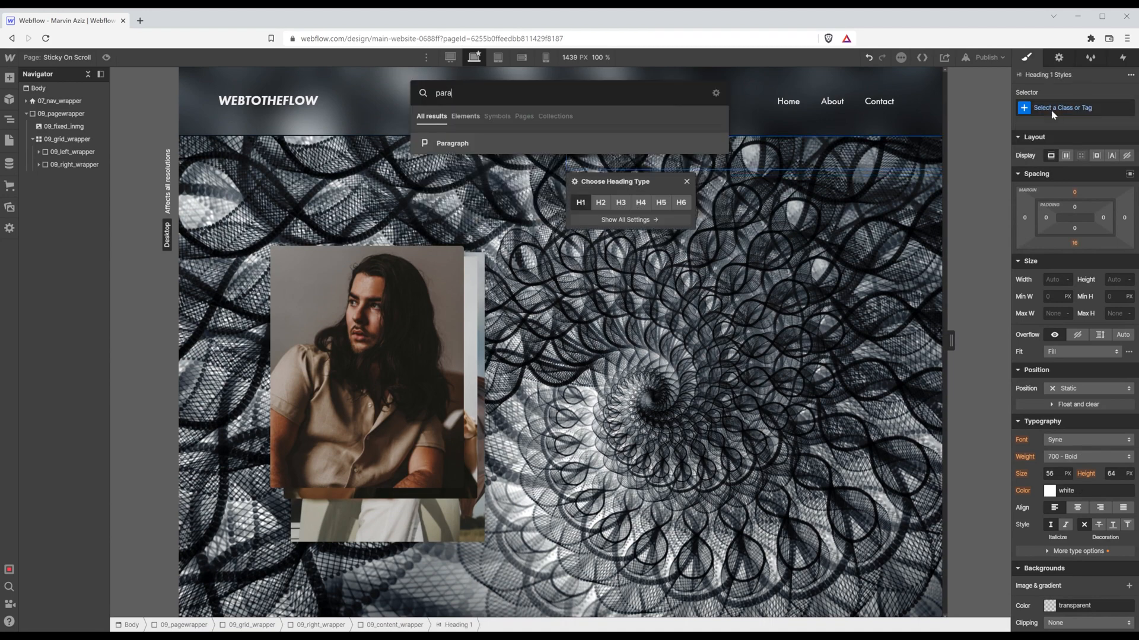
pyautogui.click(452, 143)
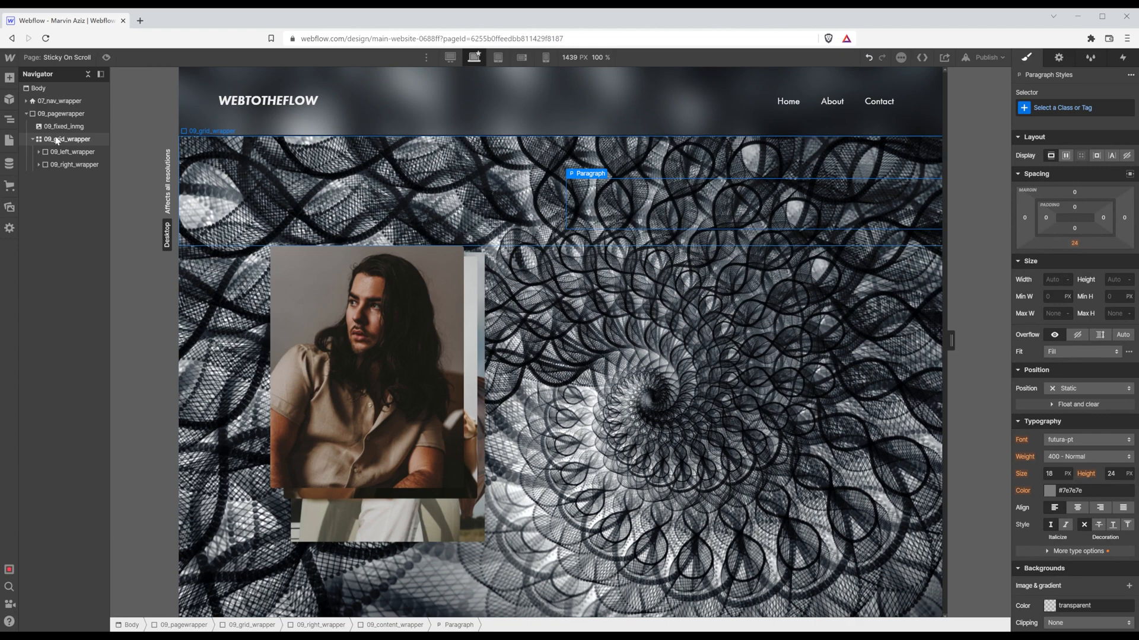
pyautogui.click(66, 139)
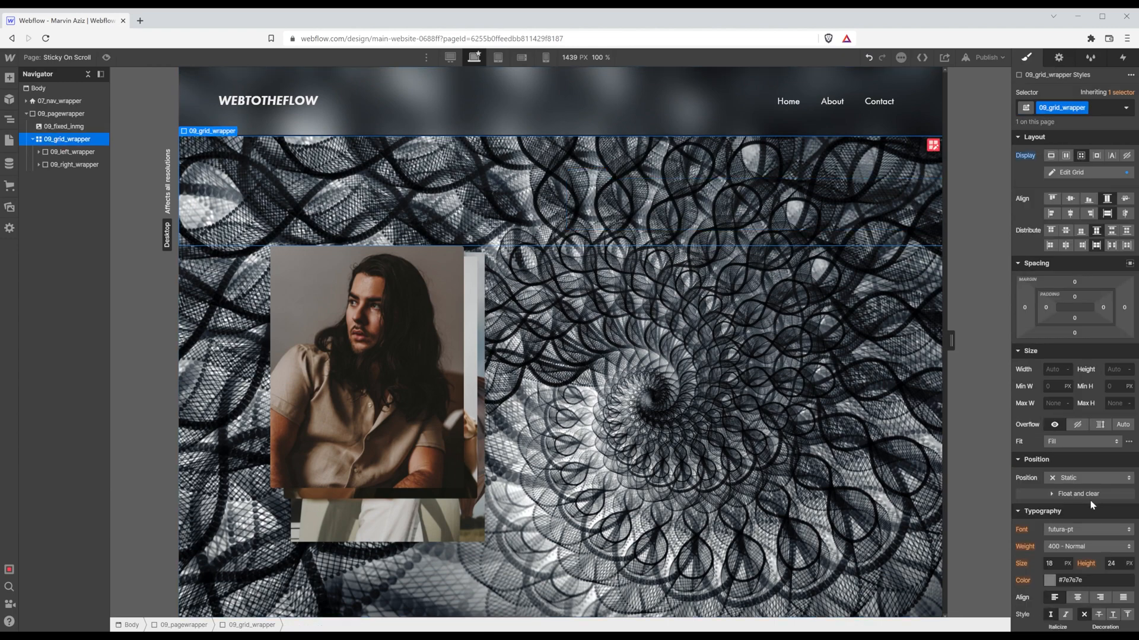
pyautogui.click(1087, 478)
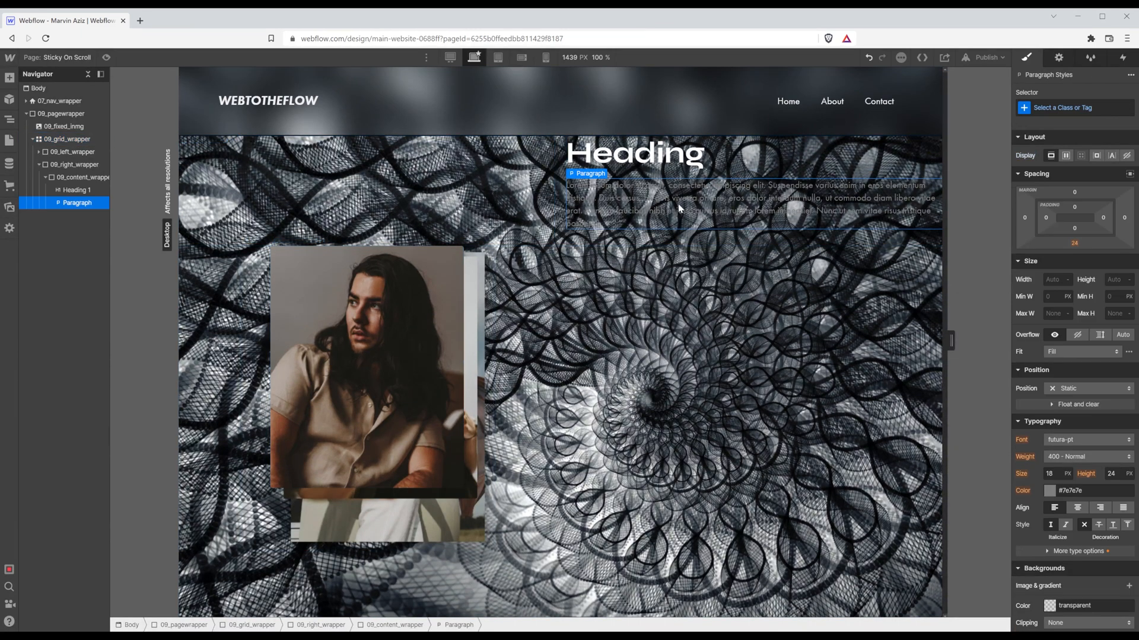
# Give the heading and paragraph 09_heading_ and 09_paragraph classes and make the paragraph text white.
pyautogui.click(633, 153)
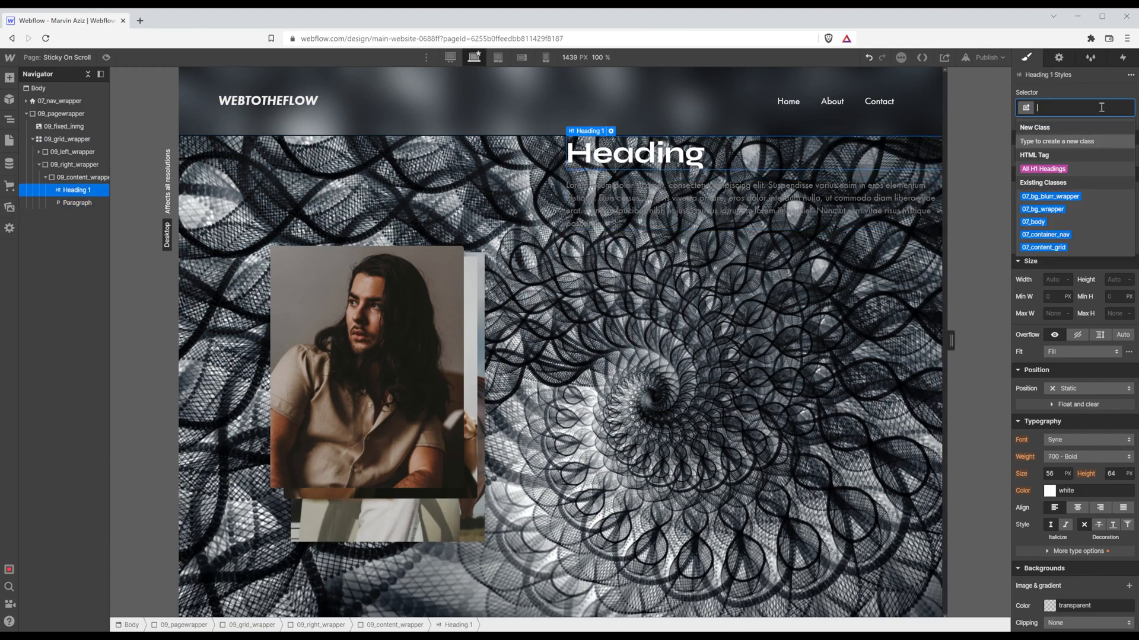
pyautogui.write('09_he')
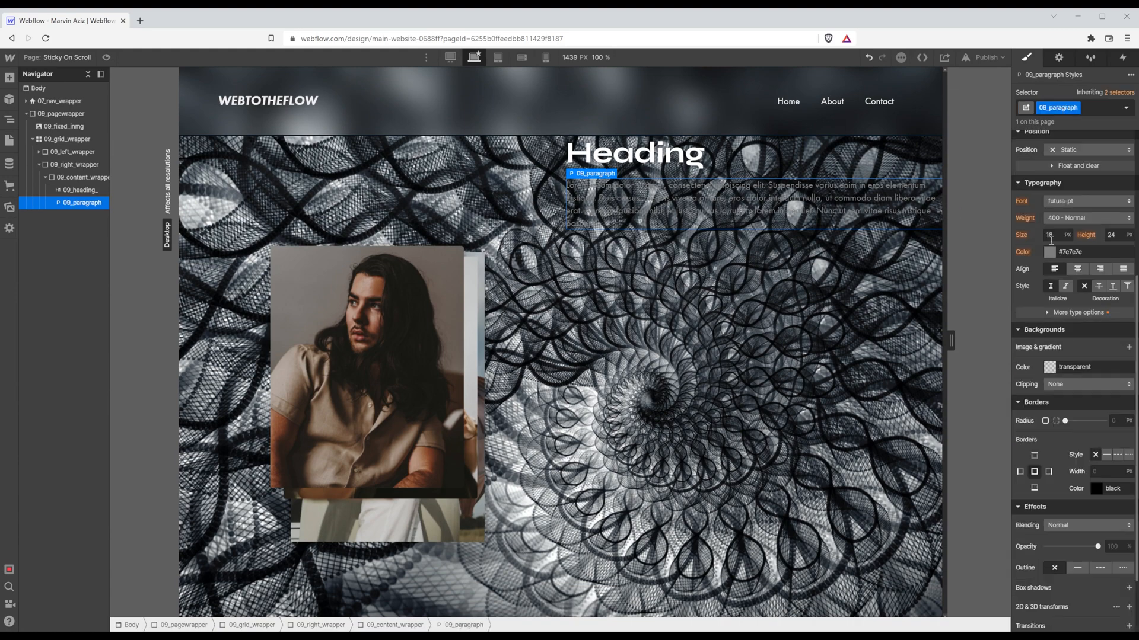
pyautogui.click(1050, 253)
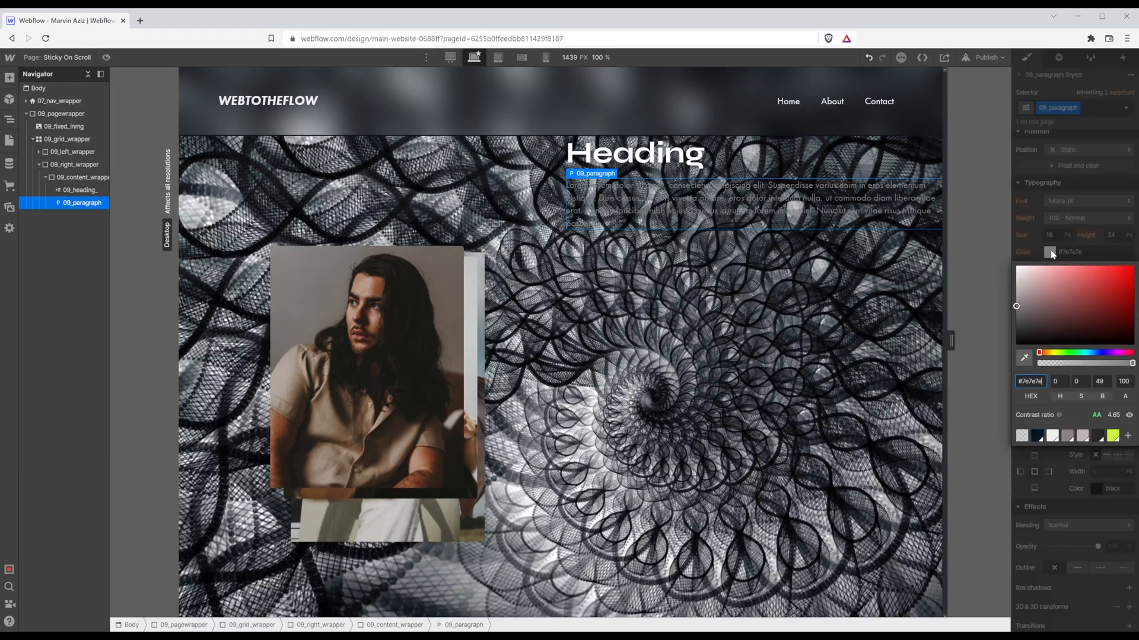
pyautogui.click(1016, 265)
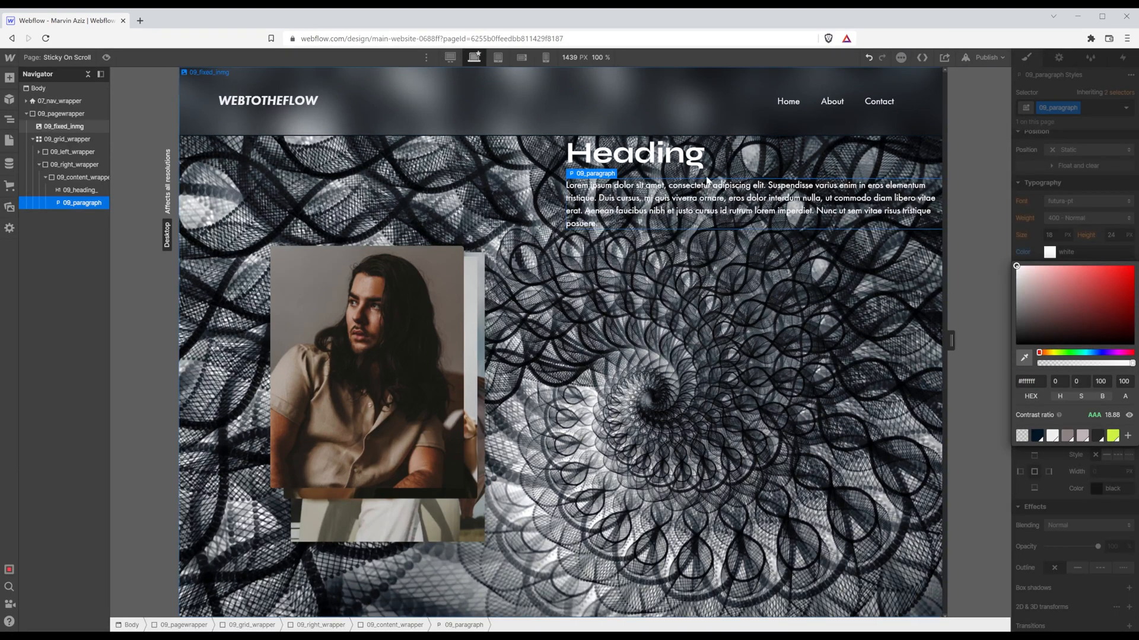
# Give 09_content_wrapper a top margin of about 43vh to push the content down.
pyautogui.click(633, 152)
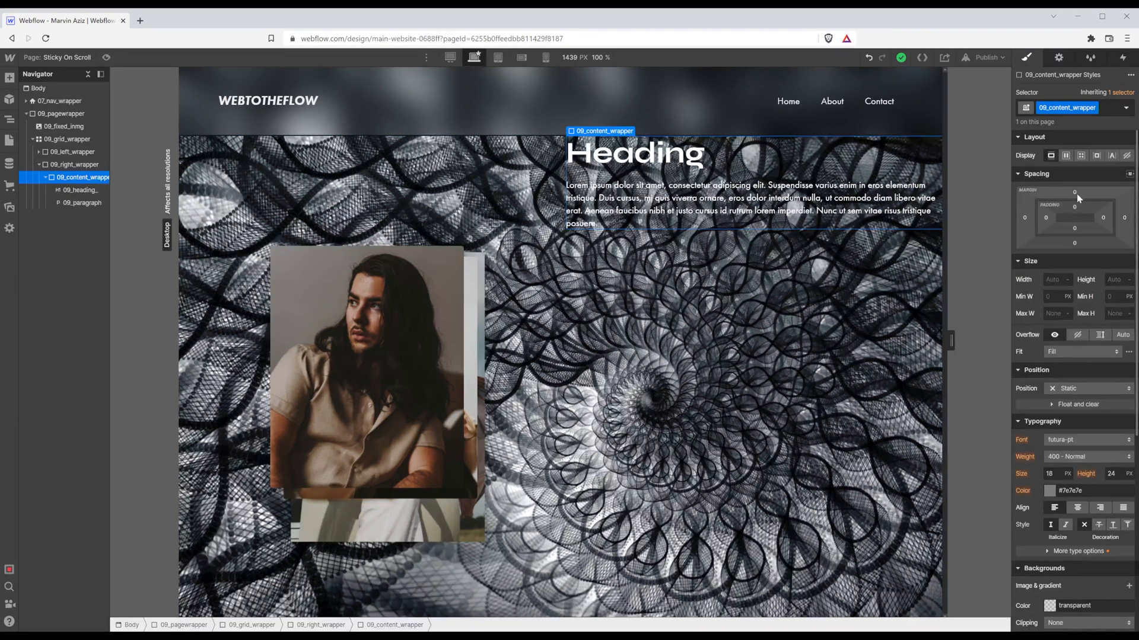
pyautogui.moveTo(1073, 191); pyautogui.dragTo(1073, 203)
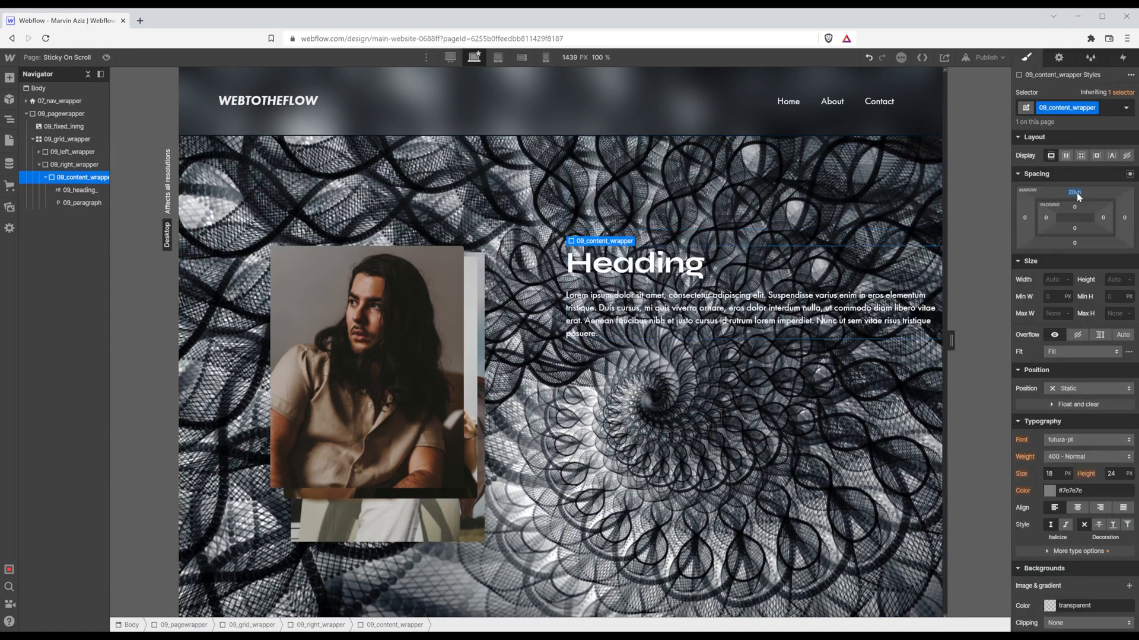
pyautogui.moveTo(1075, 196); pyautogui.dragTo(1075, 182)
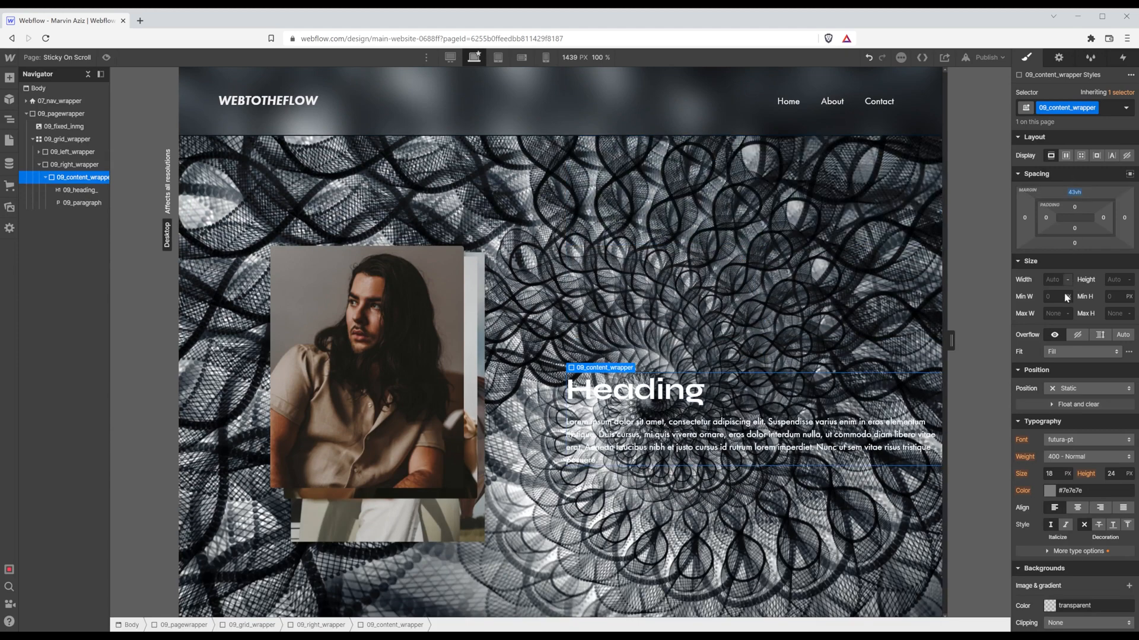
pyautogui.moveTo(398, 186)
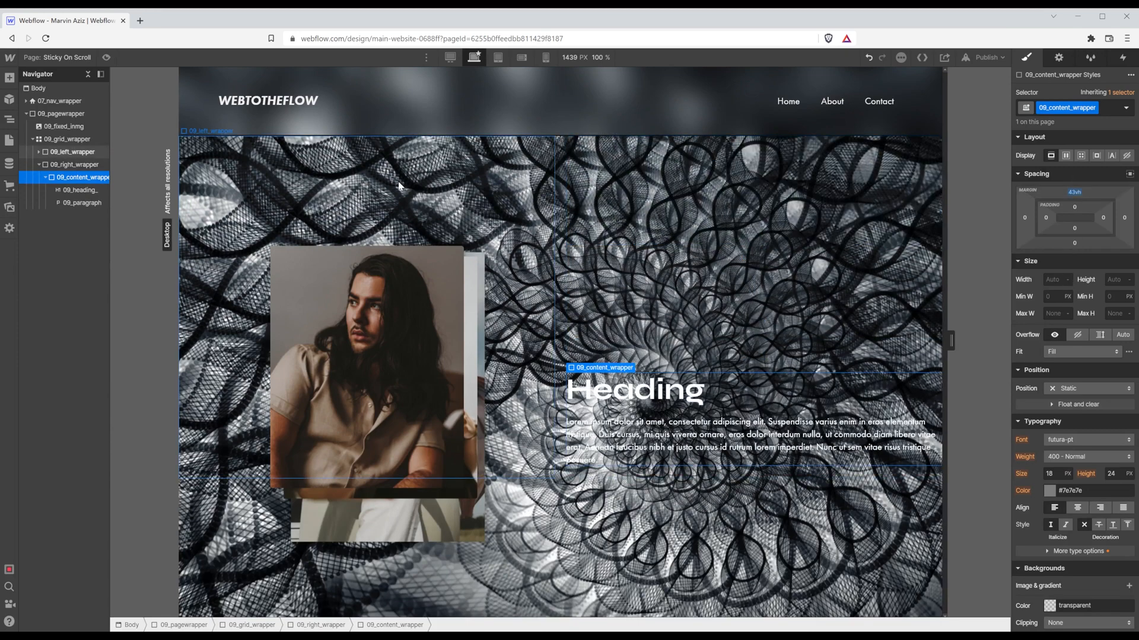
# Lower 09_fixed_img's opacity step by step down to 30% in the Effects section.
pyautogui.click(64, 125)
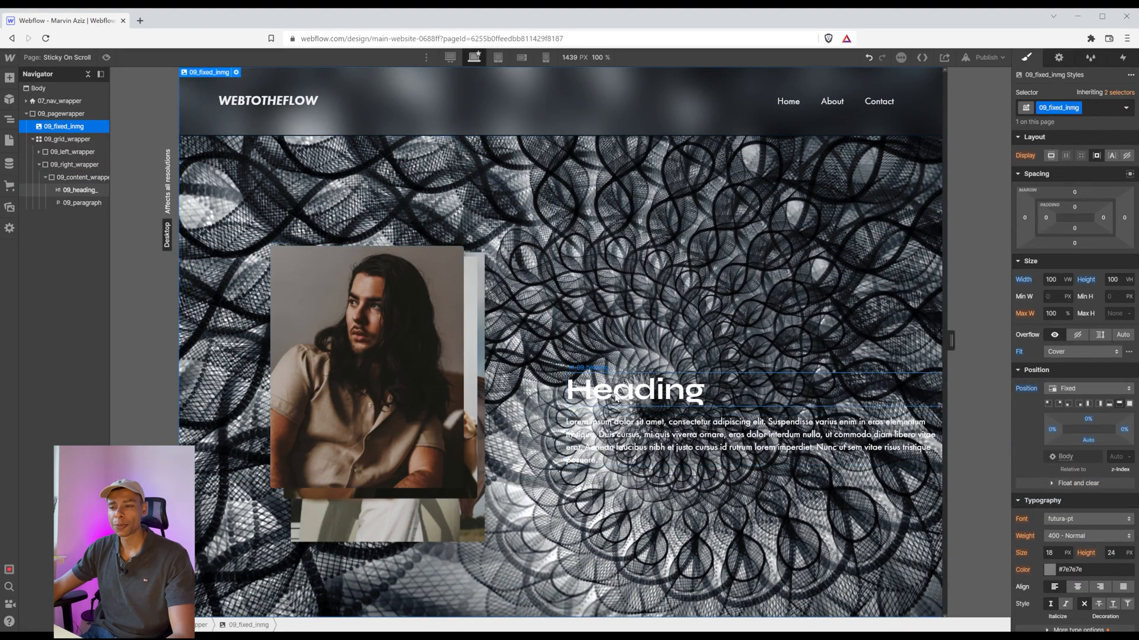
pyautogui.moveTo(851, 453)
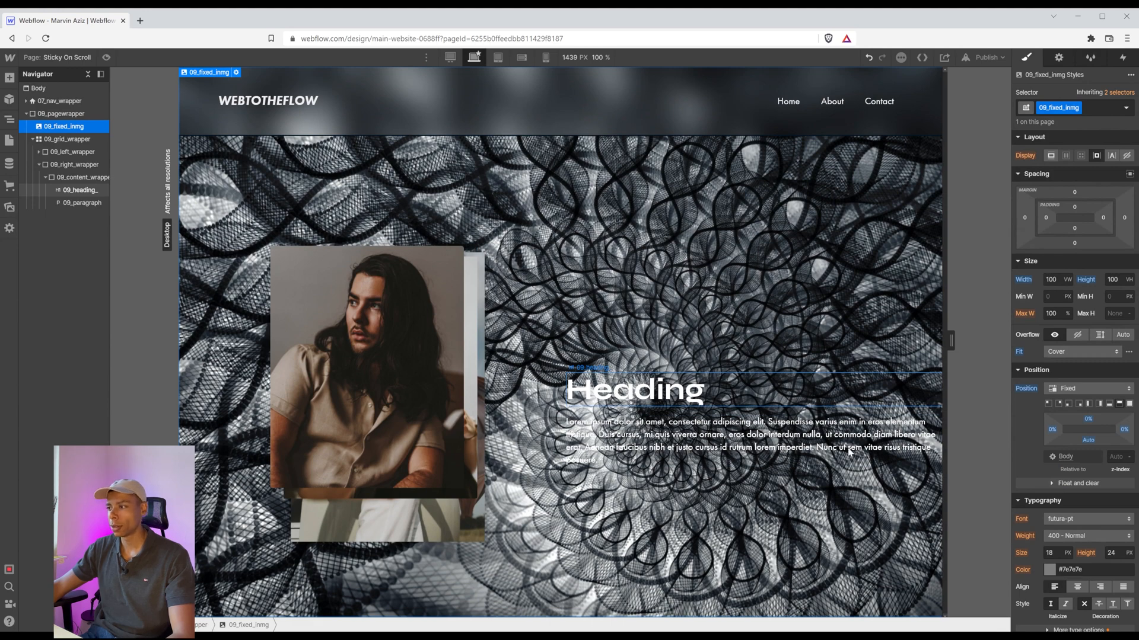
pyautogui.scroll(-3)
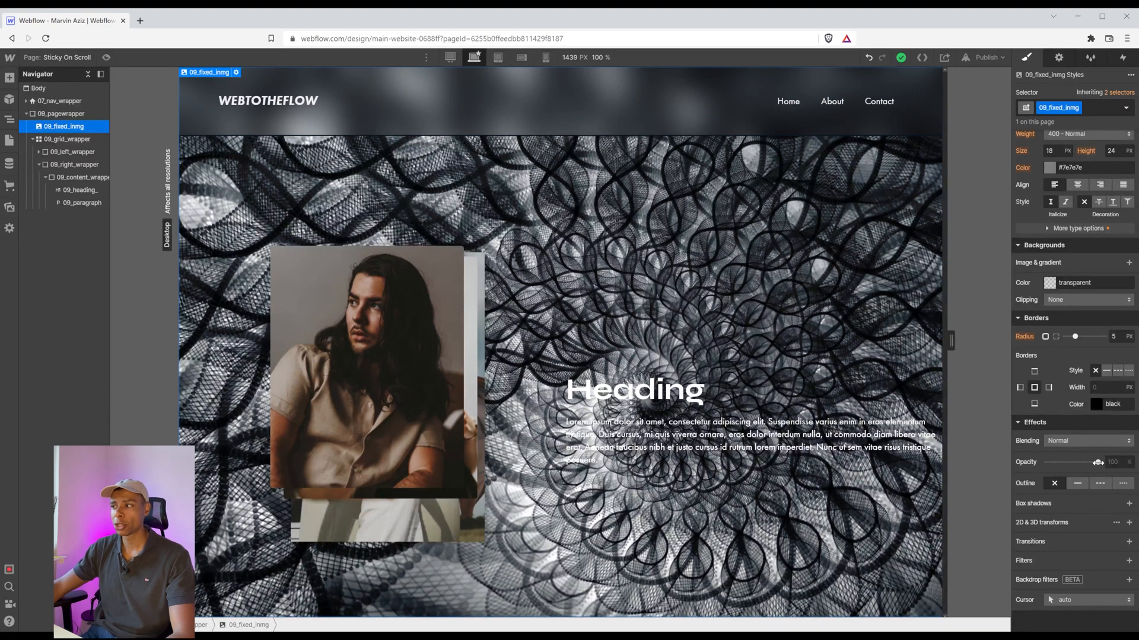
pyautogui.moveTo(1099, 462); pyautogui.dragTo(1080, 463)
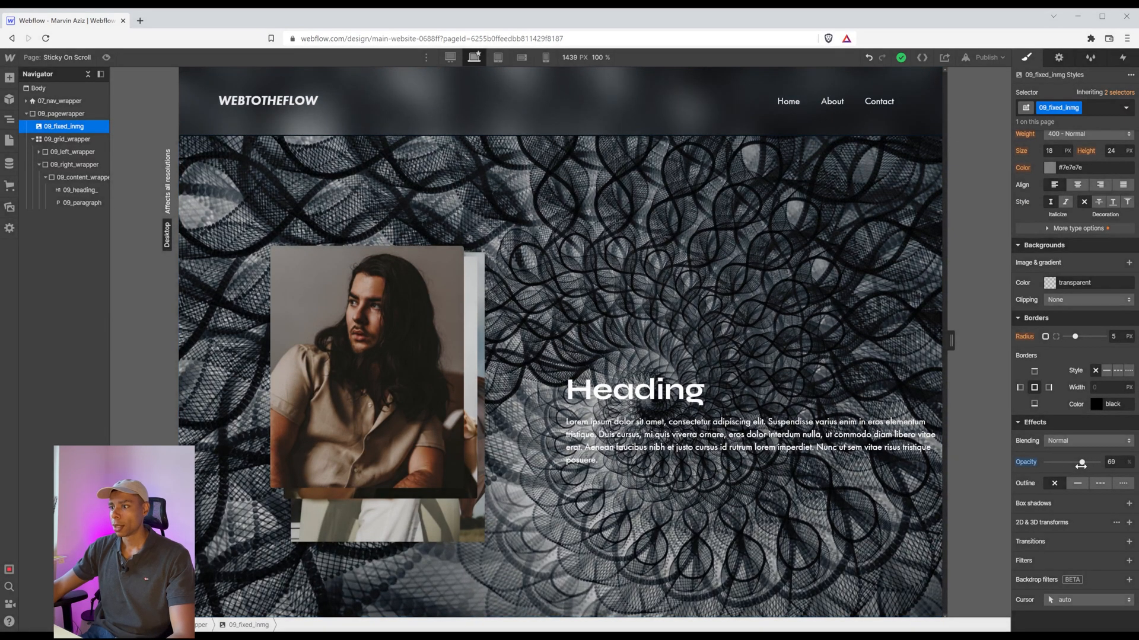
pyautogui.moveTo(1081, 463); pyautogui.dragTo(1073, 463)
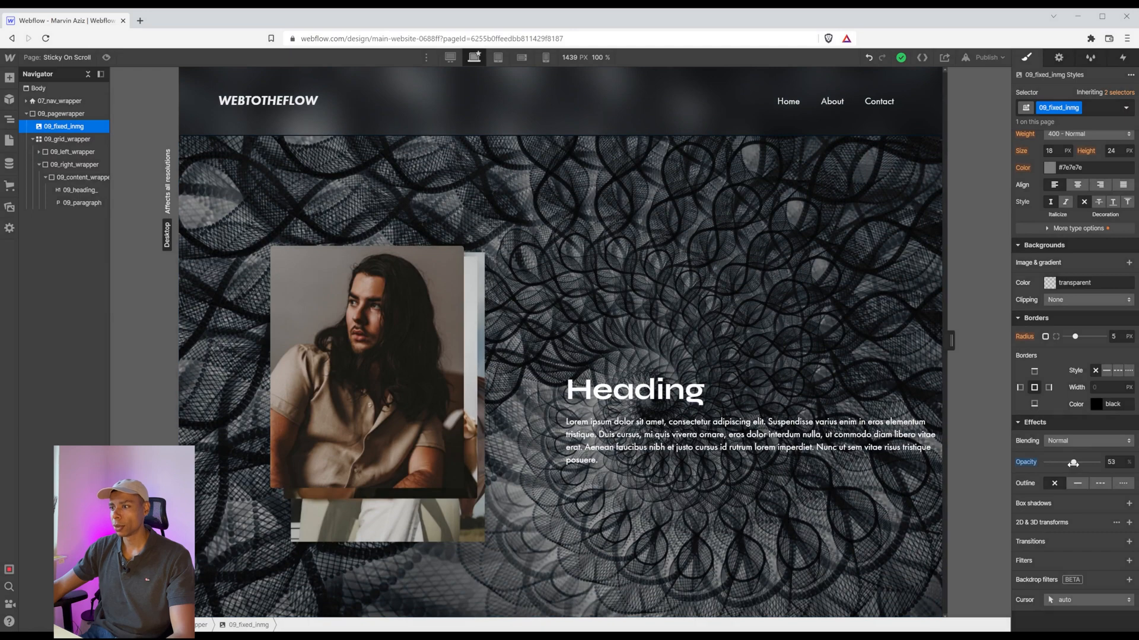
pyautogui.moveTo(1077, 463); pyautogui.dragTo(1067, 463)
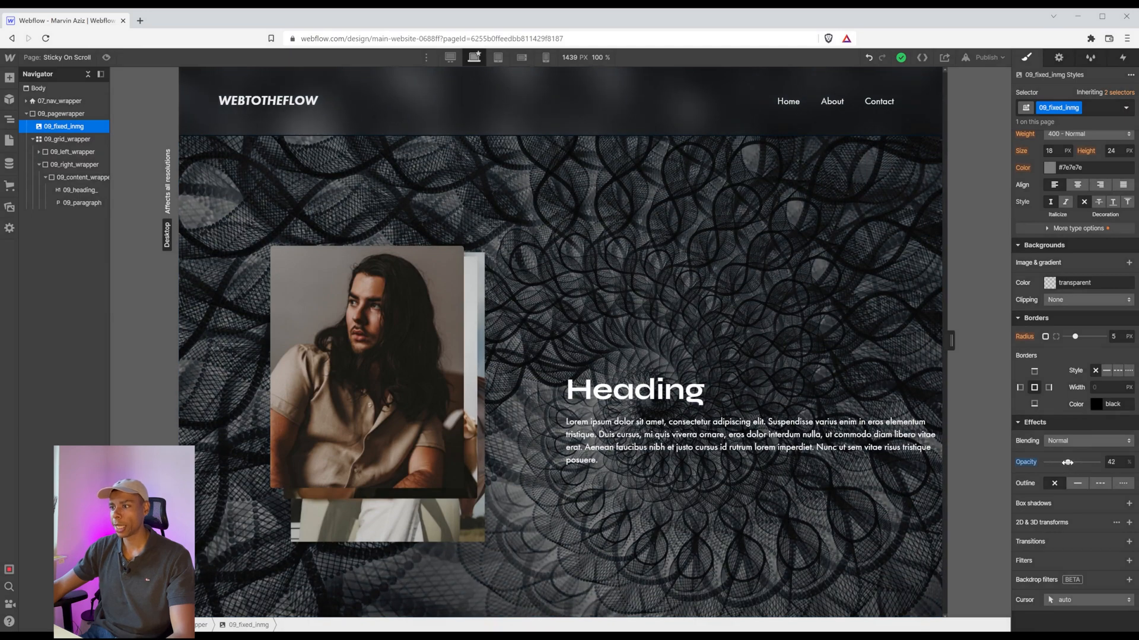
pyautogui.moveTo(1071, 463); pyautogui.dragTo(1065, 463)
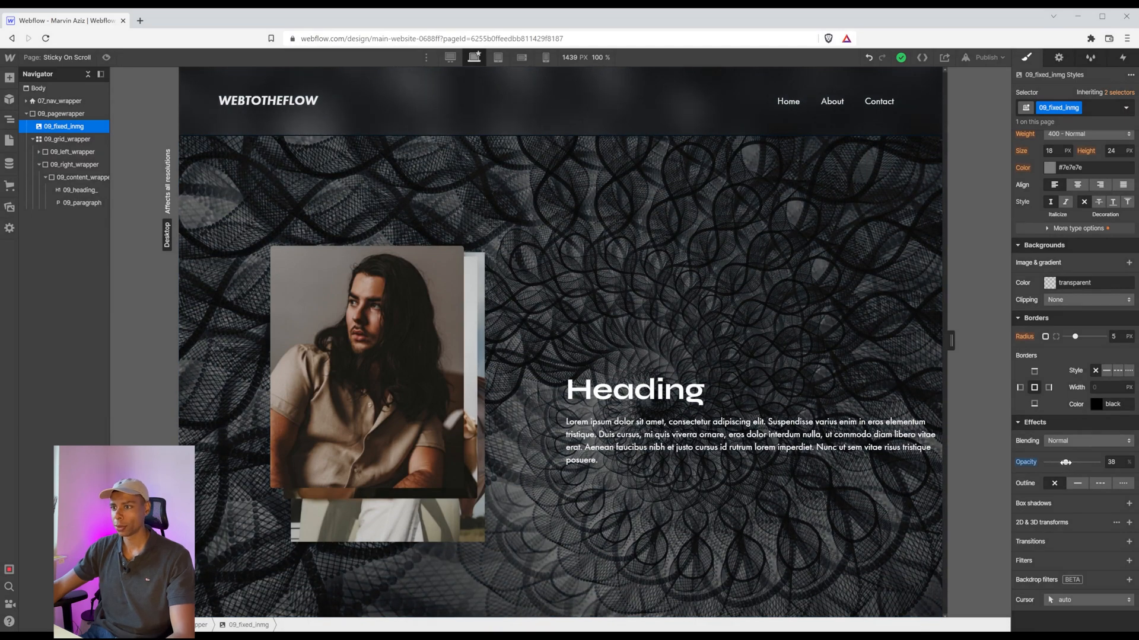
pyautogui.moveTo(1067, 462); pyautogui.dragTo(1062, 463)
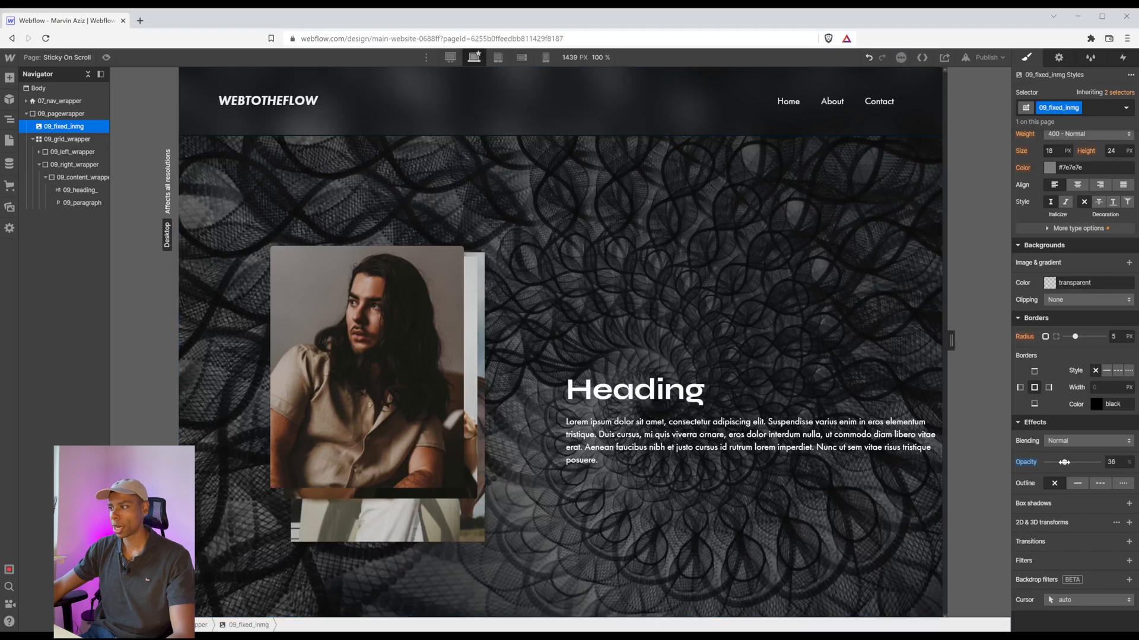
pyautogui.moveTo(1066, 463); pyautogui.dragTo(1061, 462)
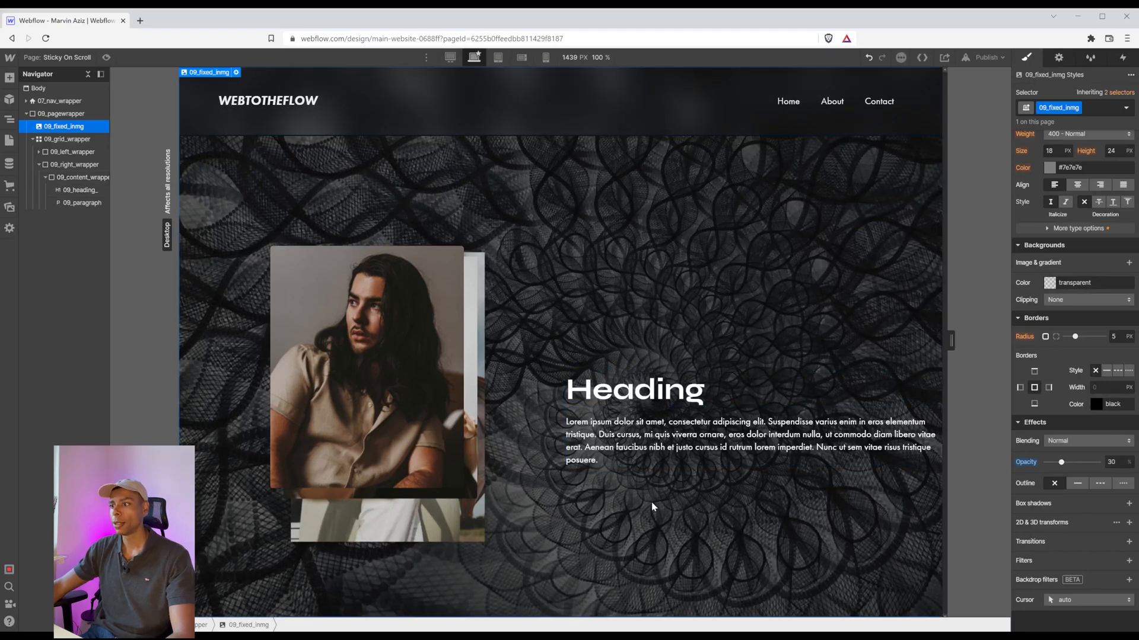
pyautogui.click(74, 164)
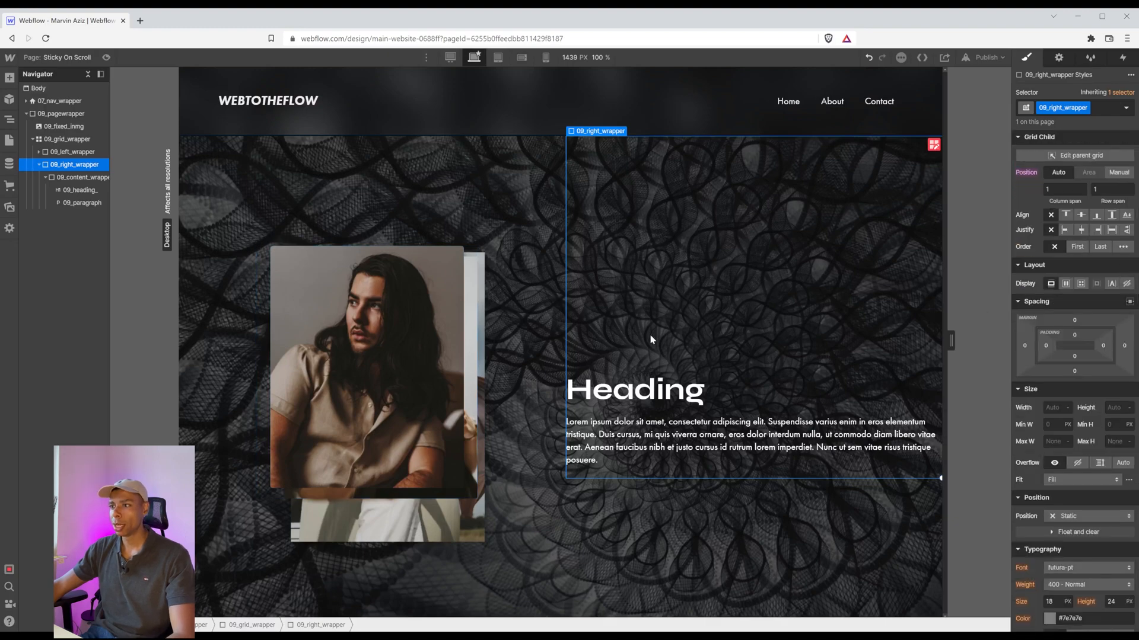
pyautogui.click(80, 177)
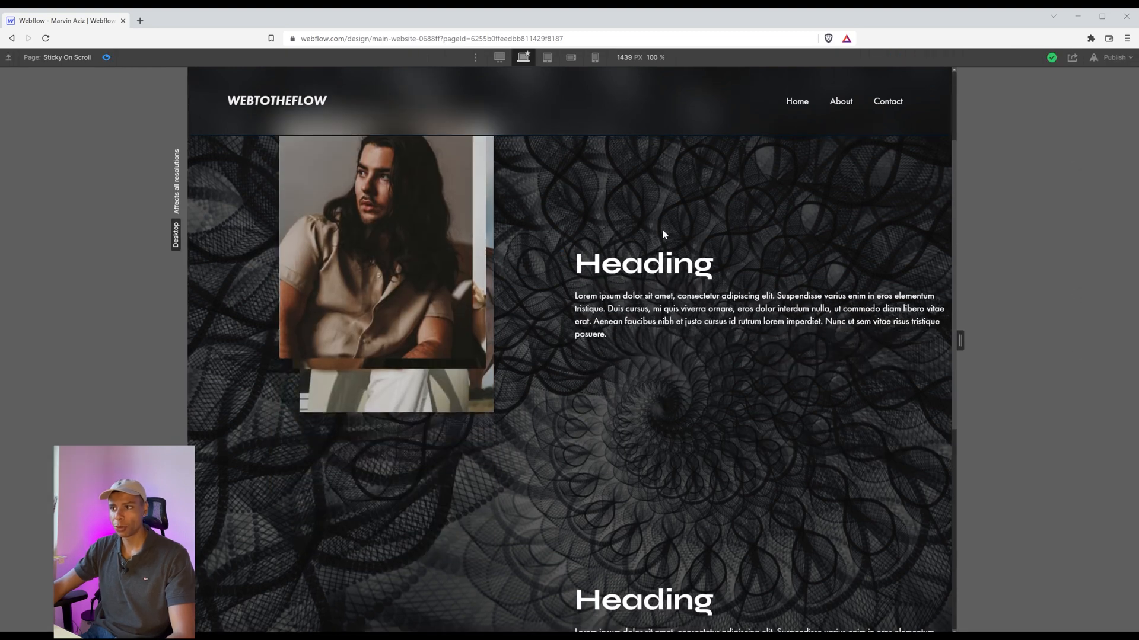
# Scroll through the preview to check the sticky section before returning to the Designer.
pyautogui.scroll(-3)
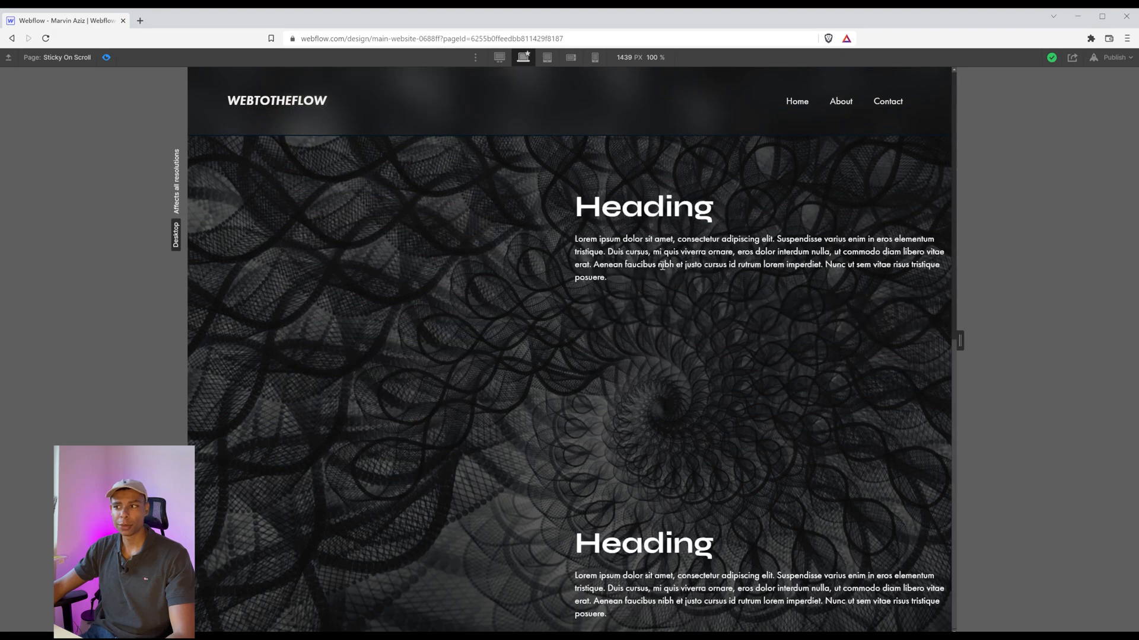
pyautogui.scroll(-3)
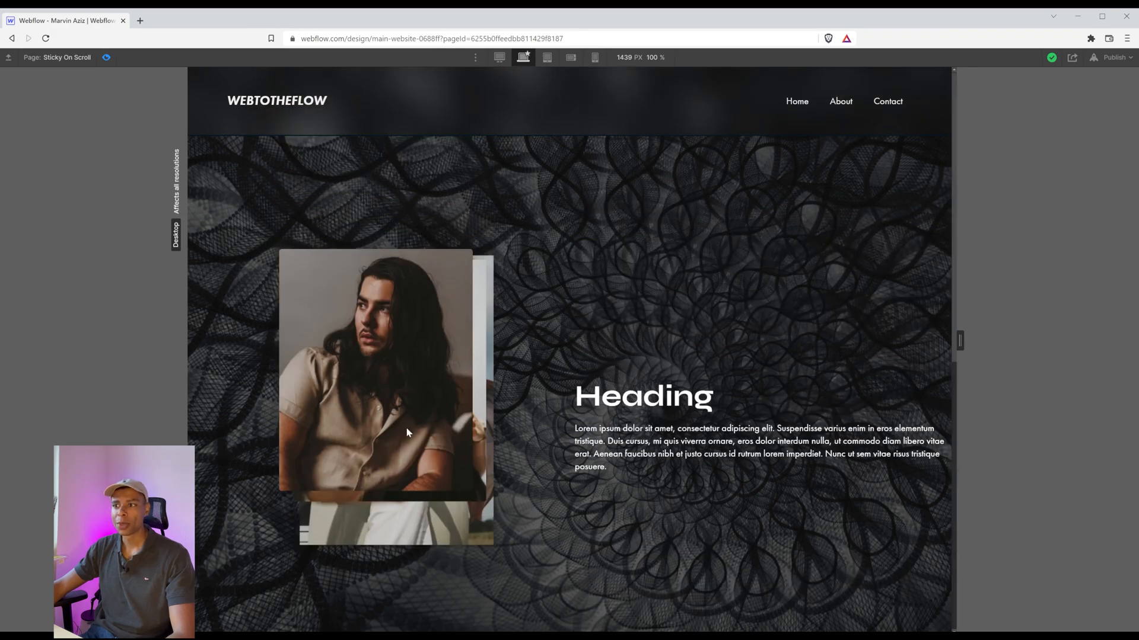
pyautogui.moveTo(410, 408)
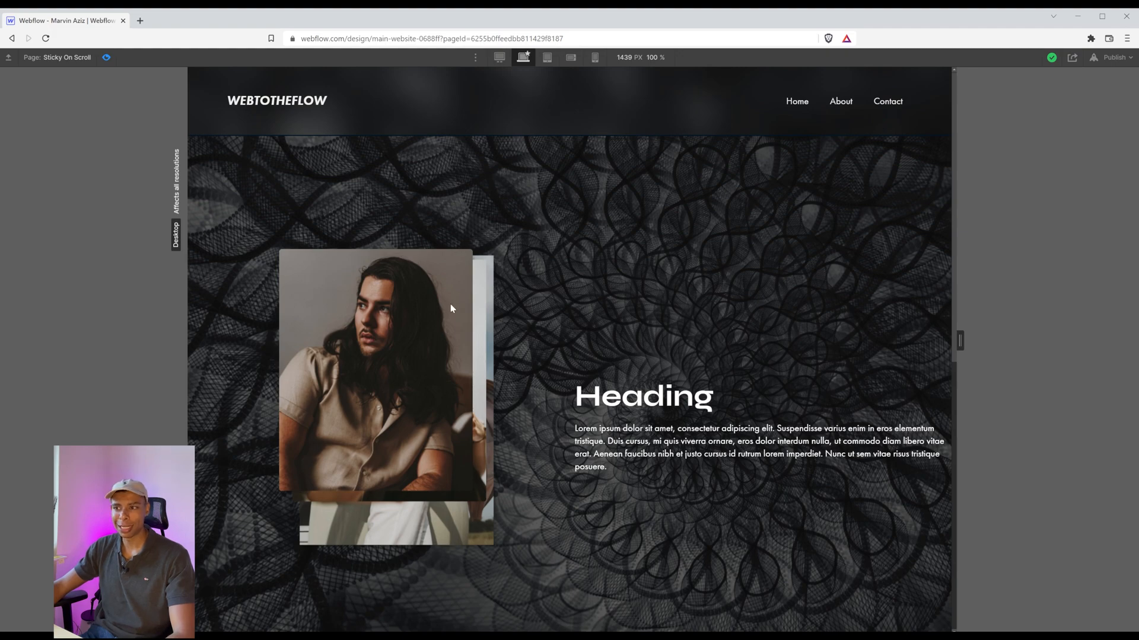
pyautogui.moveTo(611, 356)
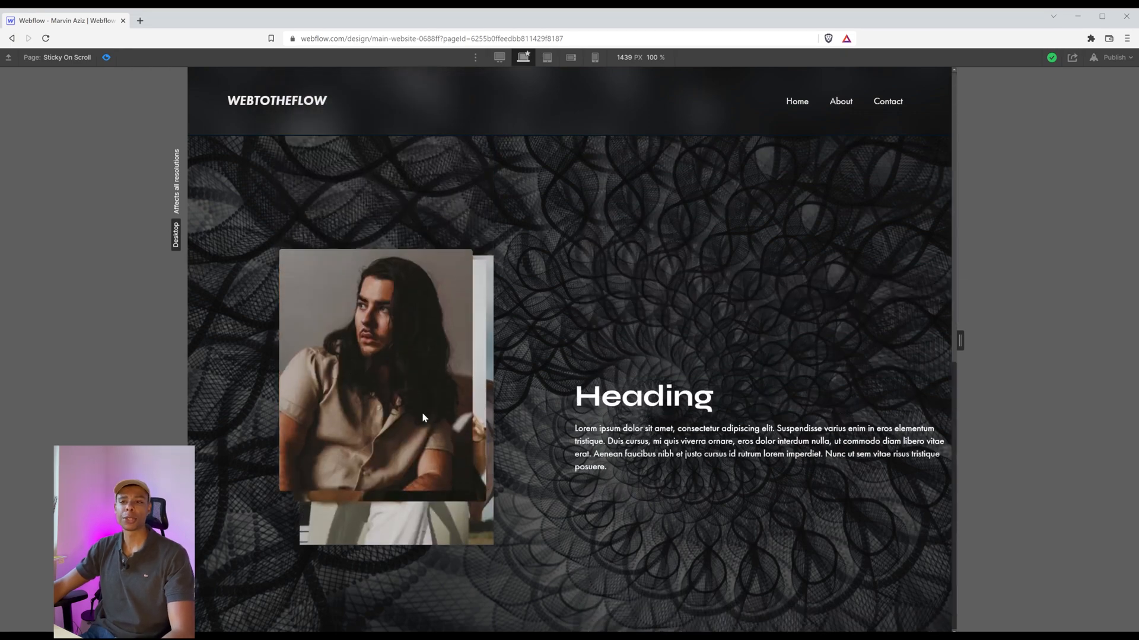
pyautogui.moveTo(405, 365)
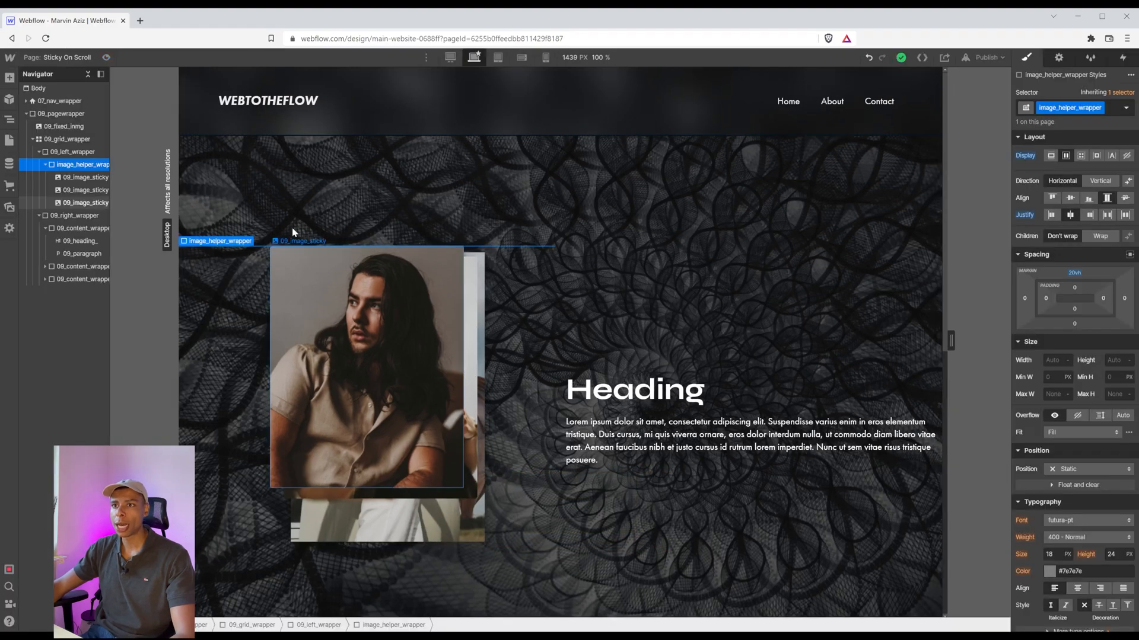
# Set image_helper_wrapper's position to Fixed so the image stack stays in the window.
pyautogui.click(72, 152)
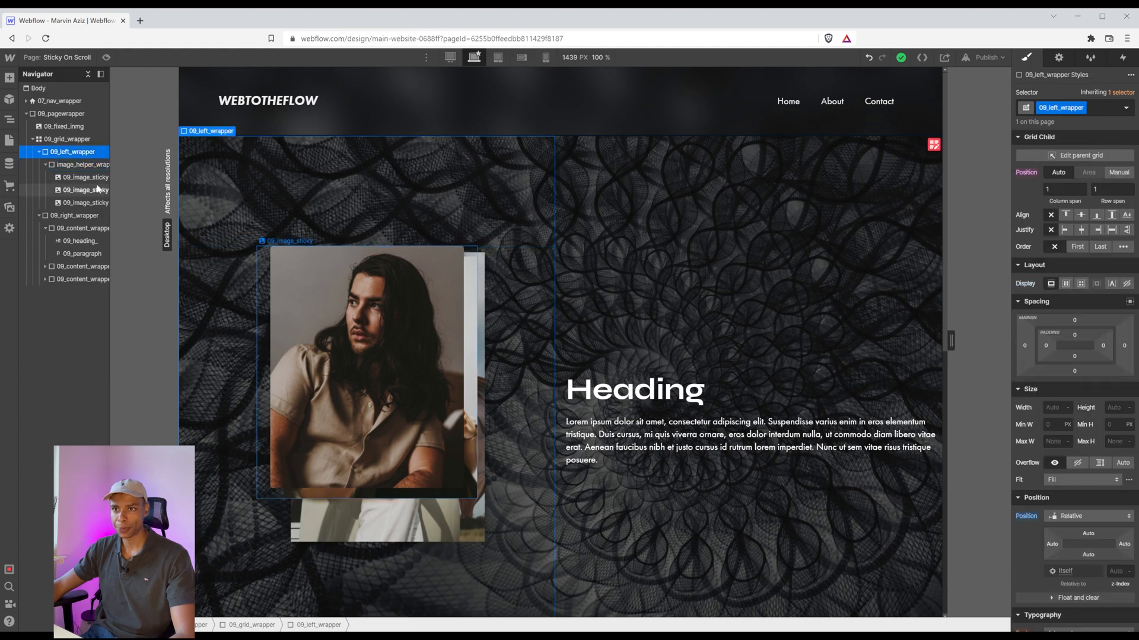
pyautogui.click(83, 164)
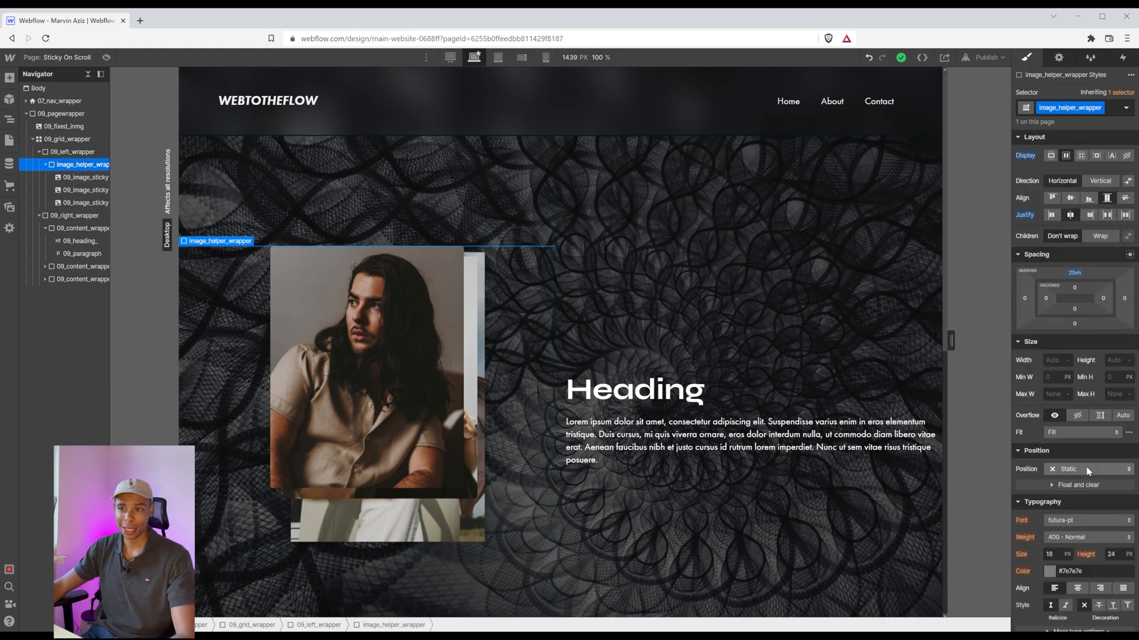
pyautogui.click(1089, 469)
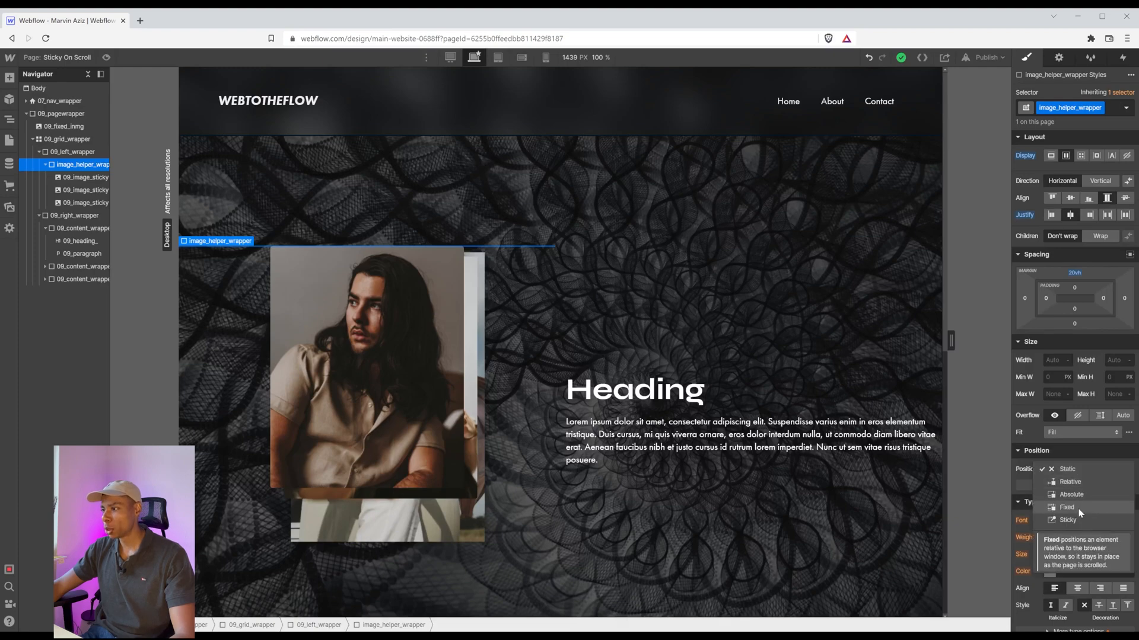
pyautogui.click(1067, 507)
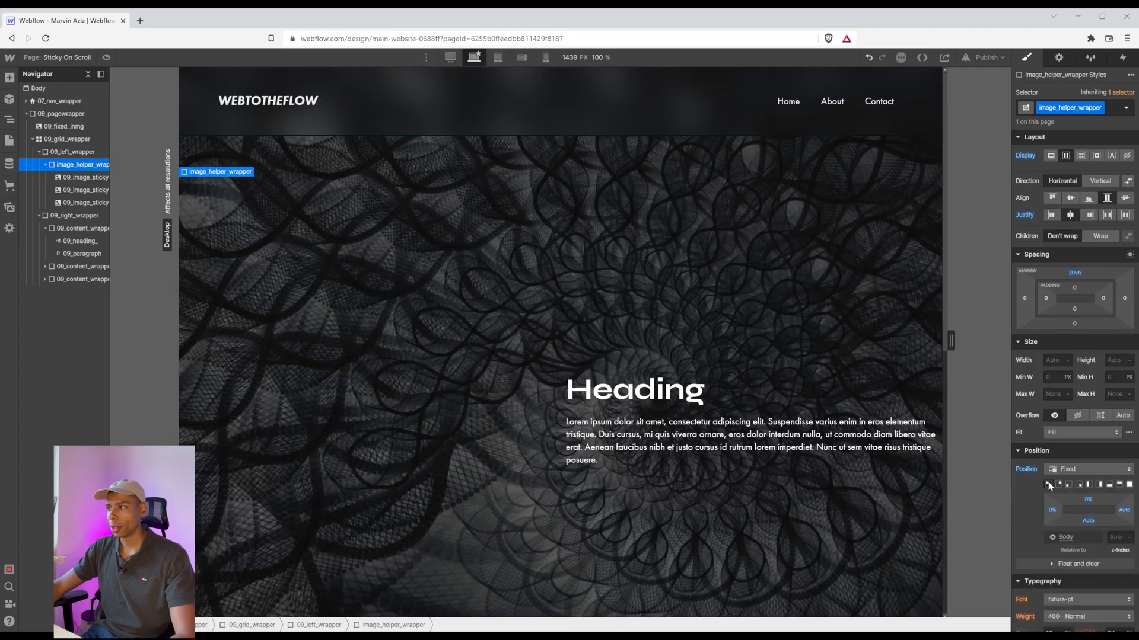
# Set image_helper_wrapper's width to 450px and check the result.
pyautogui.click(1052, 360)
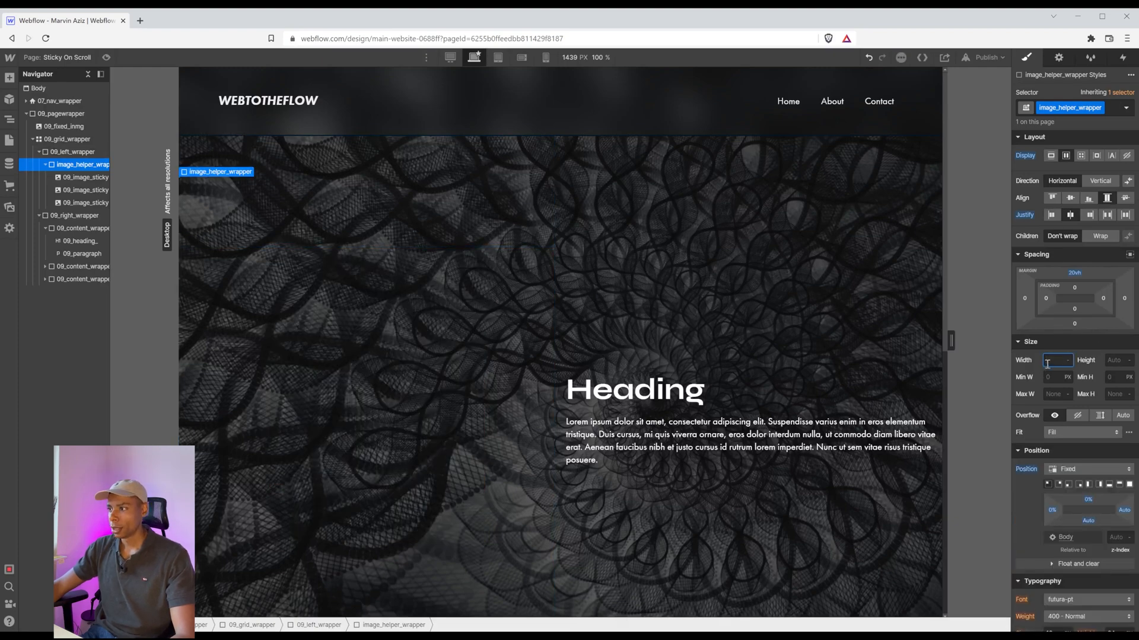
pyautogui.write('400')
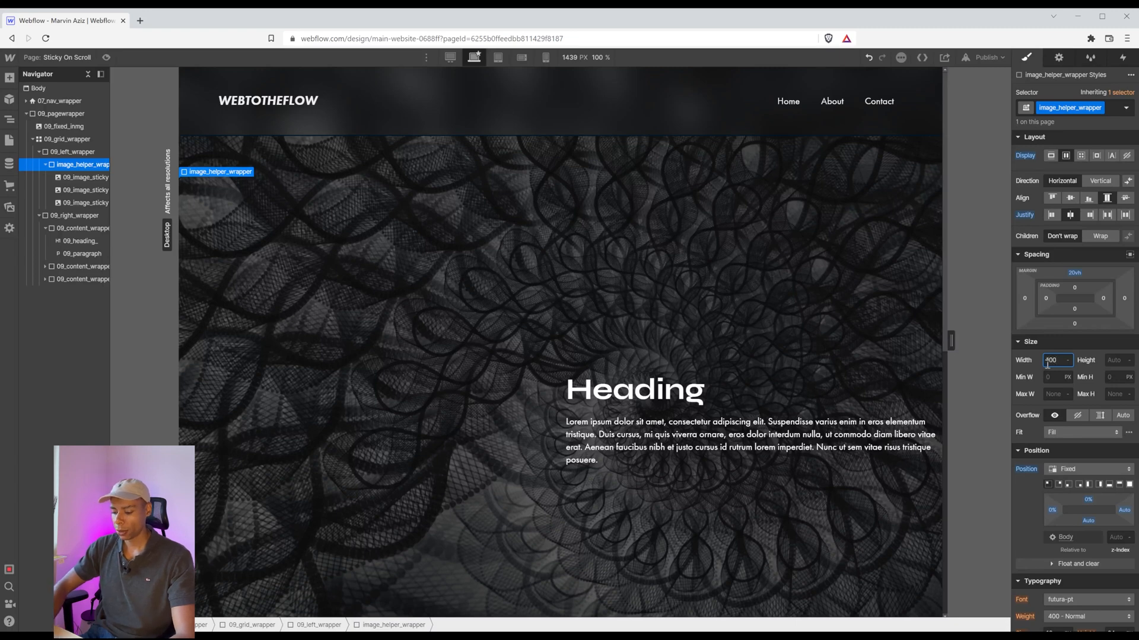
pyautogui.write('450')
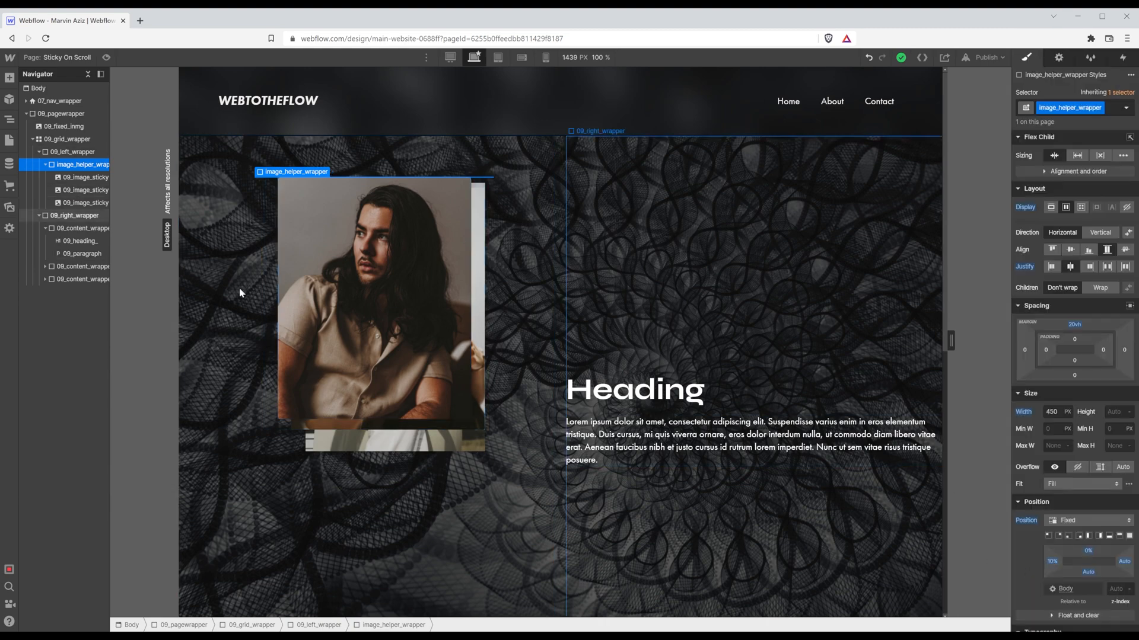
pyautogui.scroll(-3)
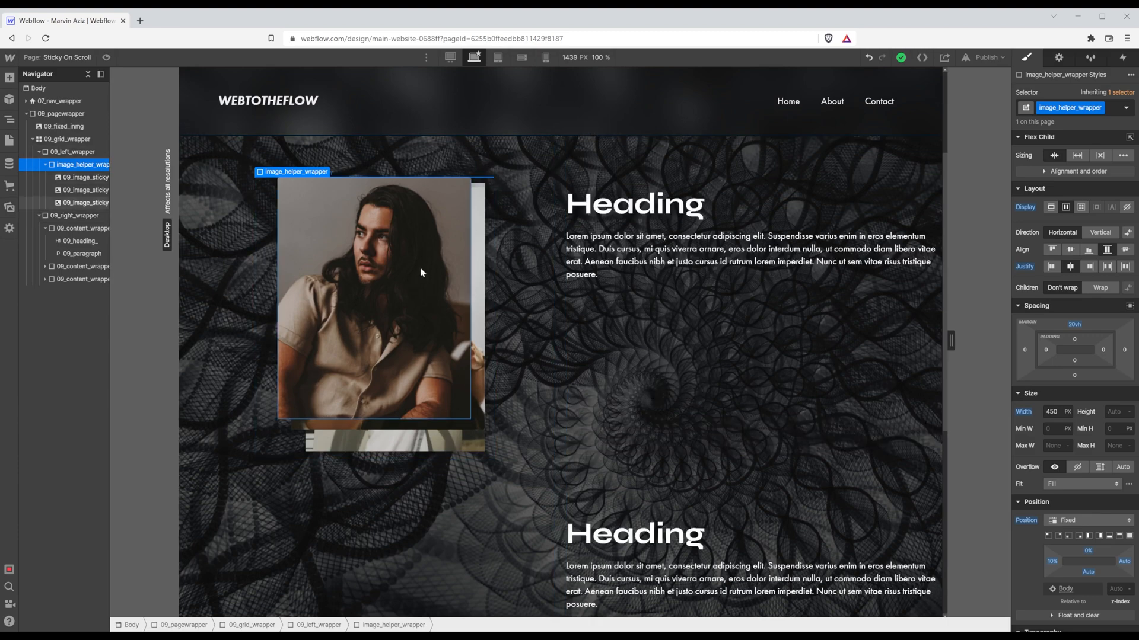
pyautogui.scroll(-3)
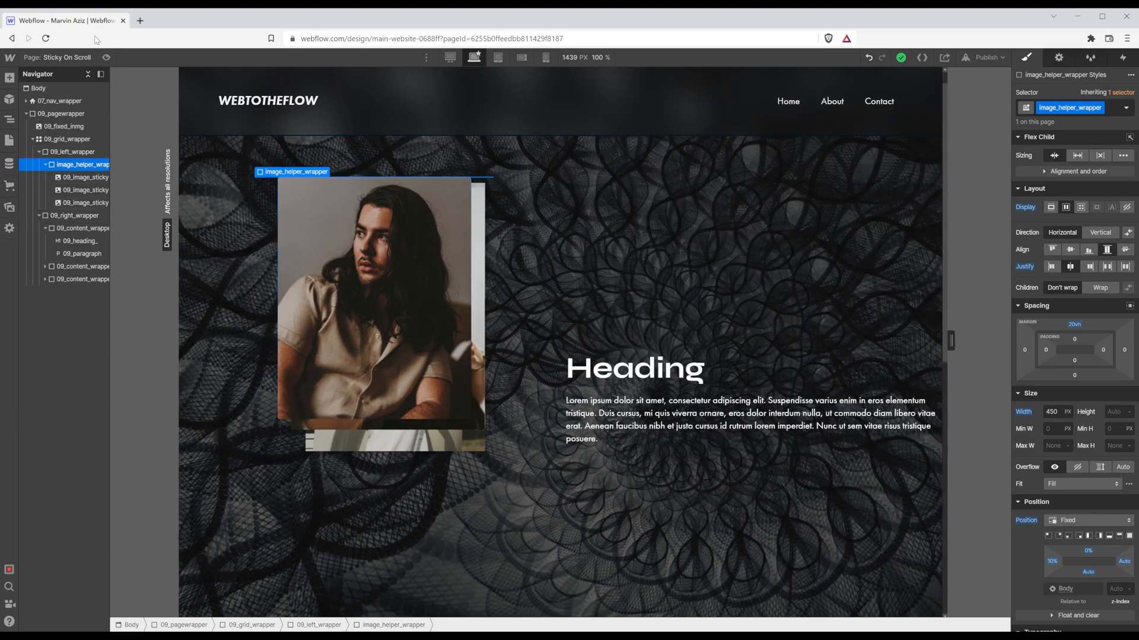
pyautogui.click(521, 57)
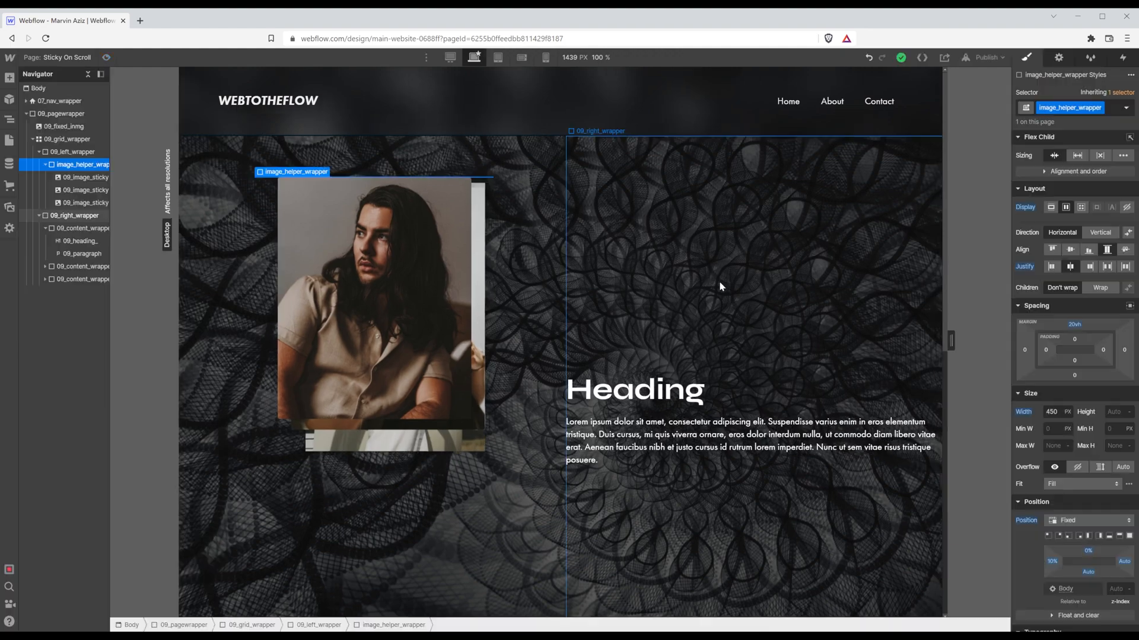
# Set 09_right_wrapper's height to 250vh so the headings scroll past the images.
pyautogui.scroll(-3)
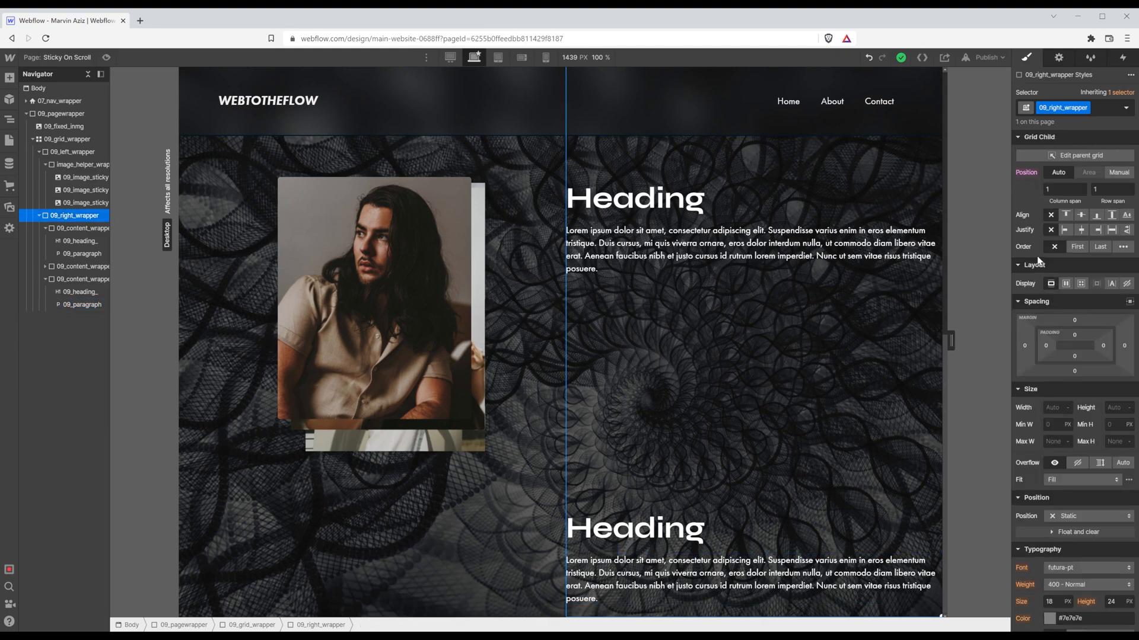
pyautogui.moveTo(1100, 396)
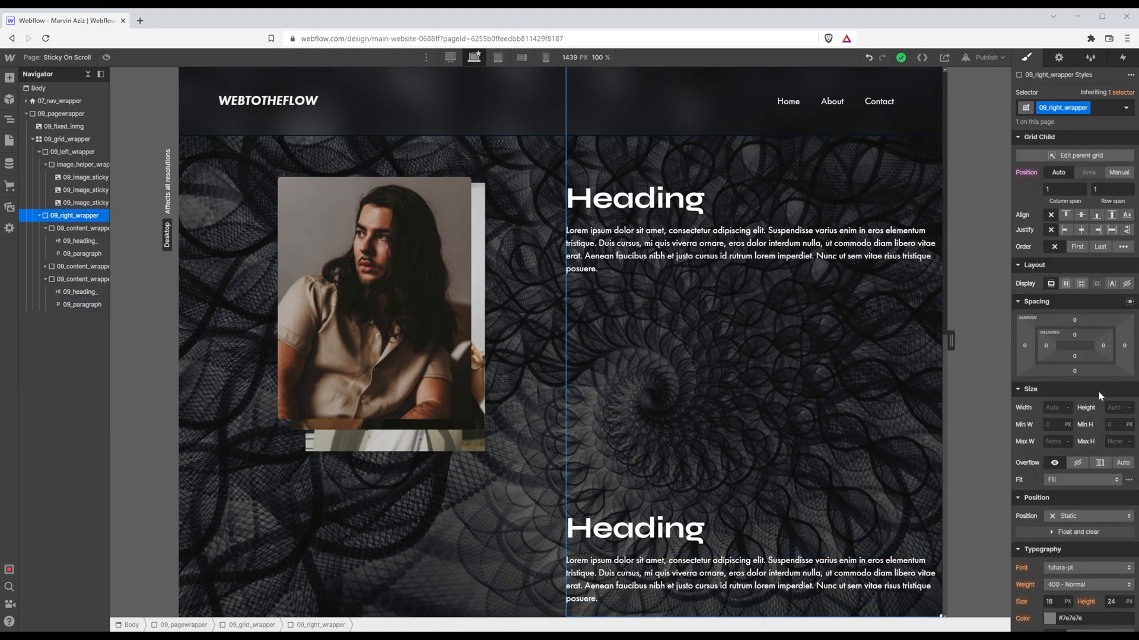
pyautogui.click(1113, 407)
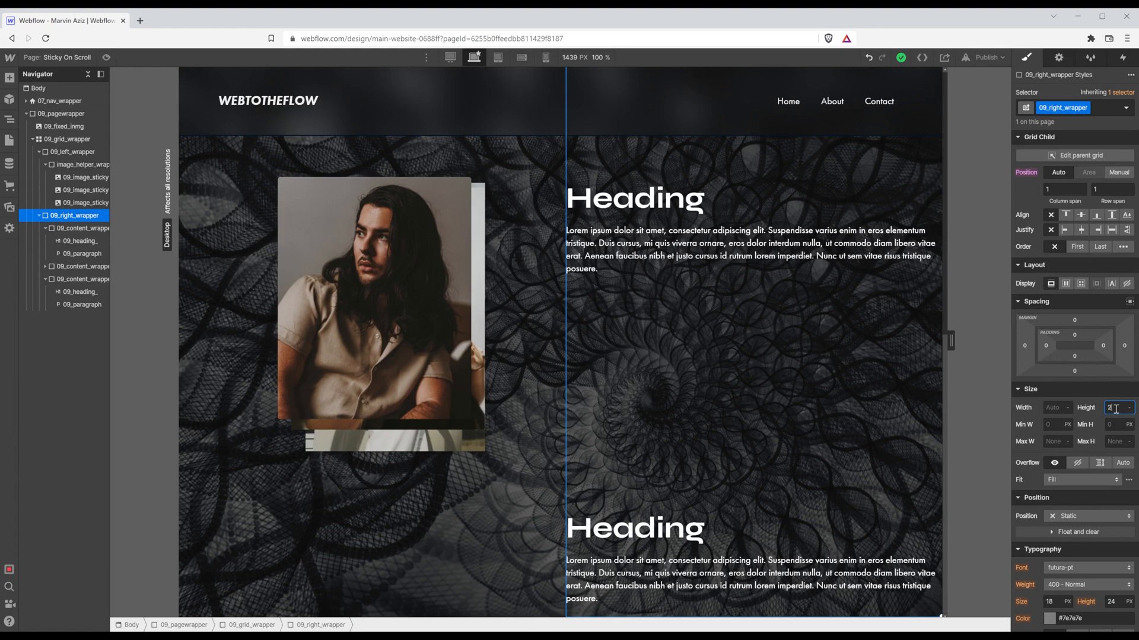
pyautogui.write('200')
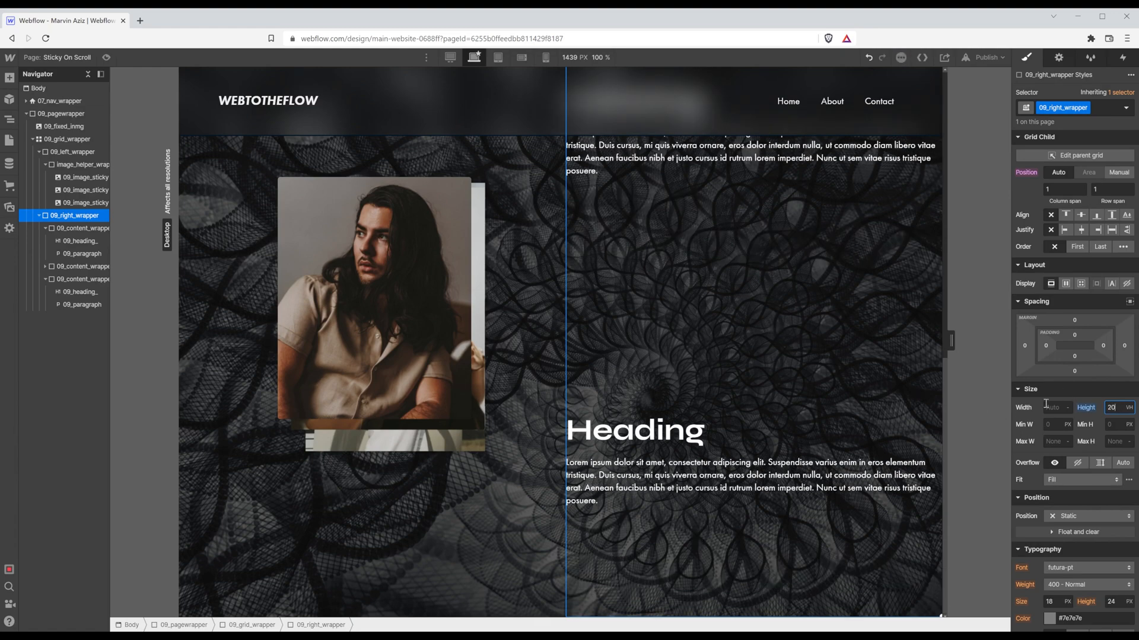
pyautogui.write('2')
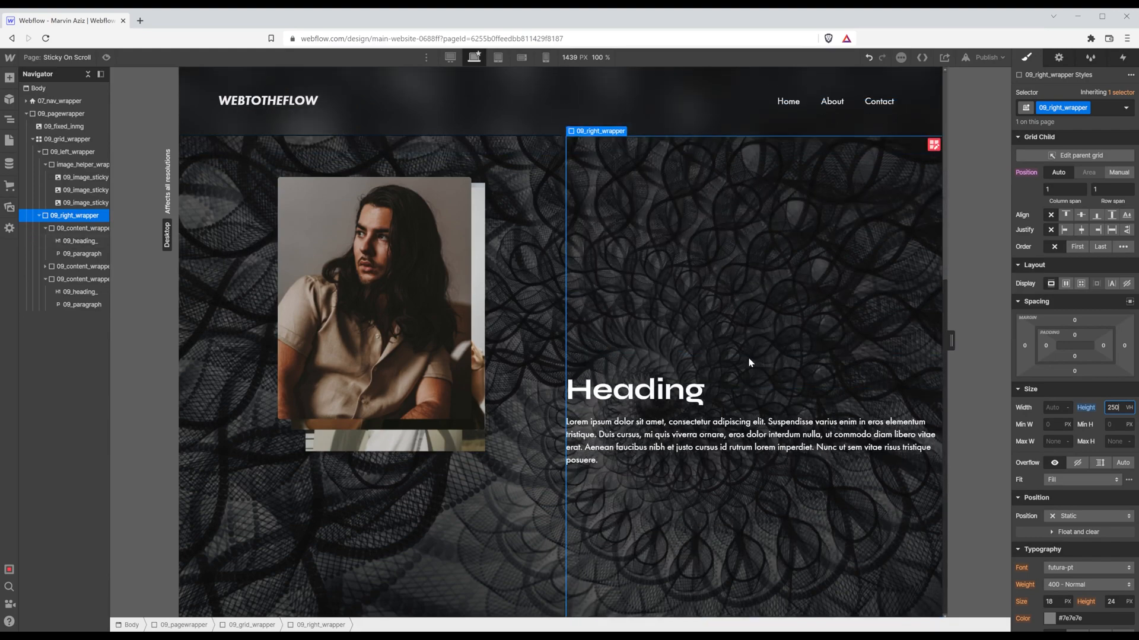
pyautogui.click(72, 152)
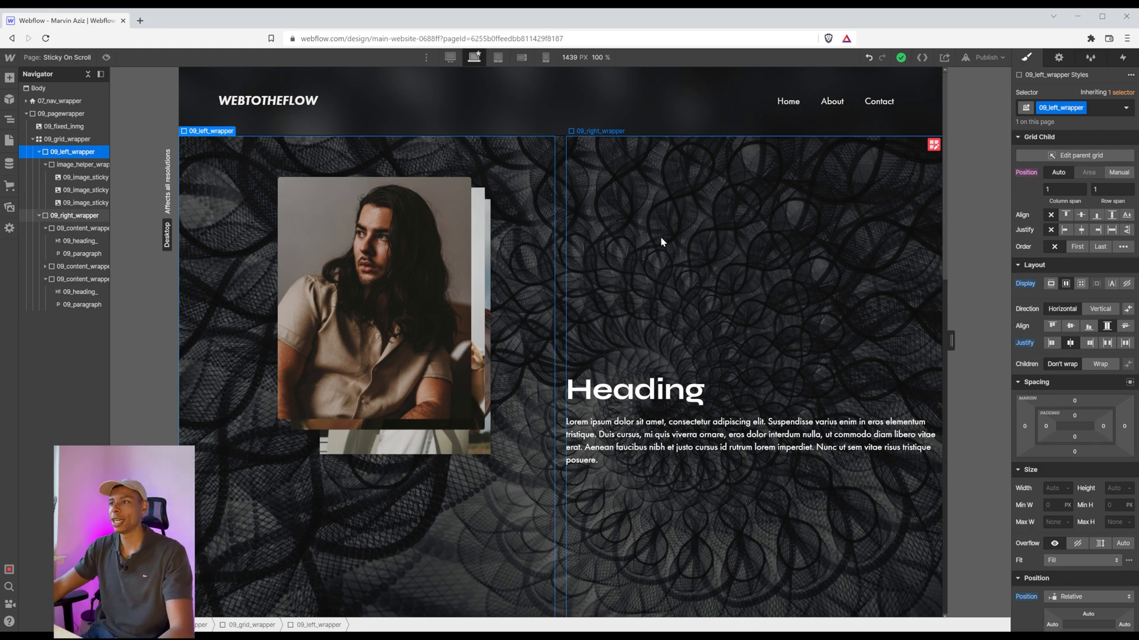
pyautogui.moveTo(591, 303)
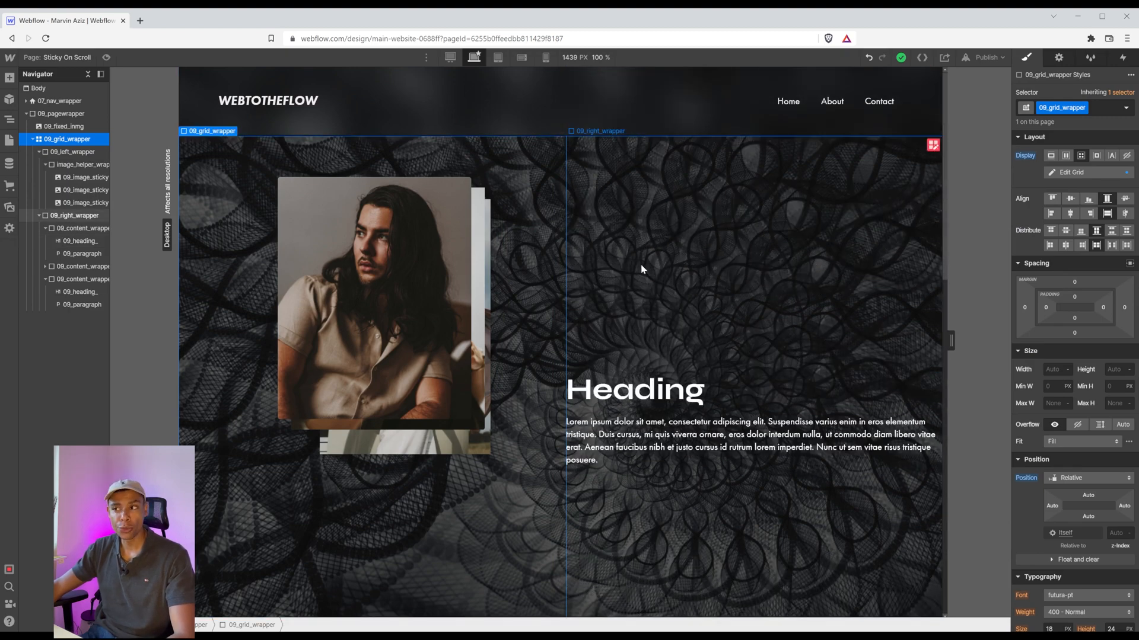
# Add a 'While scrolling in view' element trigger with a custom animation named Toggle Images.
pyautogui.scroll(-3)
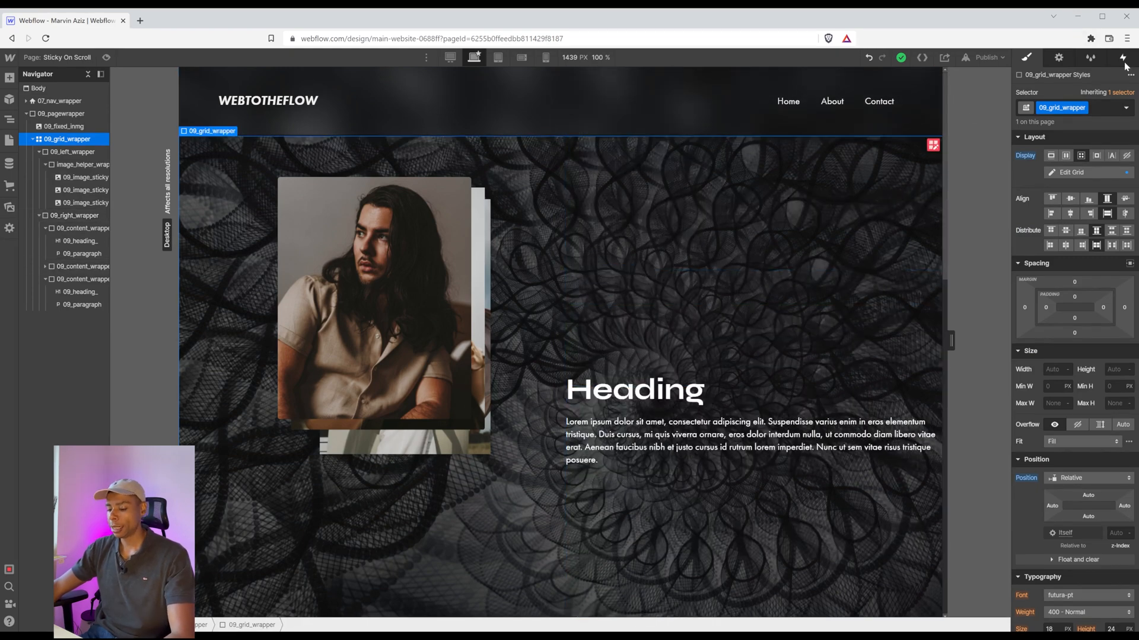
pyautogui.click(1122, 58)
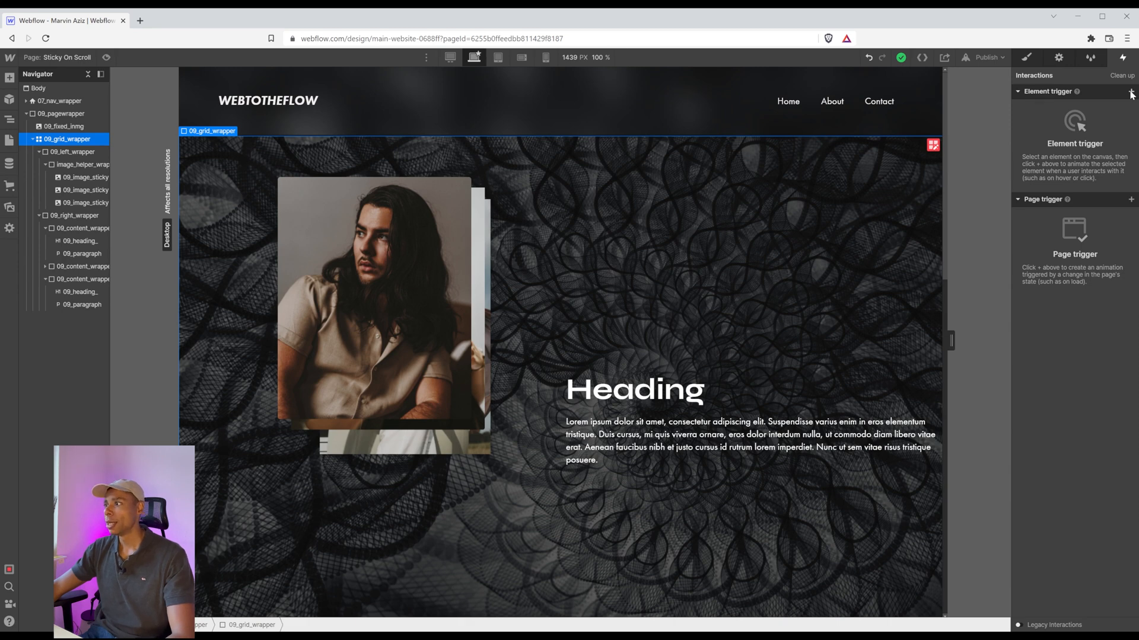
pyautogui.click(1131, 91)
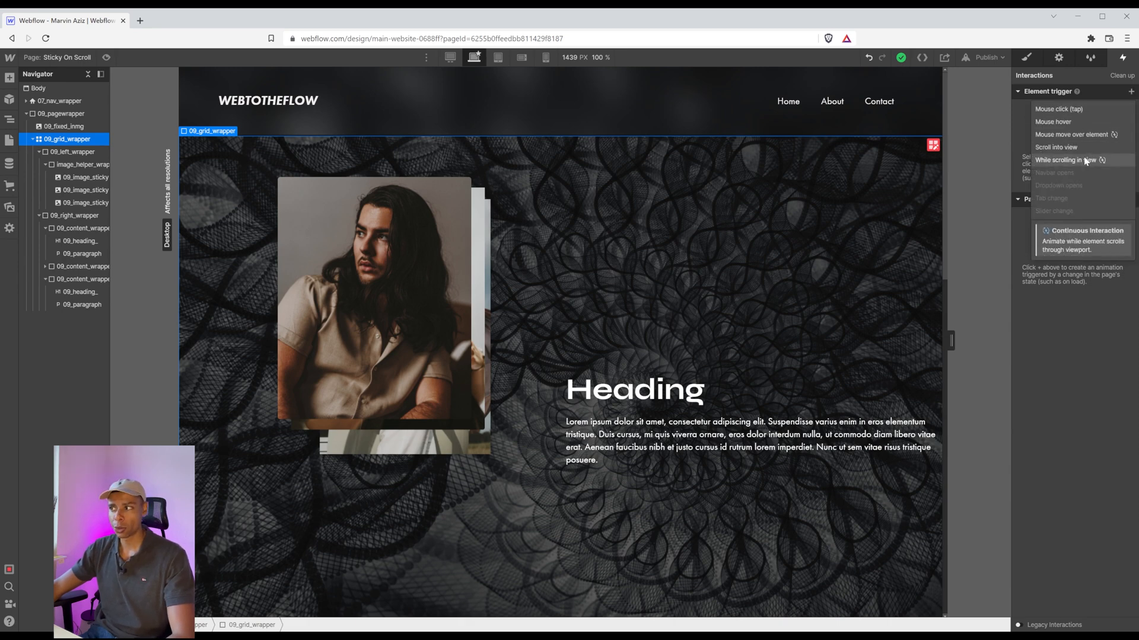
pyautogui.click(1073, 160)
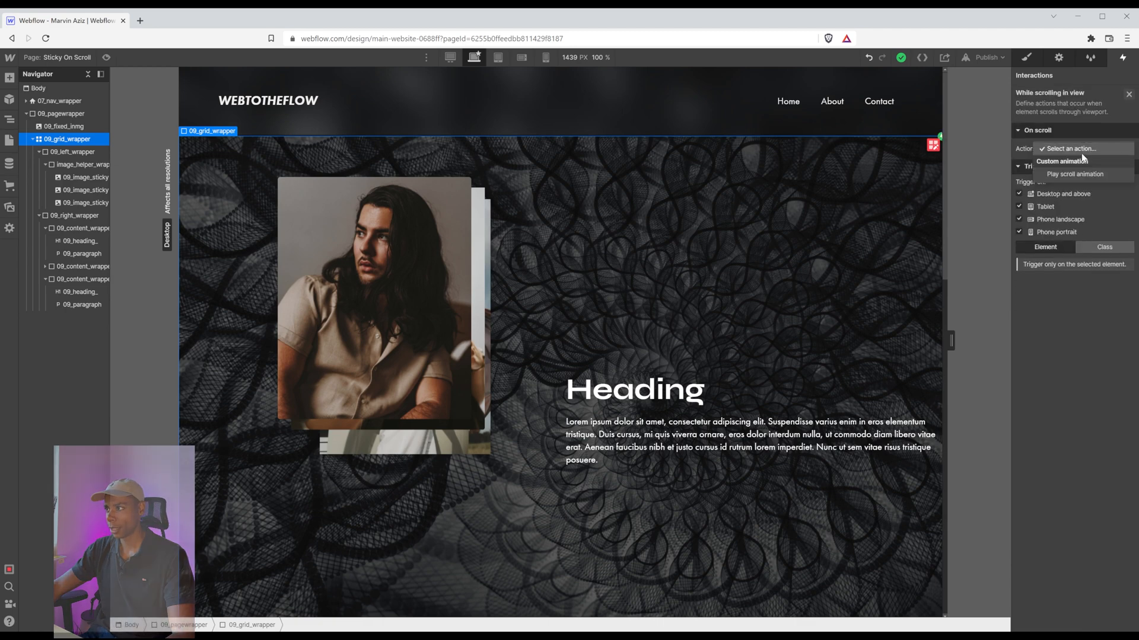
pyautogui.click(1074, 174)
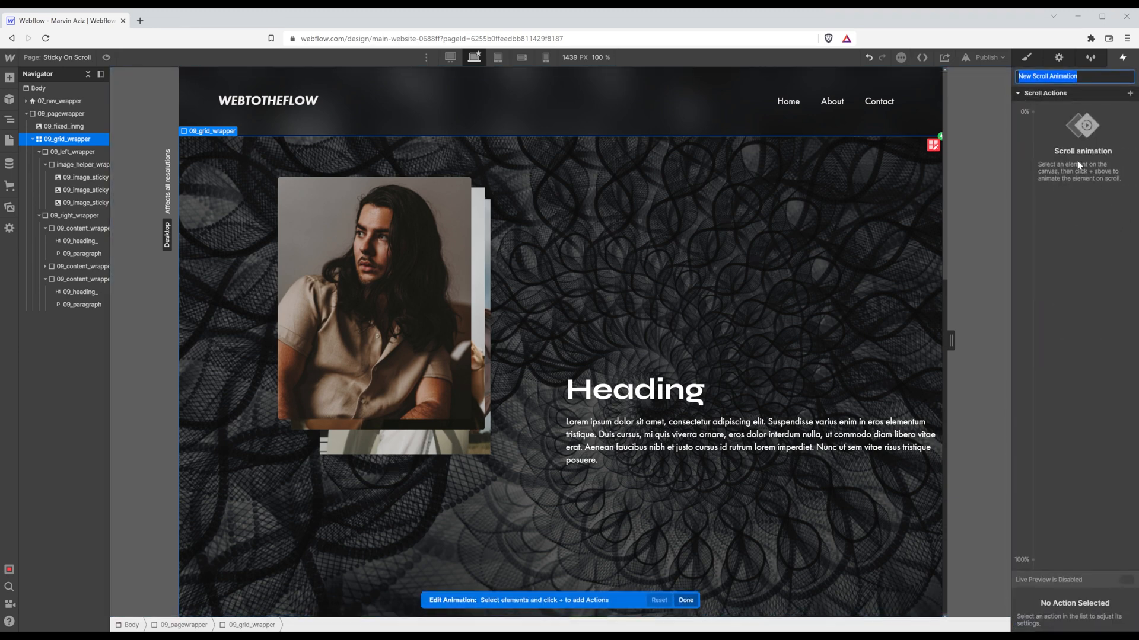
pyautogui.write('tOGGLE')
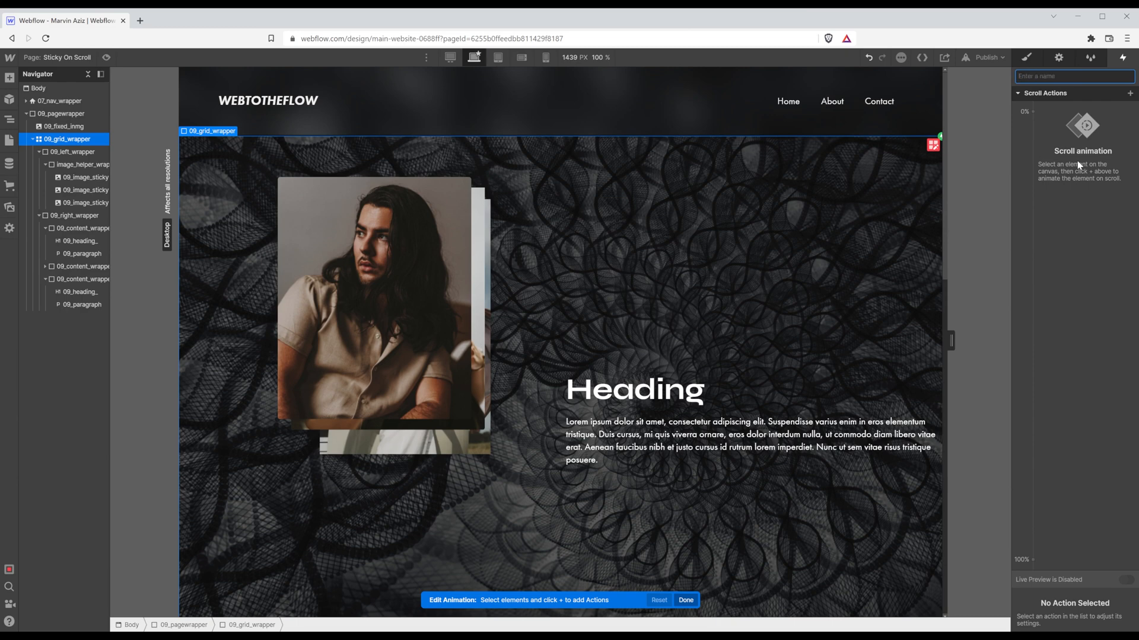
pyautogui.write('Toggle Images')
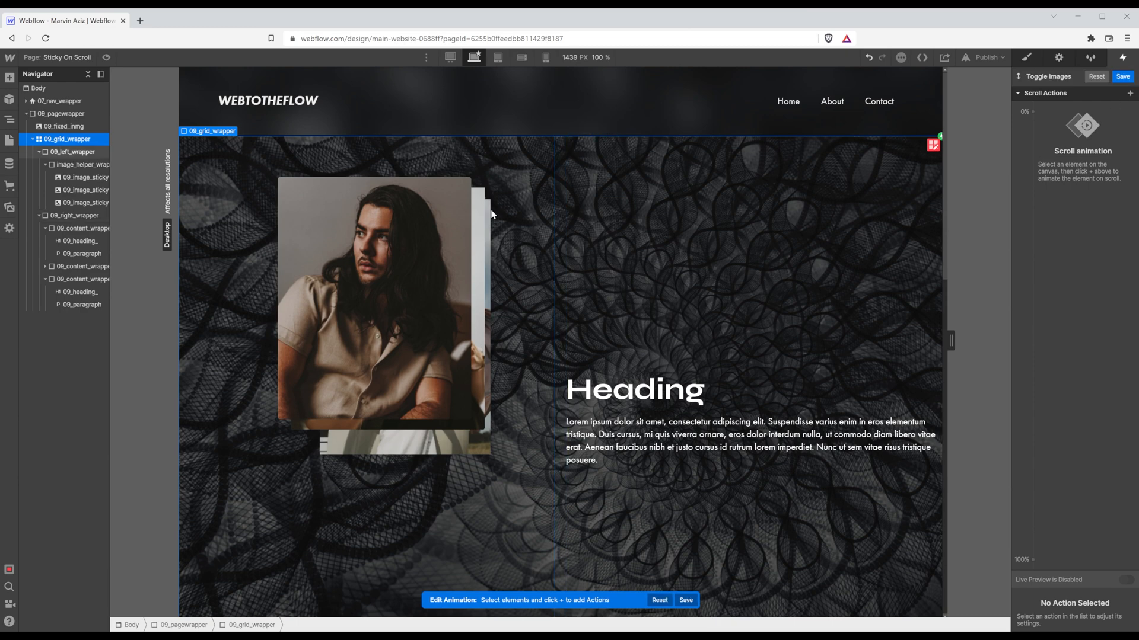
# Add opacity actions on the front image at 0% and 7% and check them with live preview.
pyautogui.click(85, 202)
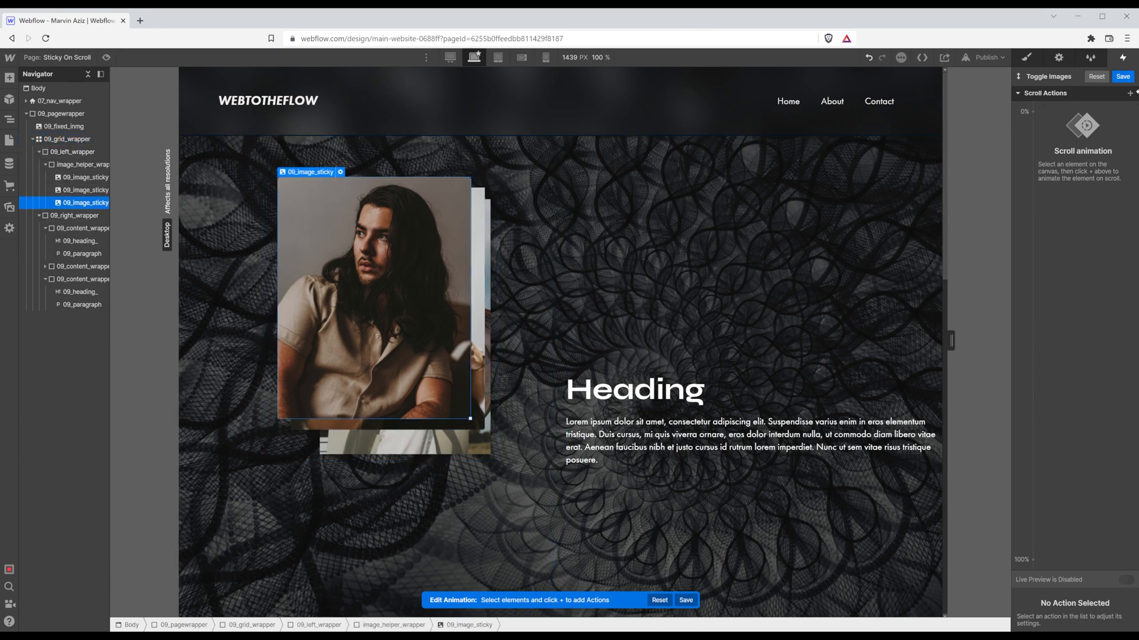
pyautogui.click(1129, 94)
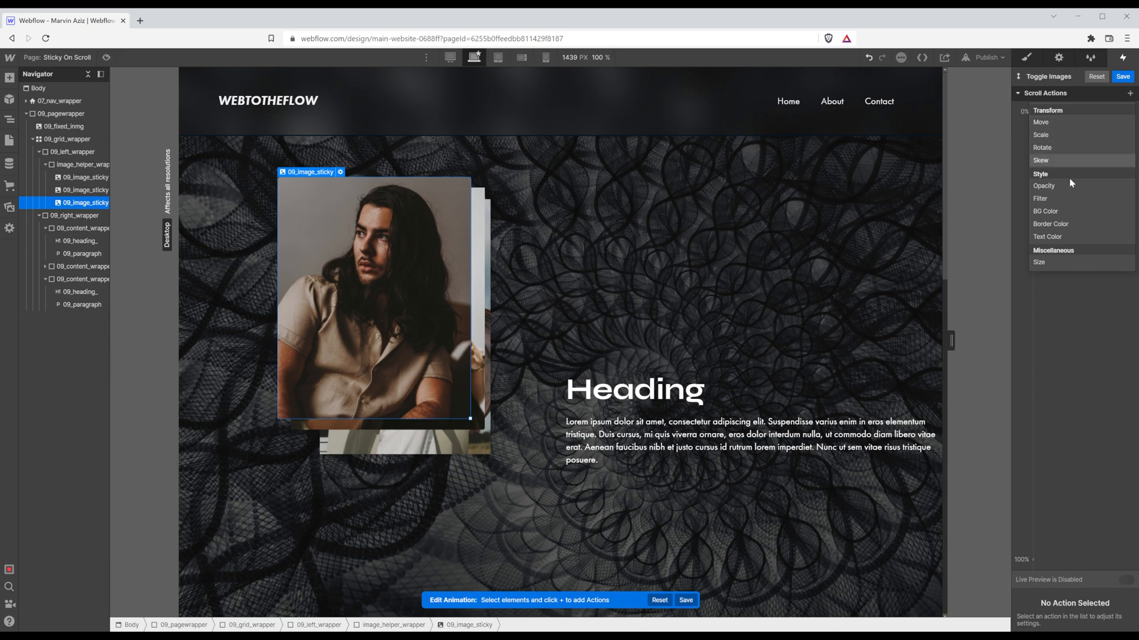
pyautogui.click(1043, 185)
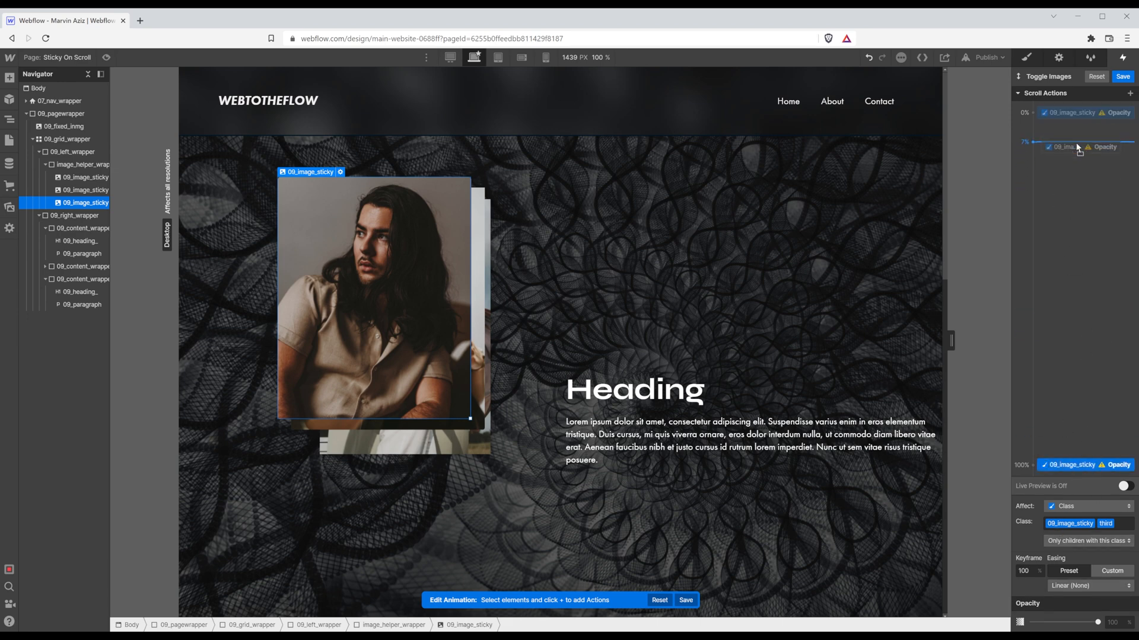
pyautogui.click(1085, 152)
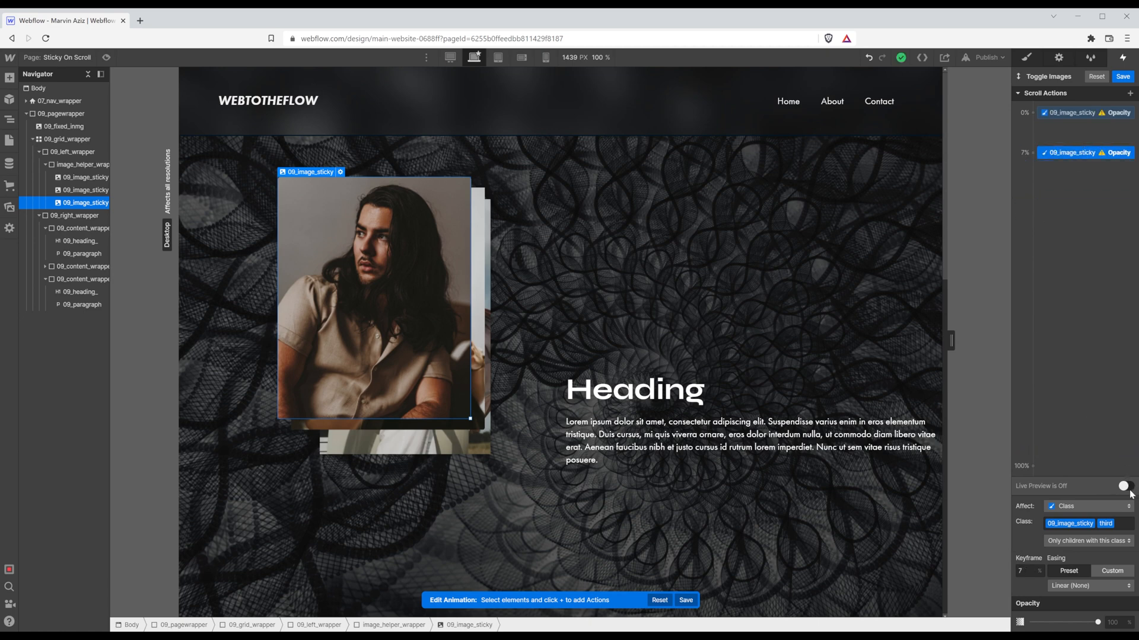
pyautogui.click(1124, 486)
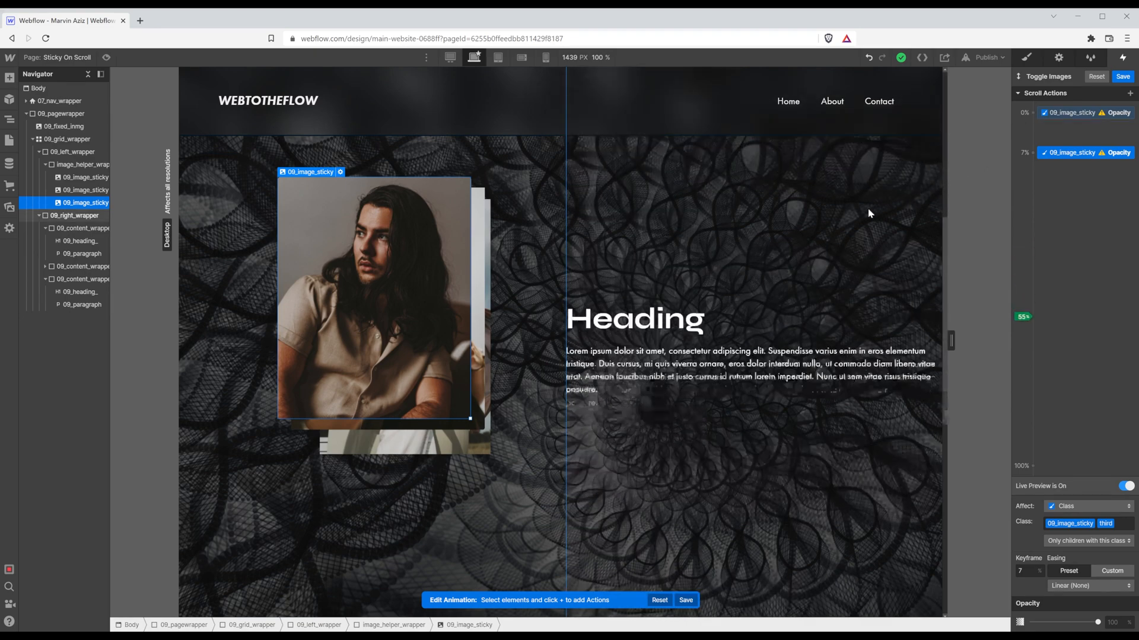
pyautogui.scroll(-3)
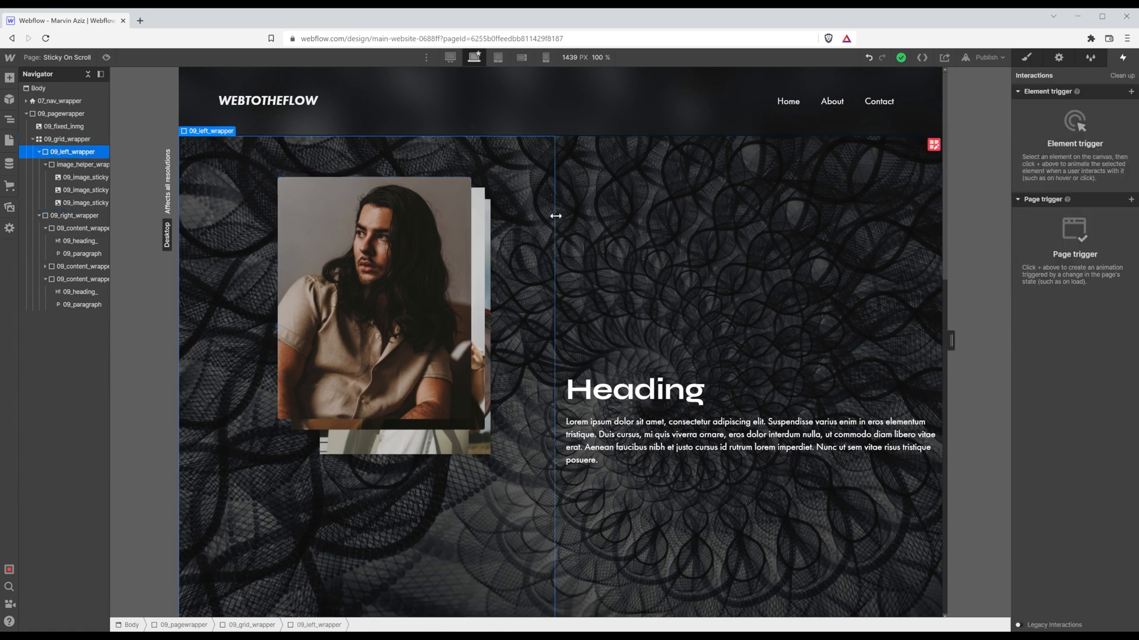
# Reopen Toggle Images and move the top image's opacity keyframes to 28% (full) and 31% (faded).
pyautogui.click(66, 139)
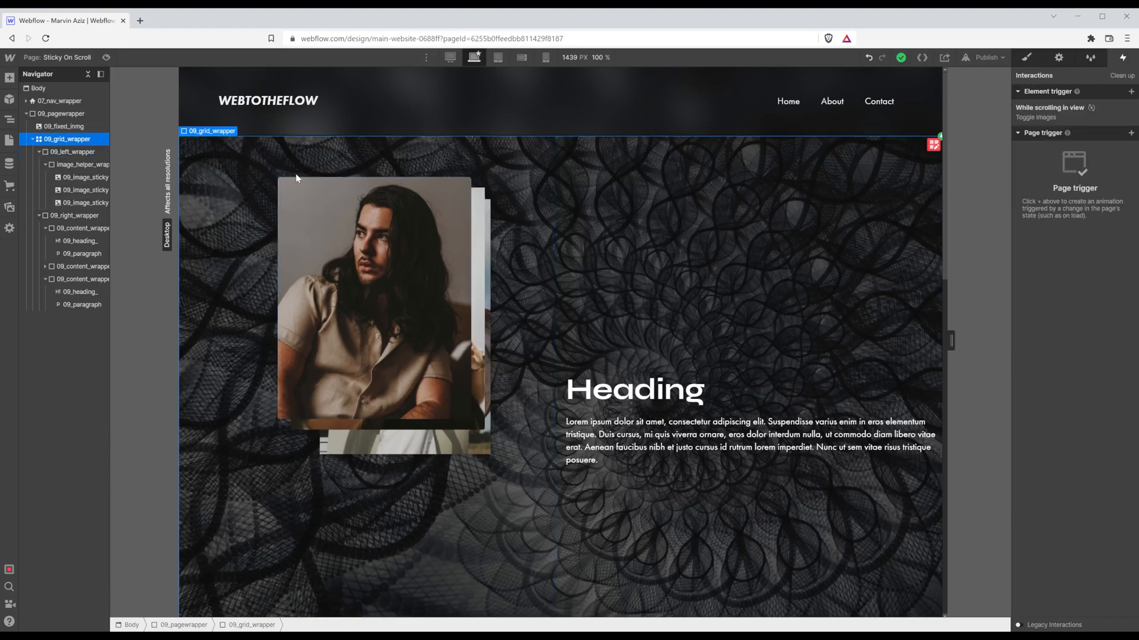
pyautogui.click(1026, 58)
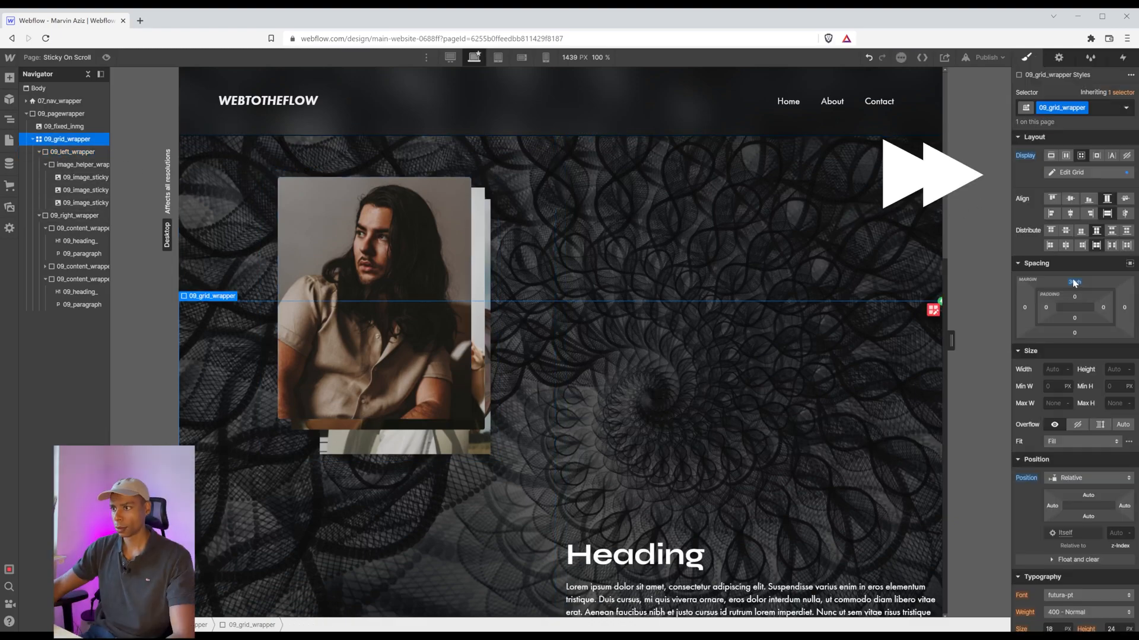
pyautogui.click(1120, 58)
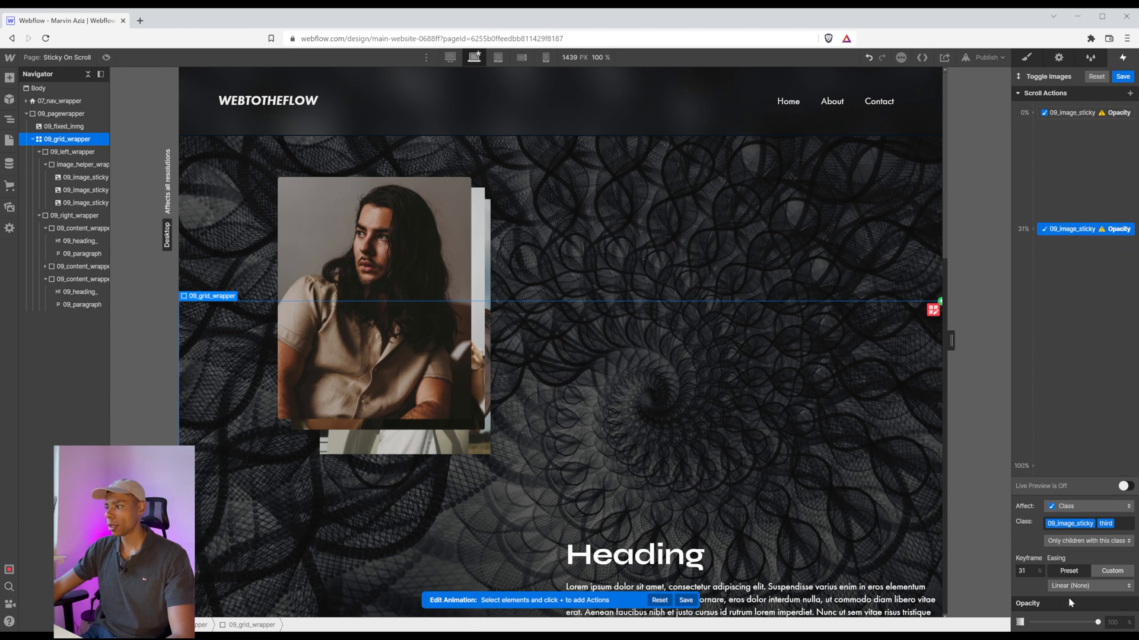
pyautogui.moveTo(1096, 622); pyautogui.dragTo(1031, 622)
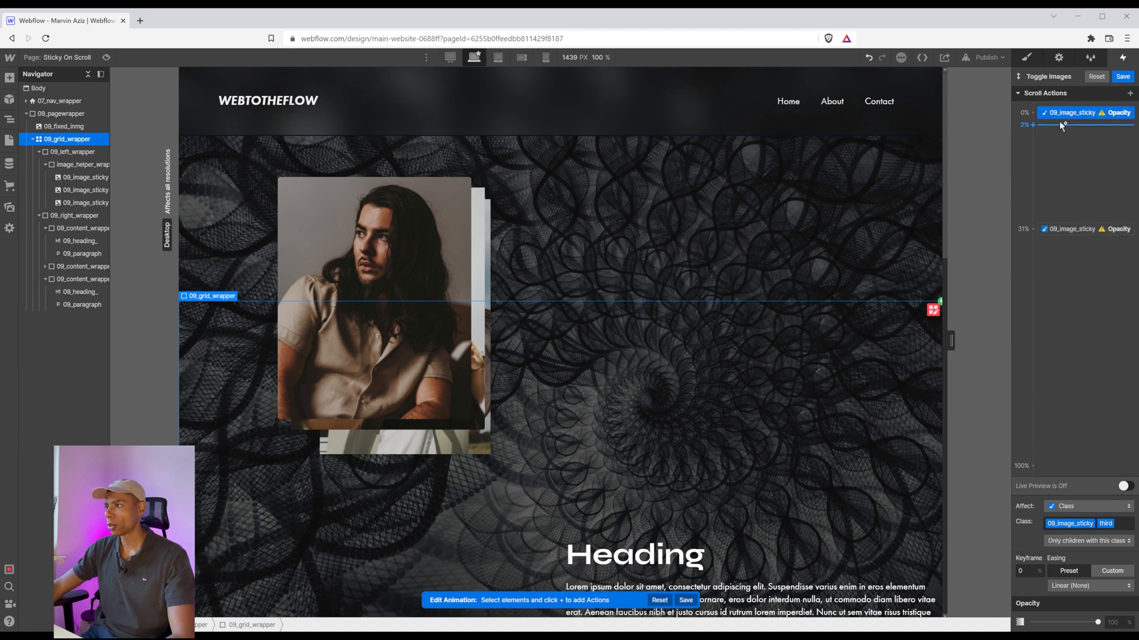
pyautogui.moveTo(1064, 125); pyautogui.dragTo(1064, 205)
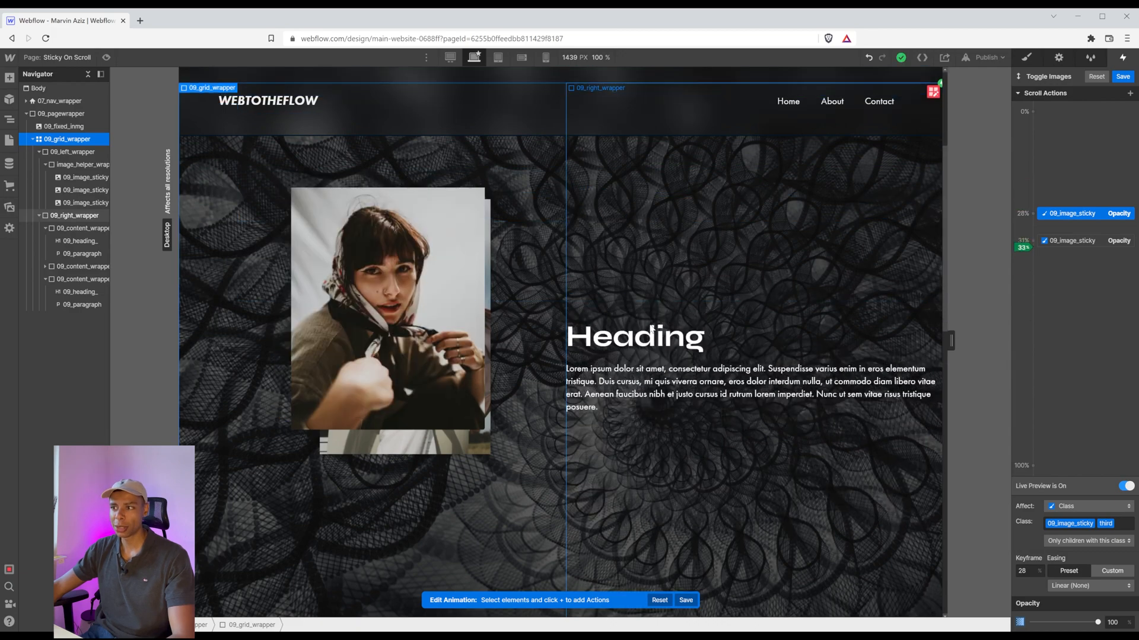
pyautogui.click(634, 336)
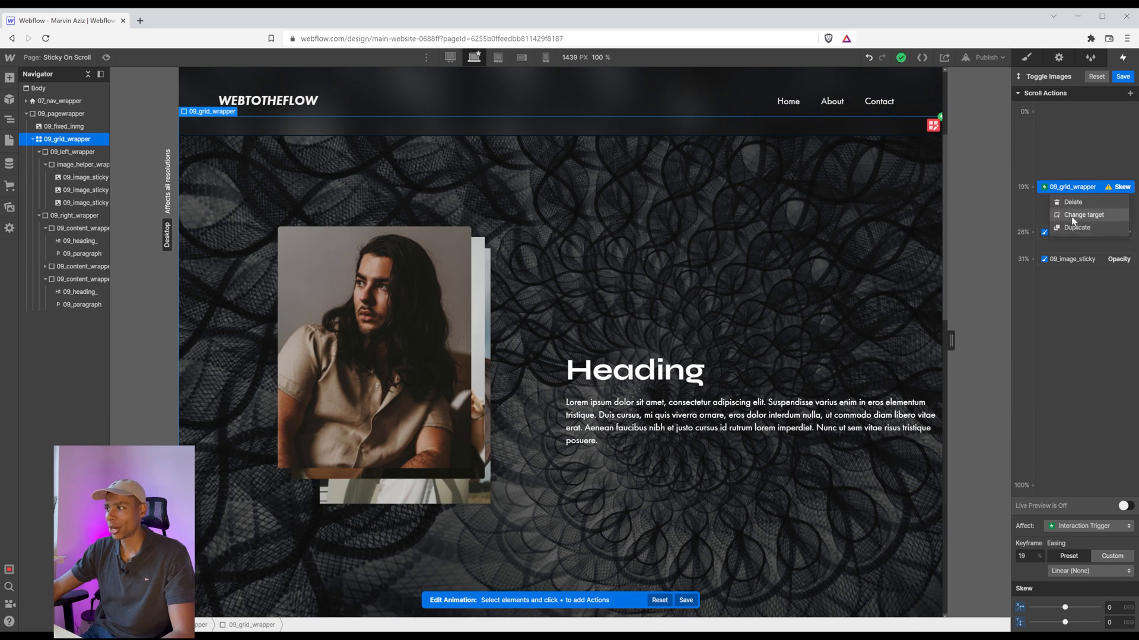
# Retarget the skew action to the third image and set its tilt keyframe at 30%.
pyautogui.click(1084, 215)
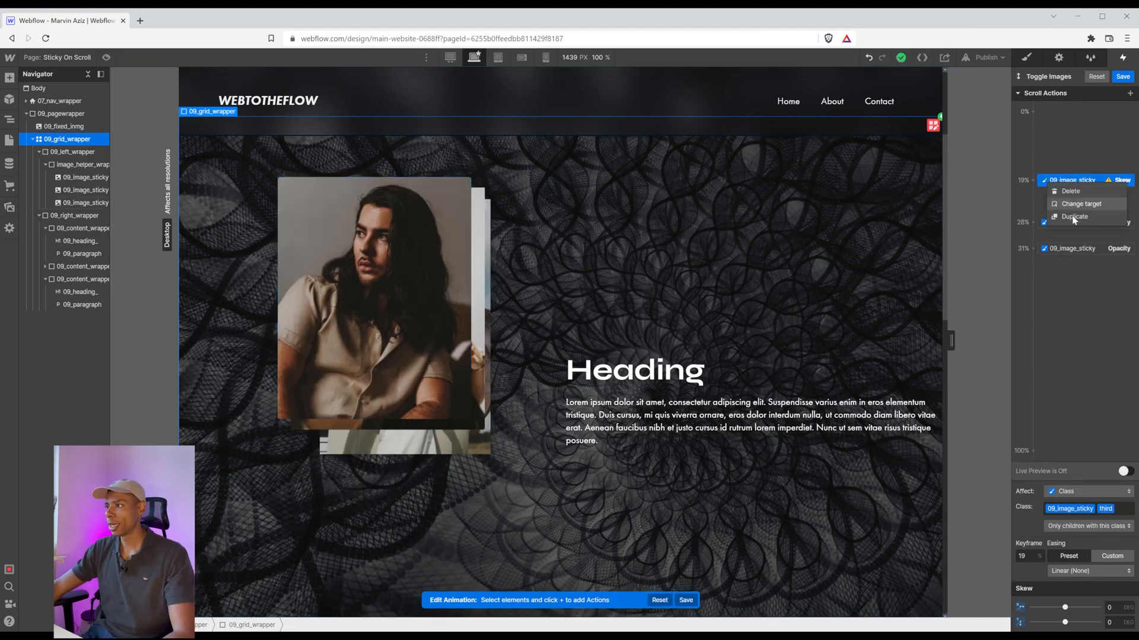
pyautogui.click(1074, 217)
pyautogui.write('-3')
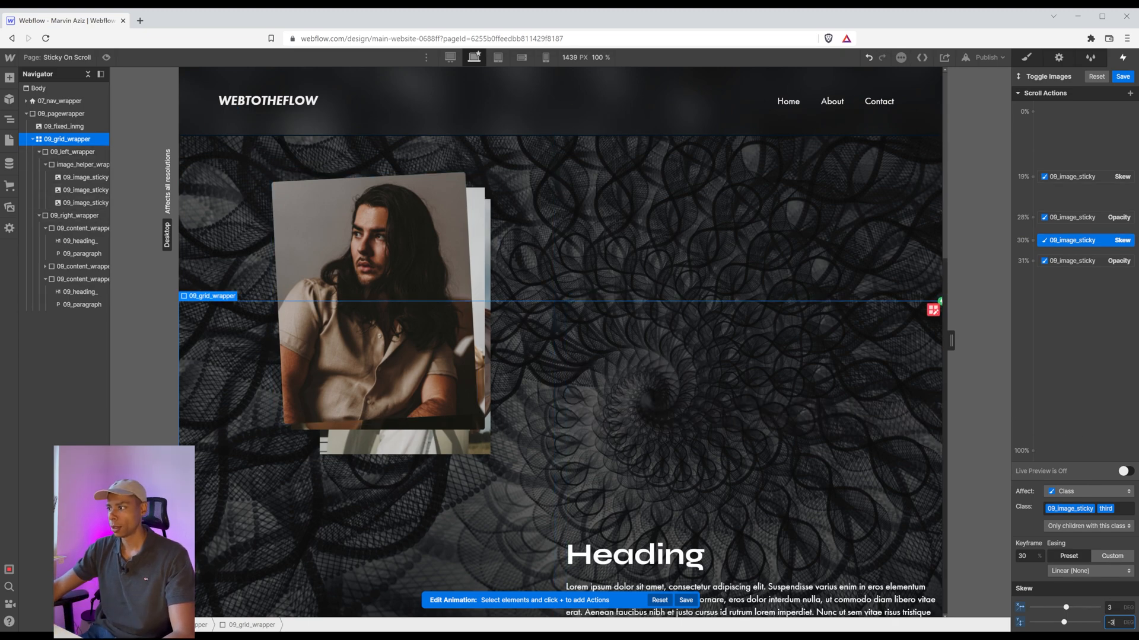
pyautogui.click(1127, 471)
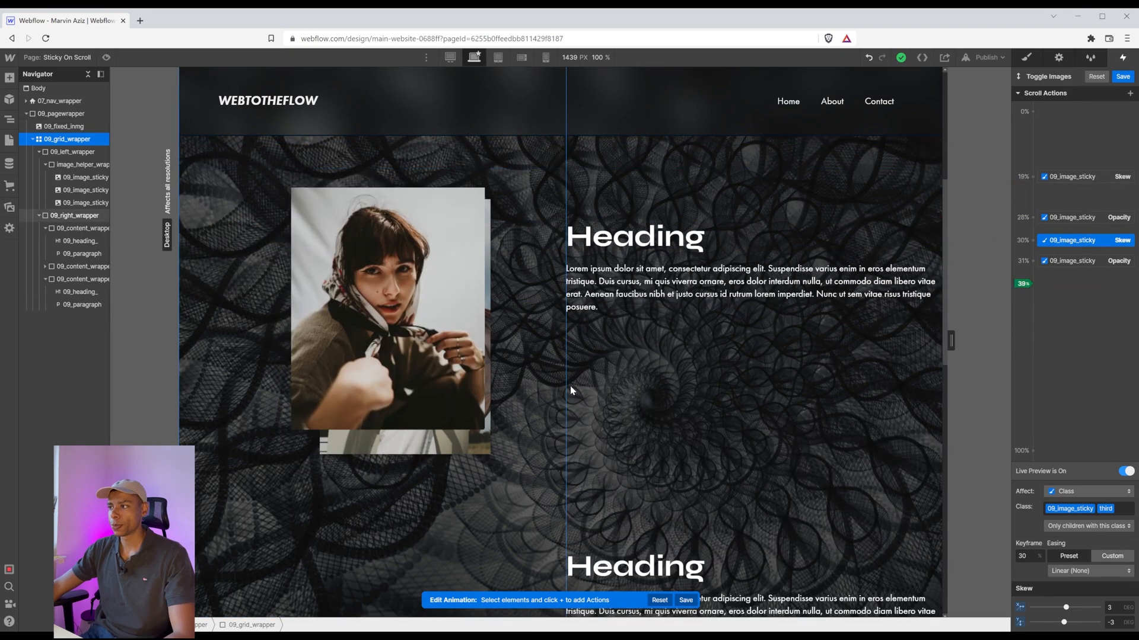
pyautogui.moveTo(805, 354)
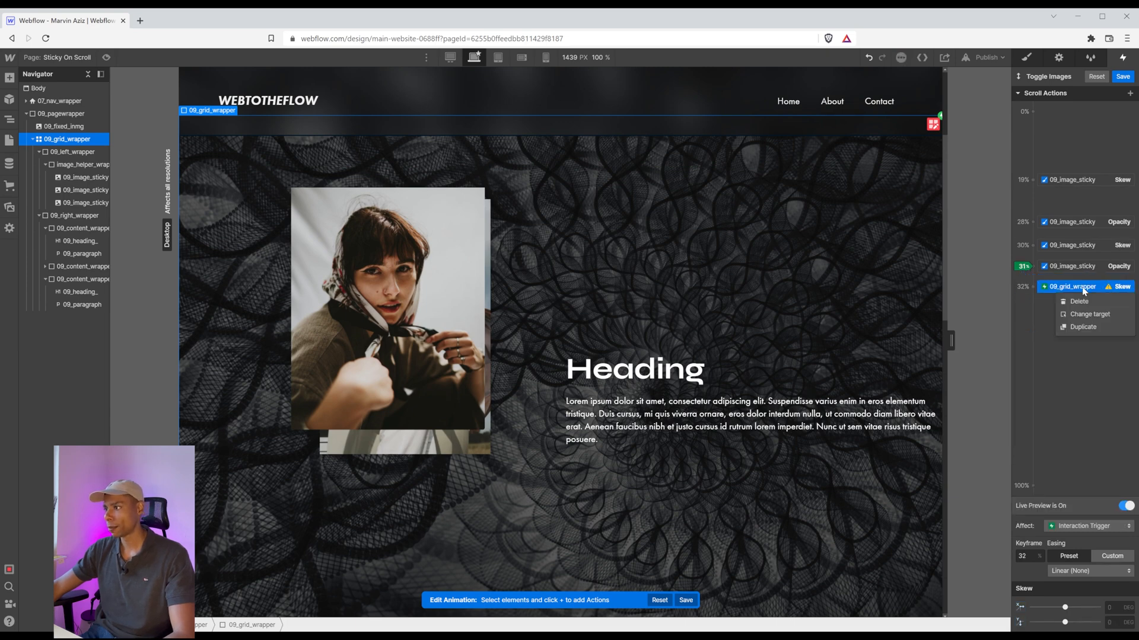
# Skew the second image from 32% to 47%, fade it out at 48%, and check with live preview.
pyautogui.click(1089, 314)
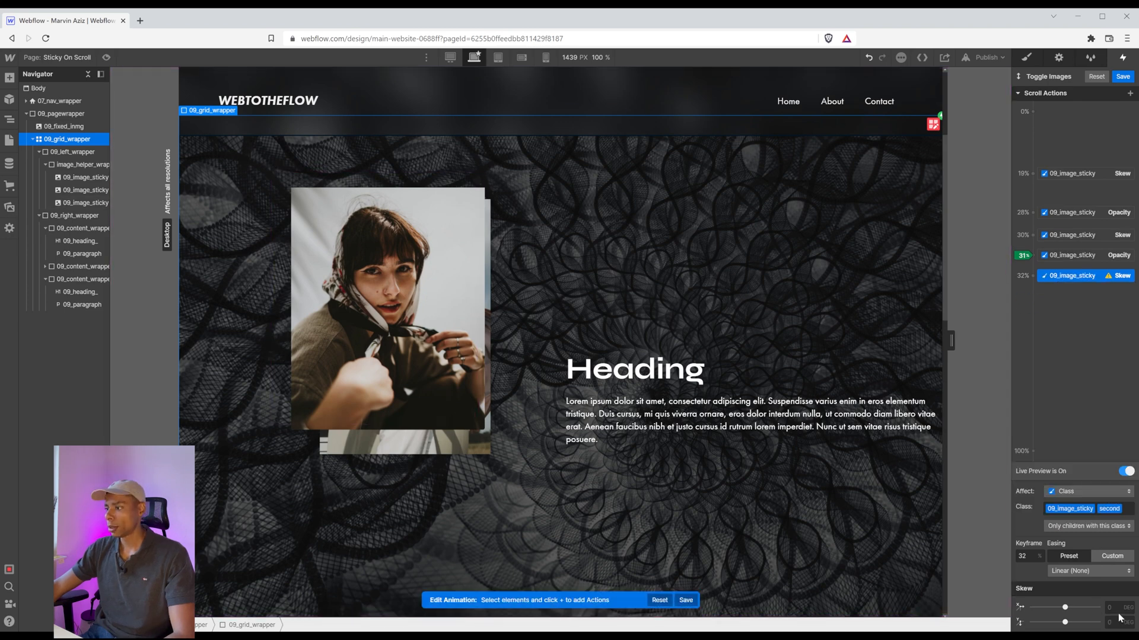
pyautogui.click(1126, 470)
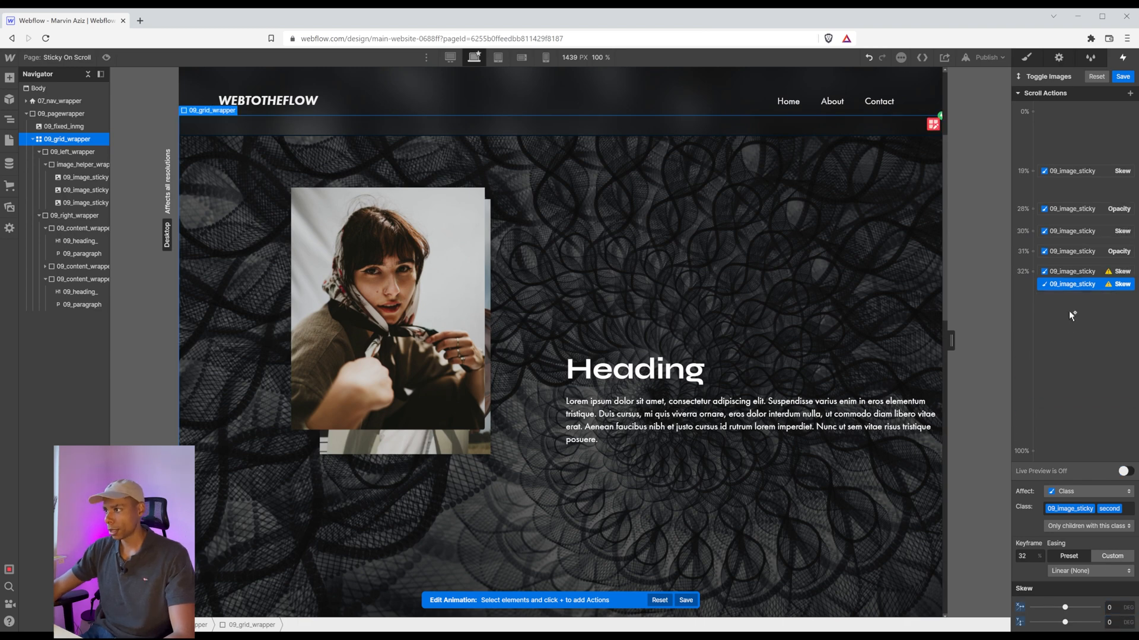
pyautogui.moveTo(1071, 284); pyautogui.dragTo(1070, 320)
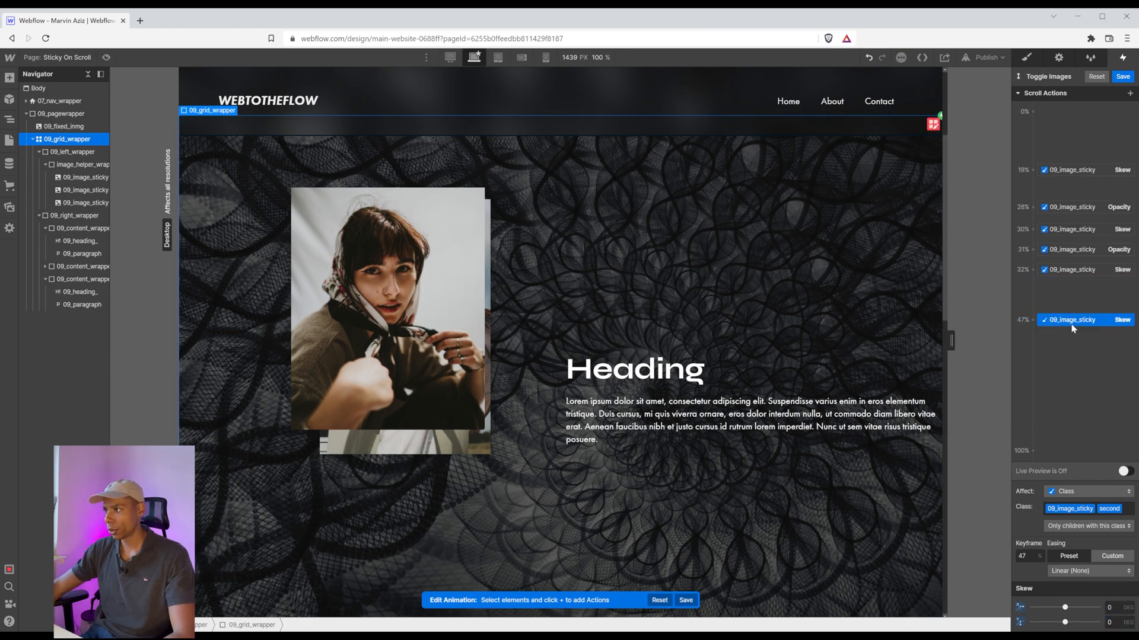
pyautogui.click(1070, 229)
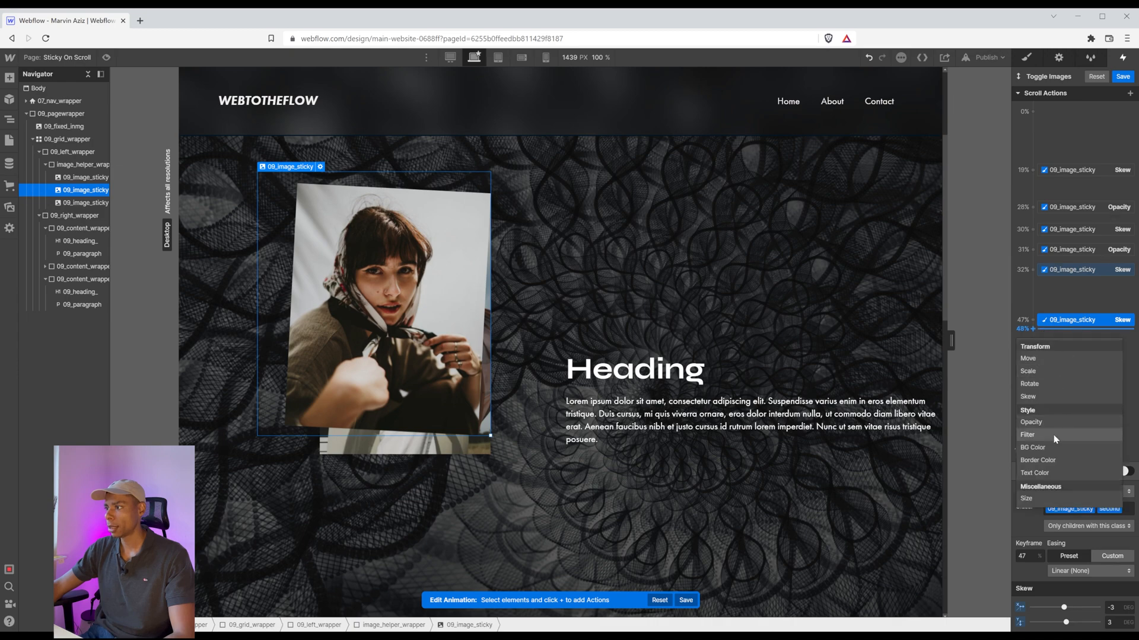
pyautogui.click(1030, 421)
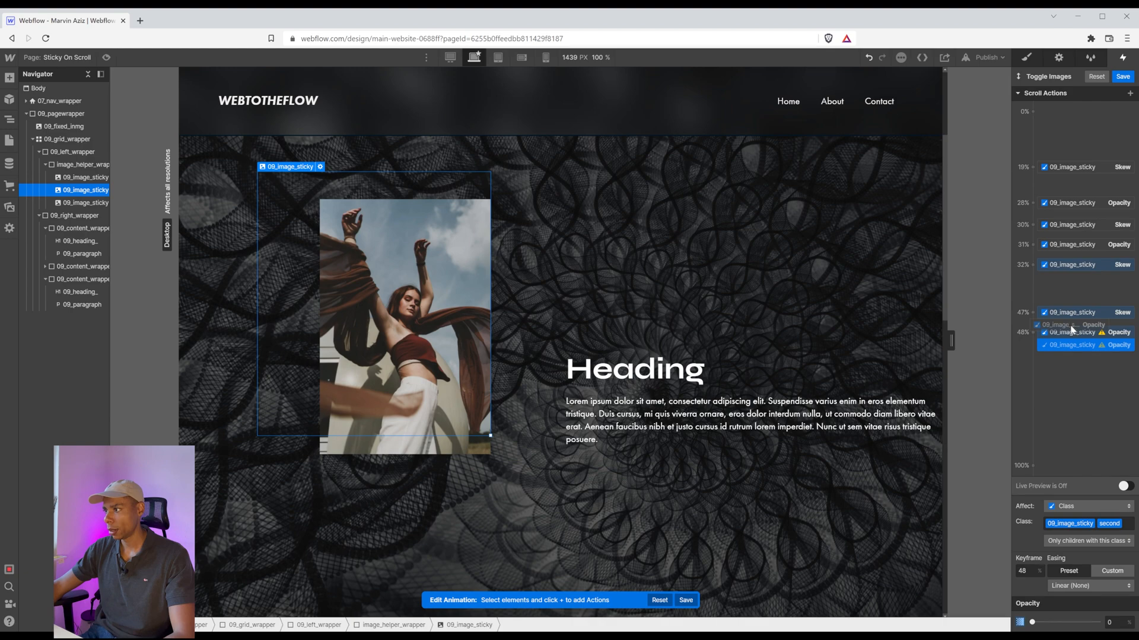
pyautogui.click(1070, 325)
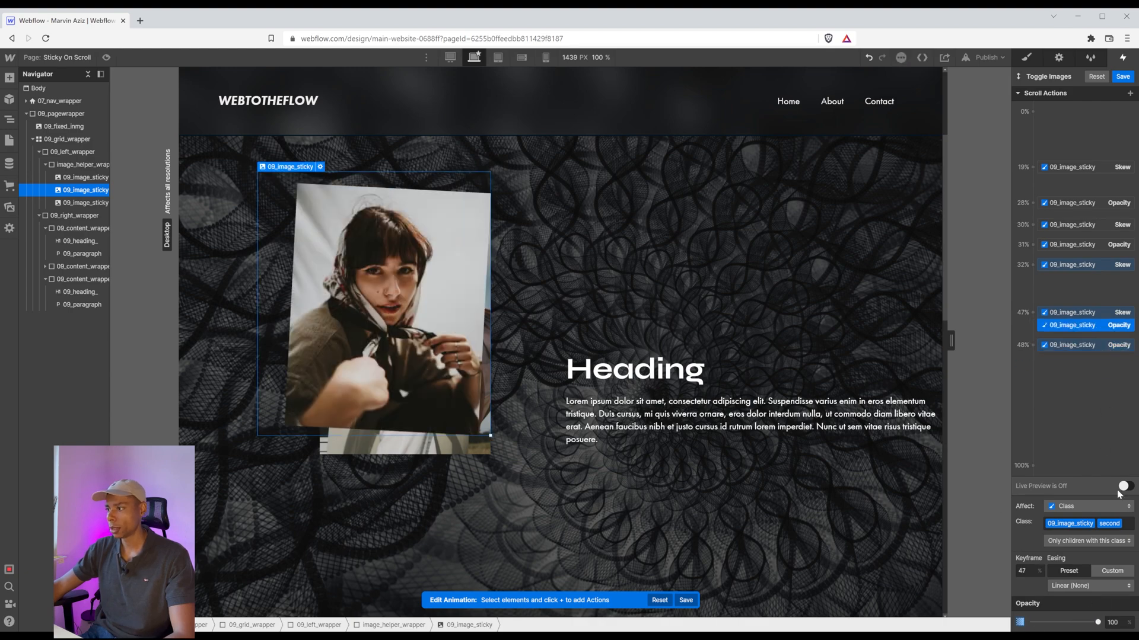
pyautogui.click(1124, 486)
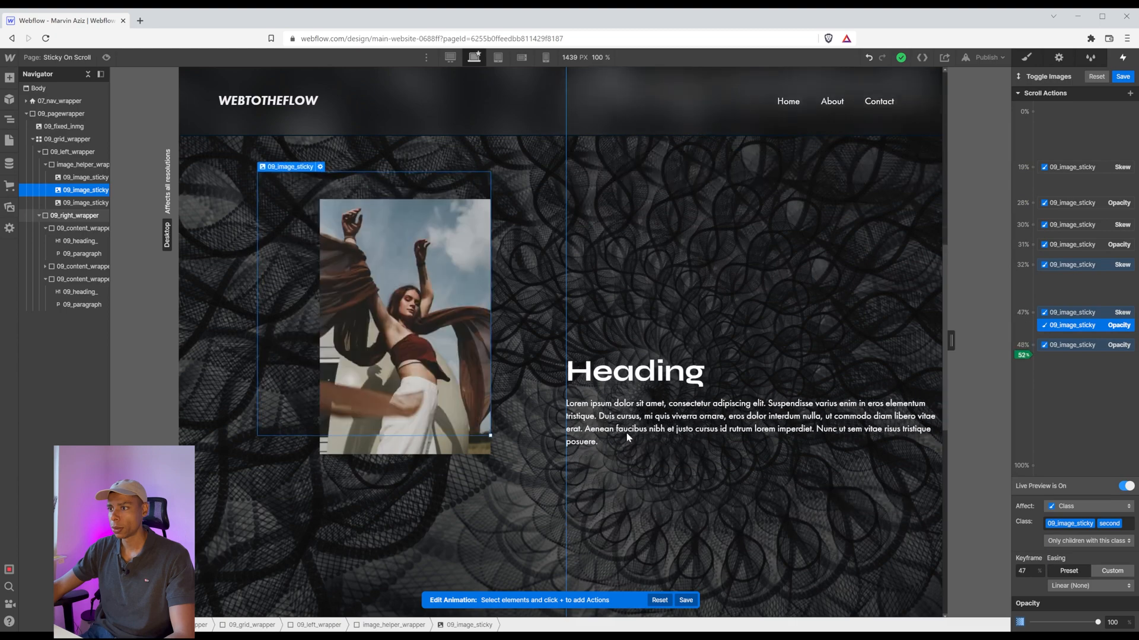
pyautogui.scroll(-3)
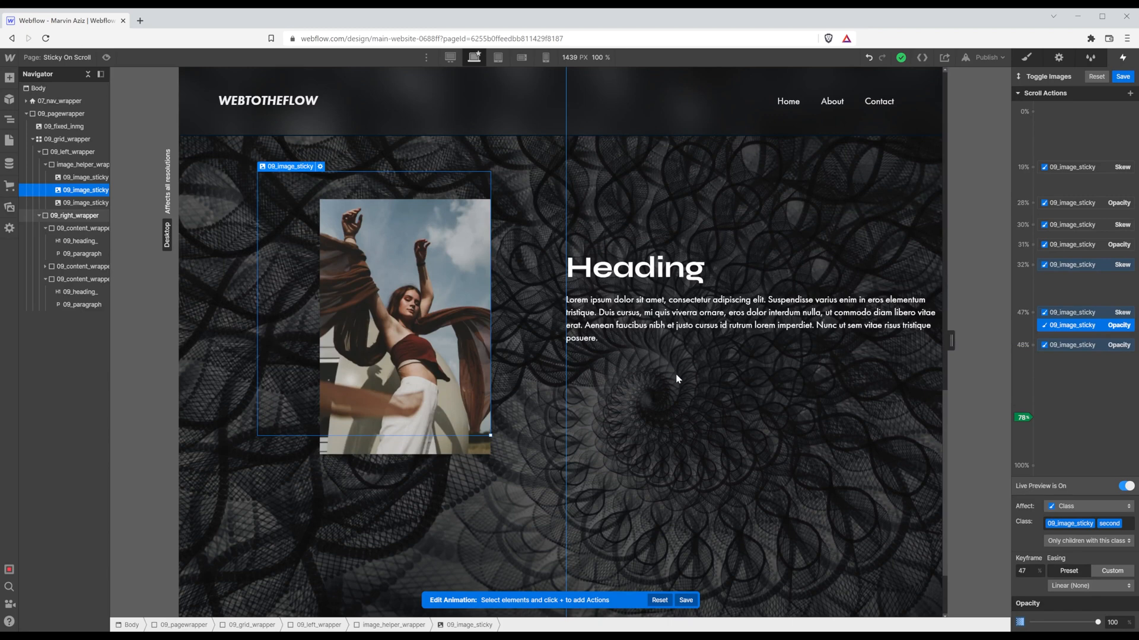
pyautogui.moveTo(1011, 431)
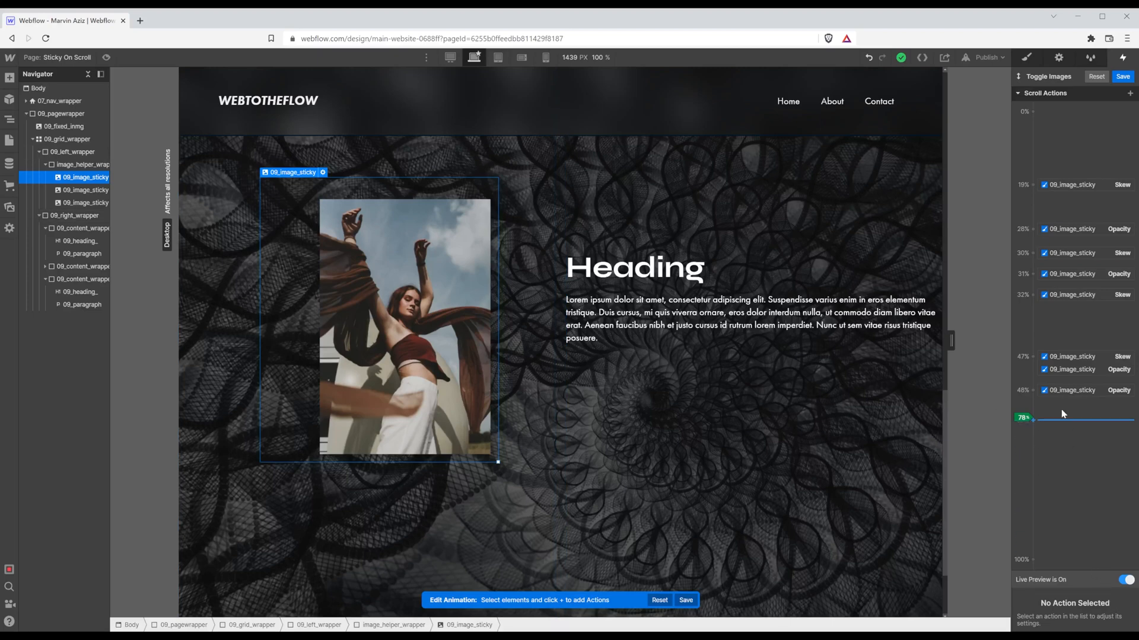
# Add a Z-rotate action on the first image at 49% and copy it to 91% of the scroll.
pyautogui.click(1032, 399)
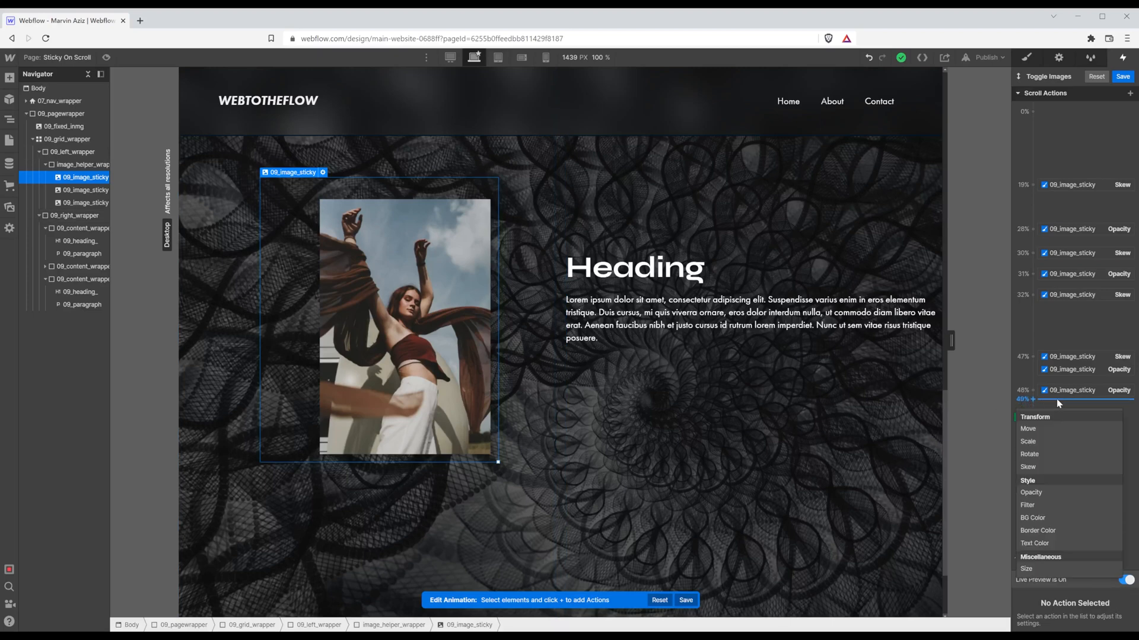
pyautogui.moveTo(1048, 454)
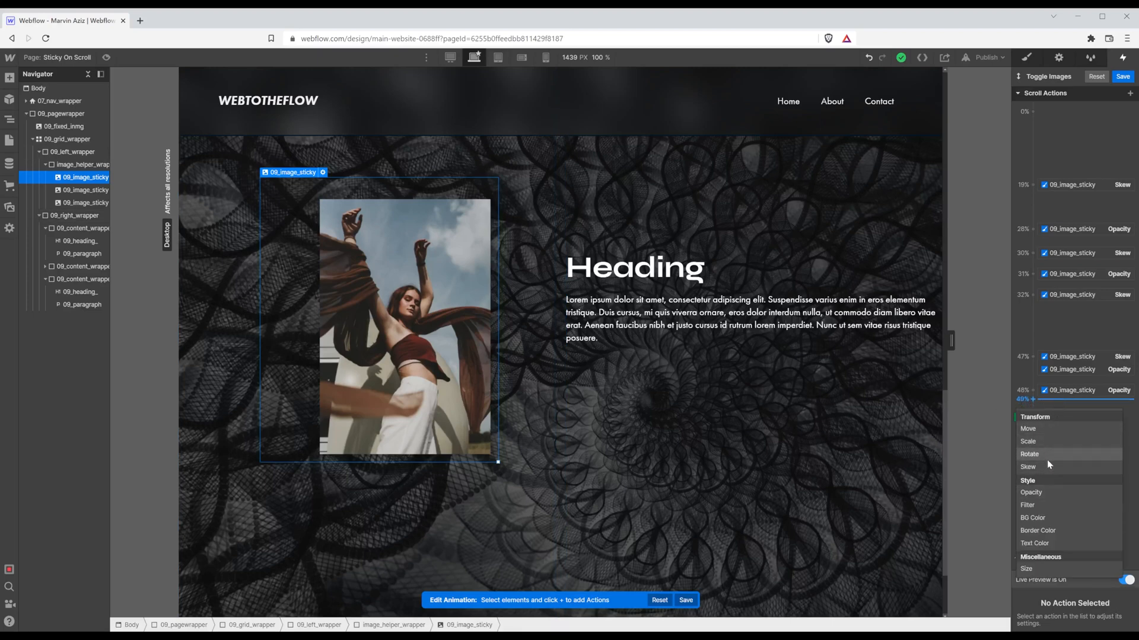
pyautogui.click(1029, 453)
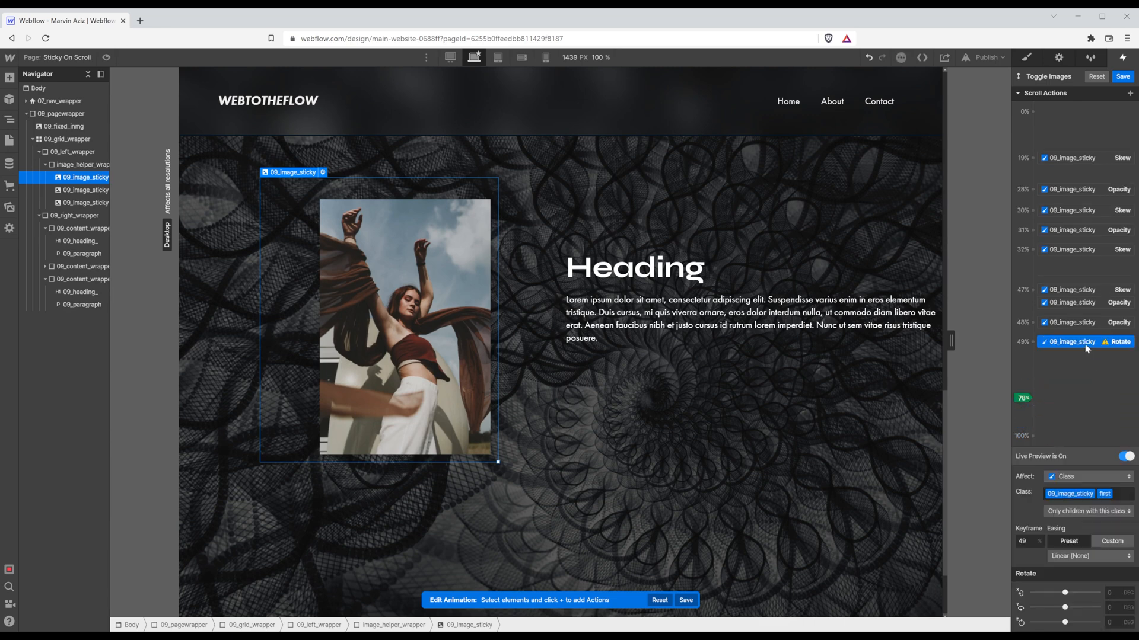
pyautogui.moveTo(1082, 347)
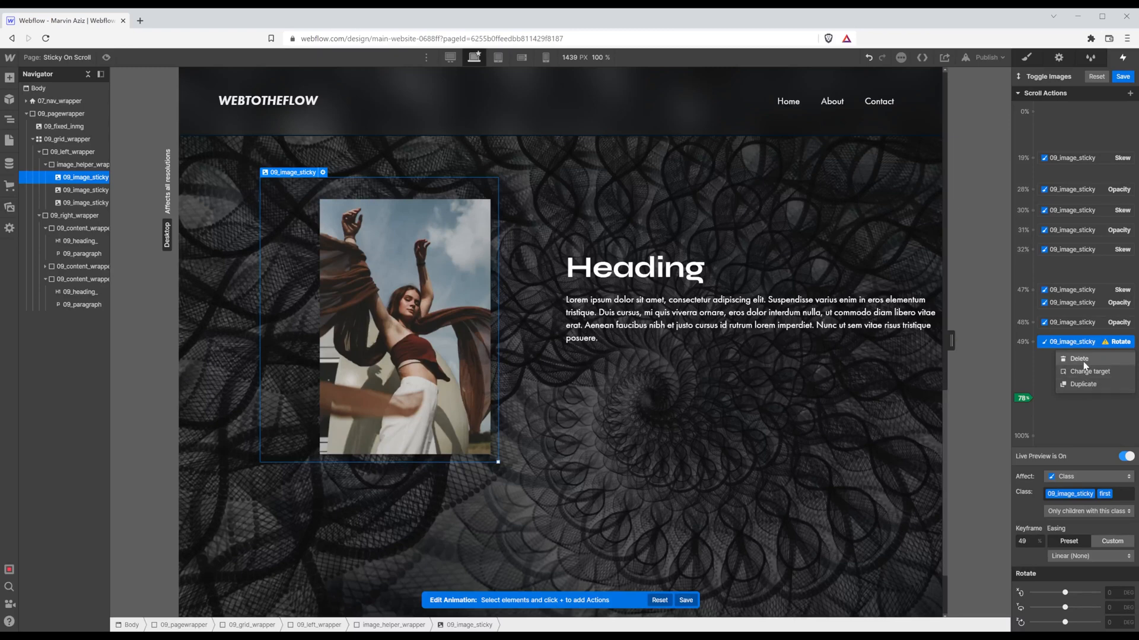
pyautogui.click(1126, 456)
pyautogui.write('8')
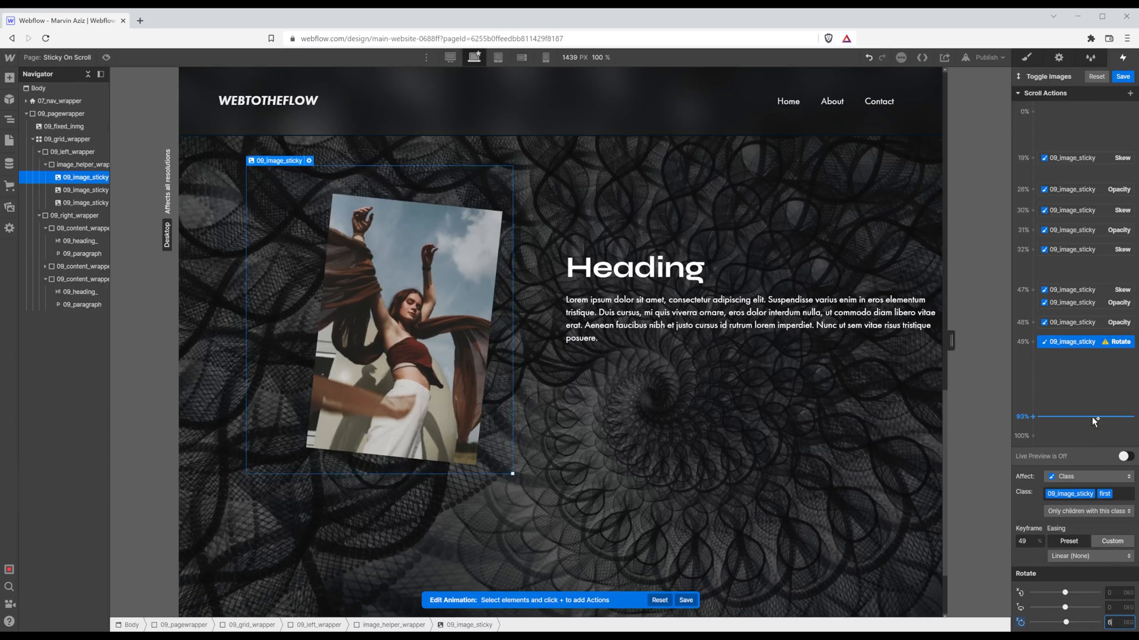
pyautogui.moveTo(1038, 421); pyautogui.dragTo(1093, 421)
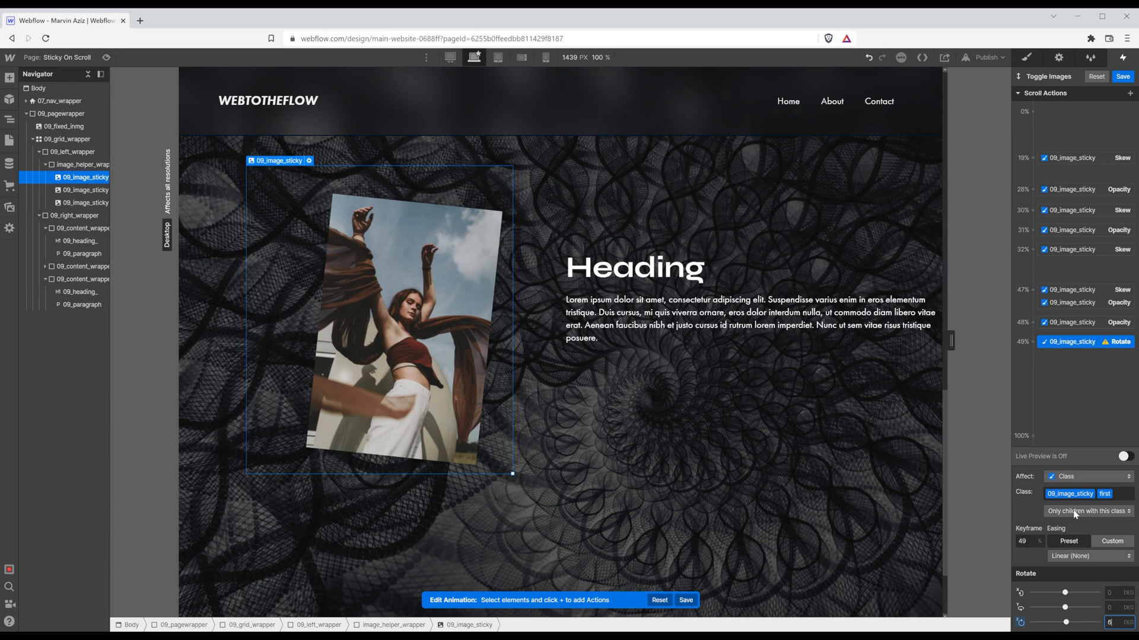
pyautogui.moveTo(1104, 588)
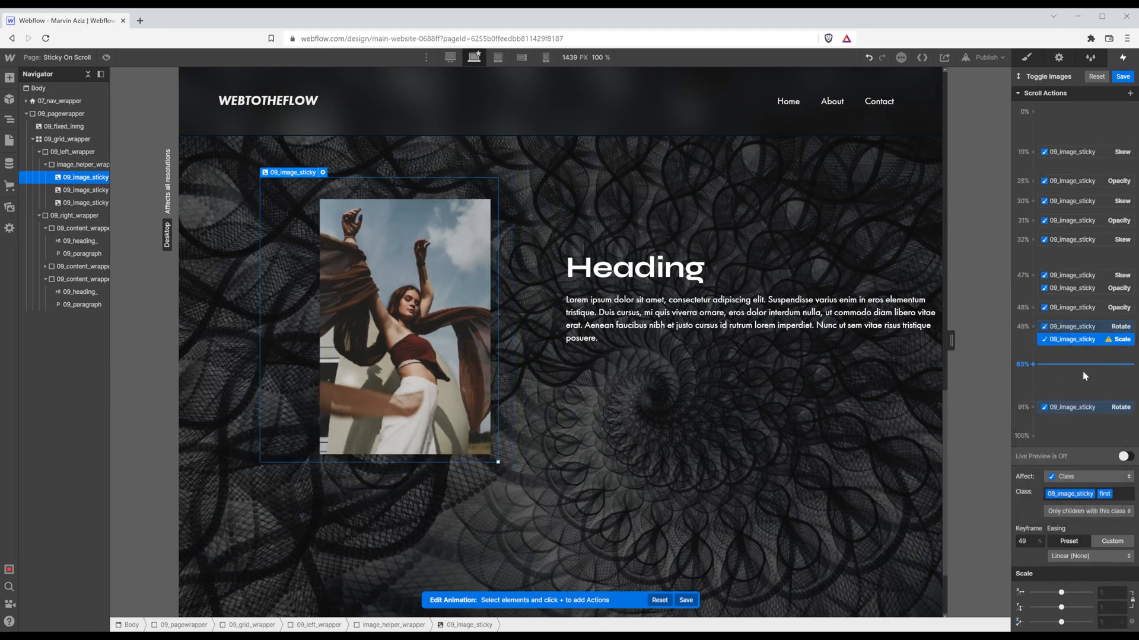
# Set the 09_image_sticky scale at 91% to 1.4 on both X and Y.
pyautogui.click(1112, 594)
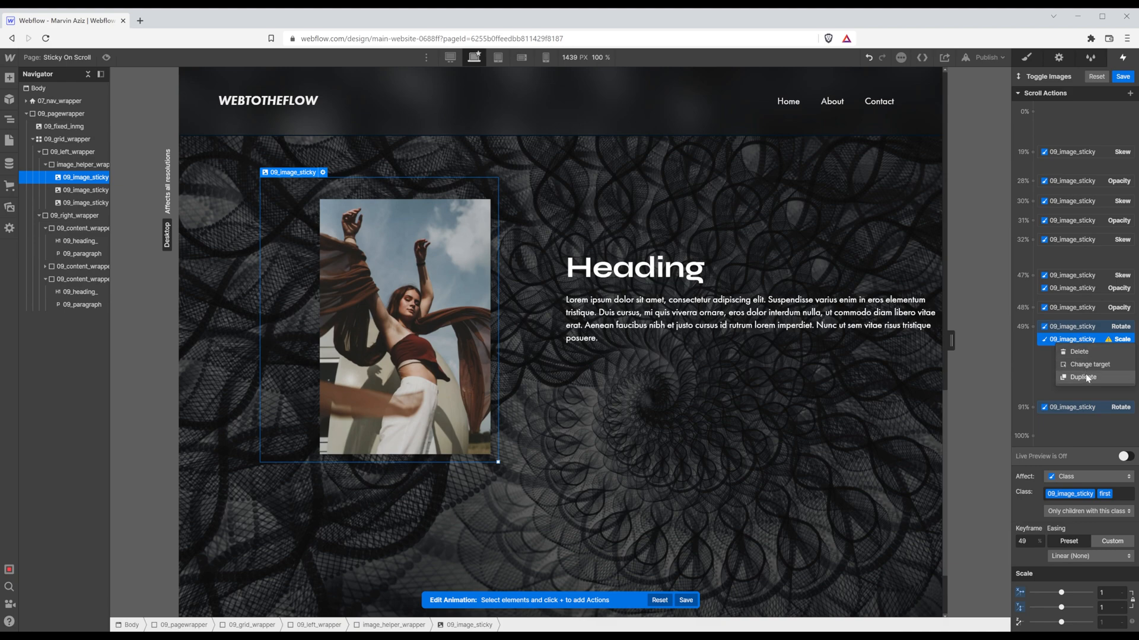
pyautogui.click(1083, 378)
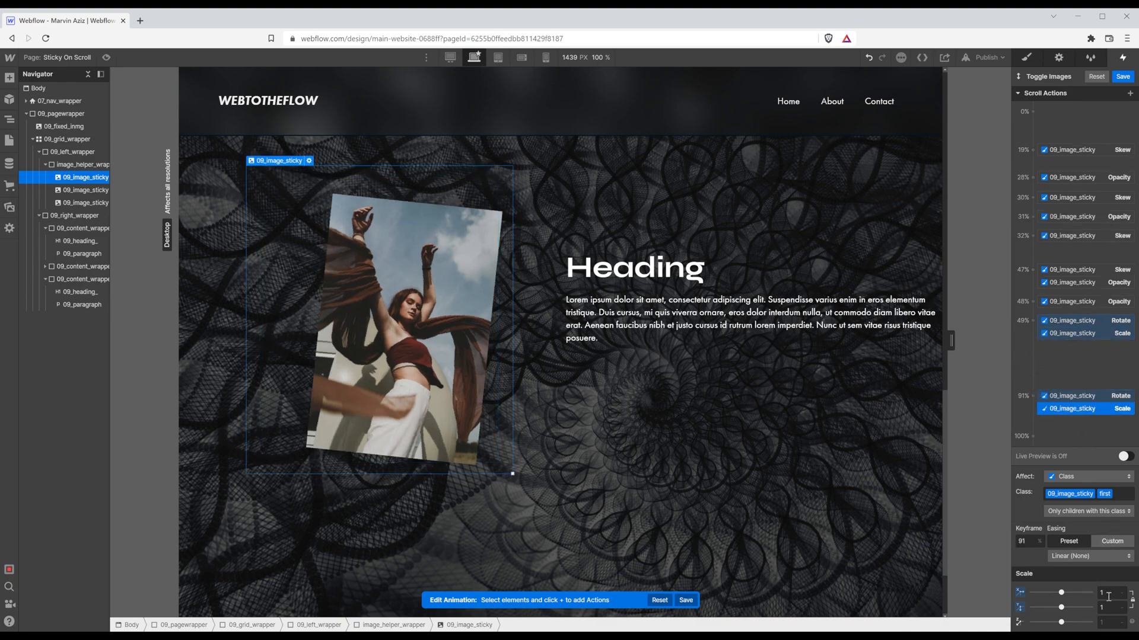
pyautogui.write('2')
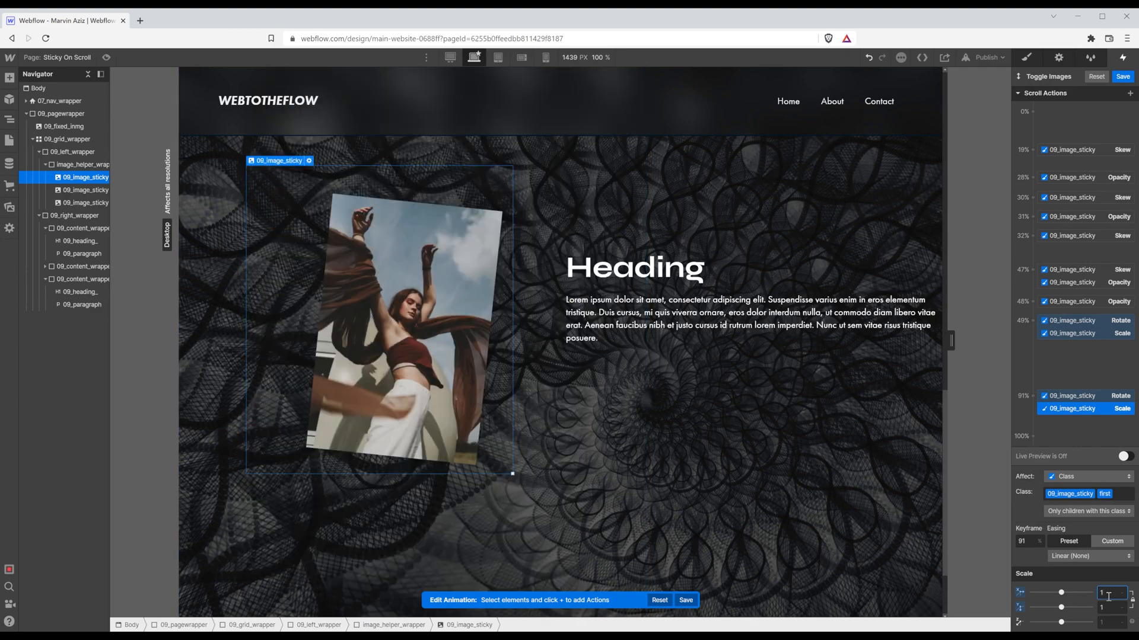
pyautogui.write('1.4')
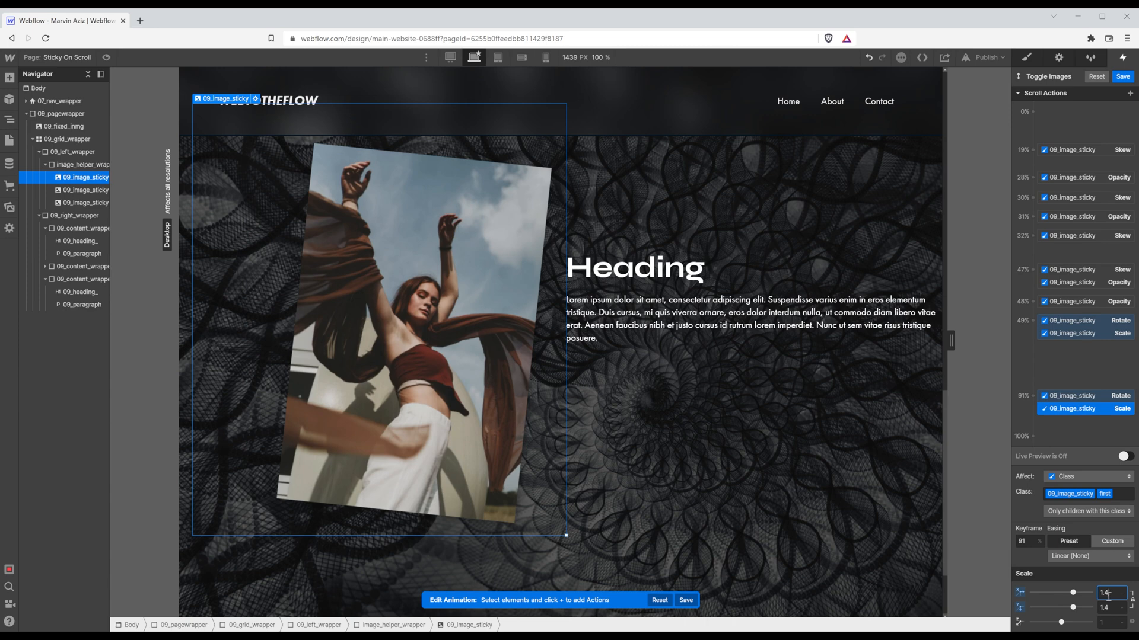
pyautogui.moveTo(1102, 557)
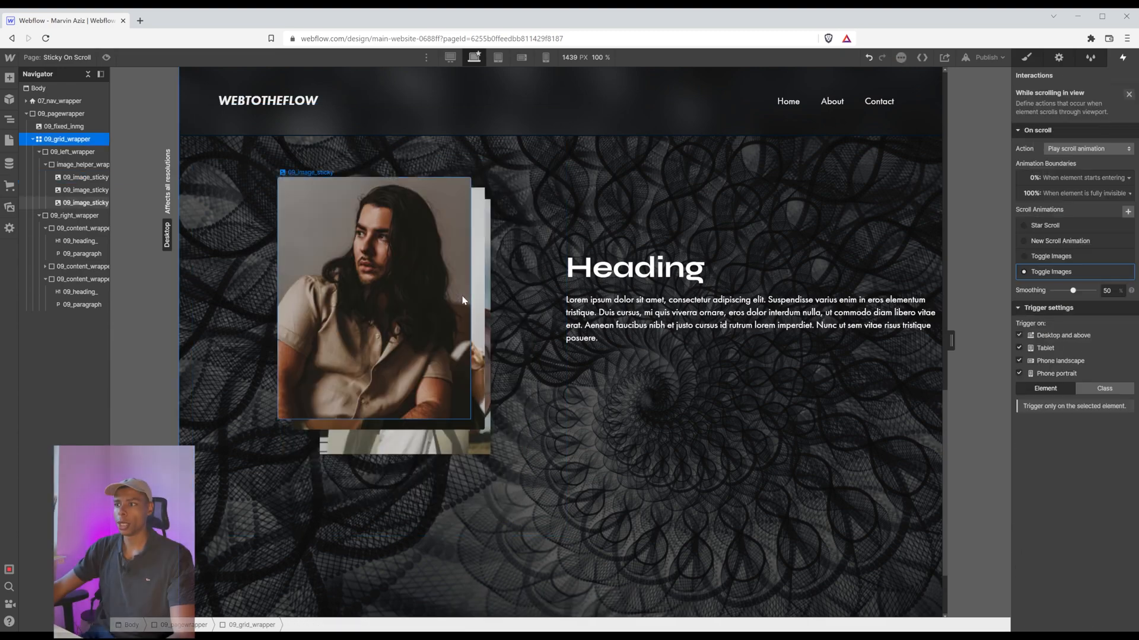
pyautogui.scroll(-3)
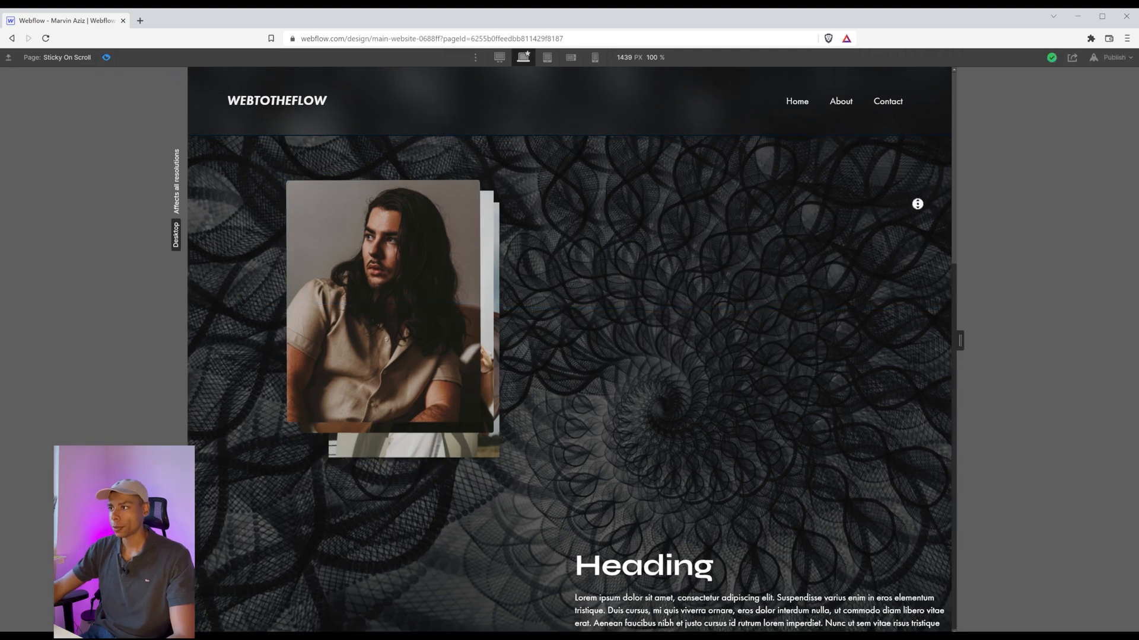
pyautogui.scroll(-3)
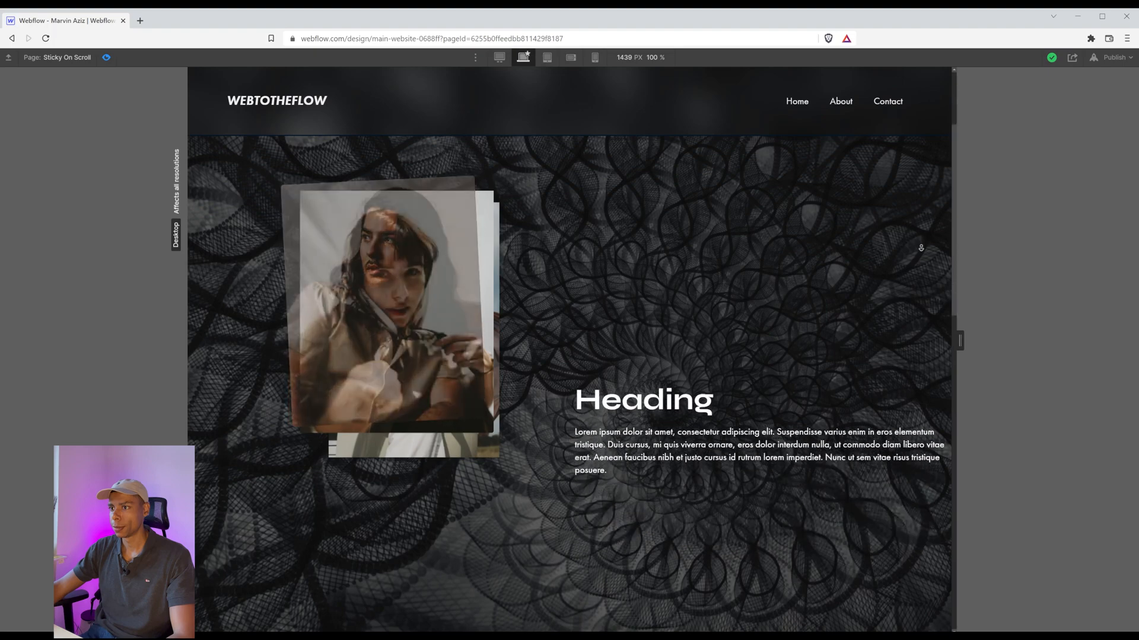
pyautogui.scroll(-3)
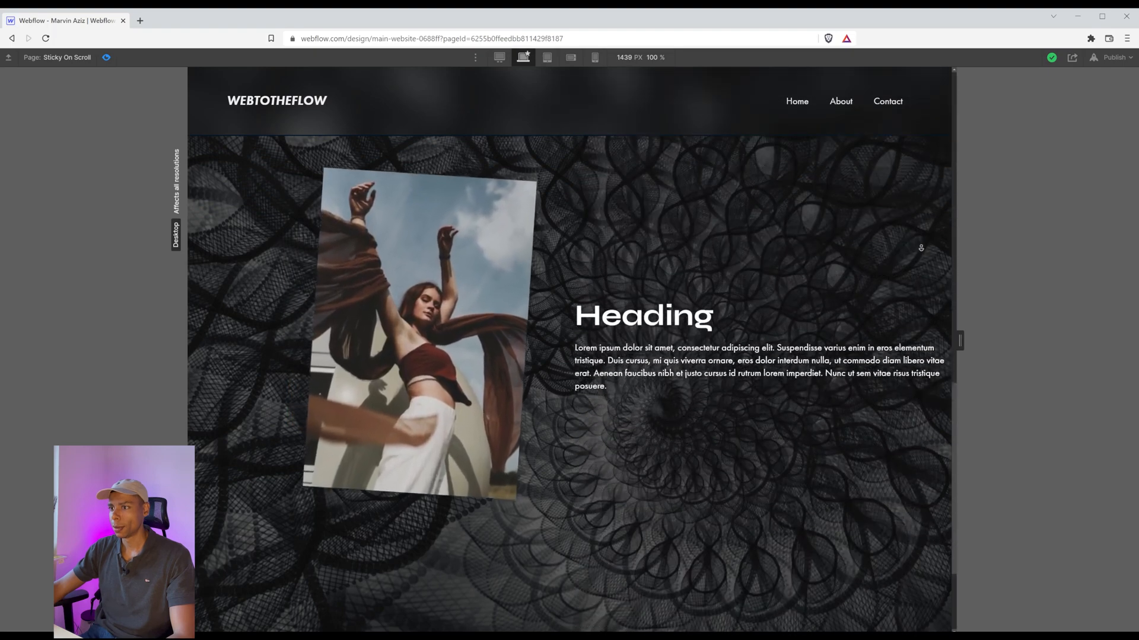
pyautogui.scroll(-3)
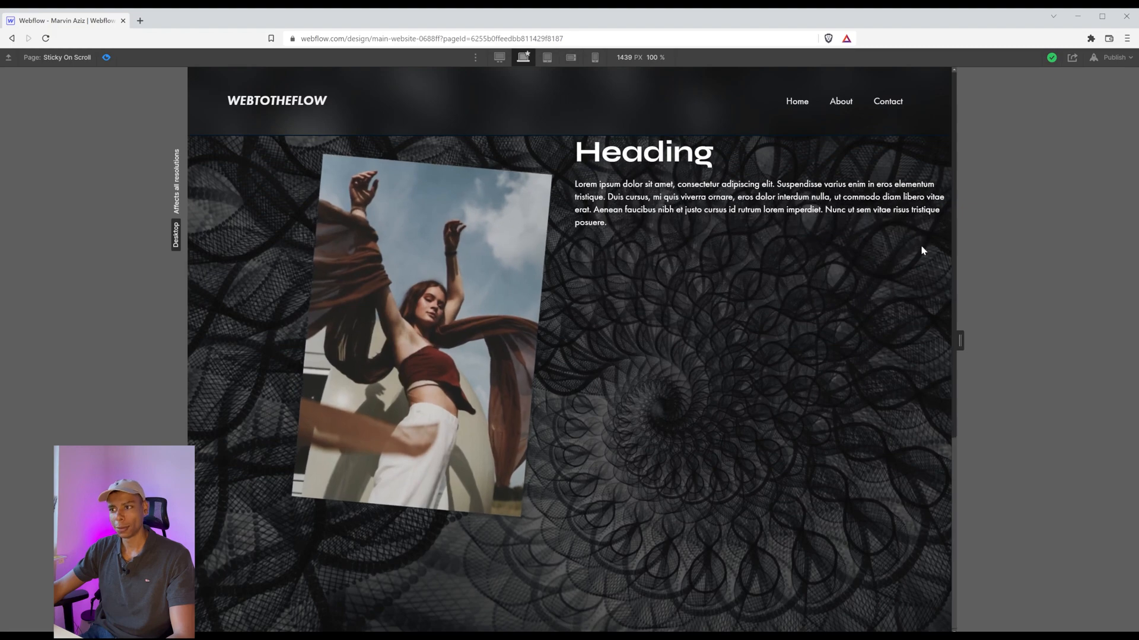
pyautogui.scroll(-3)
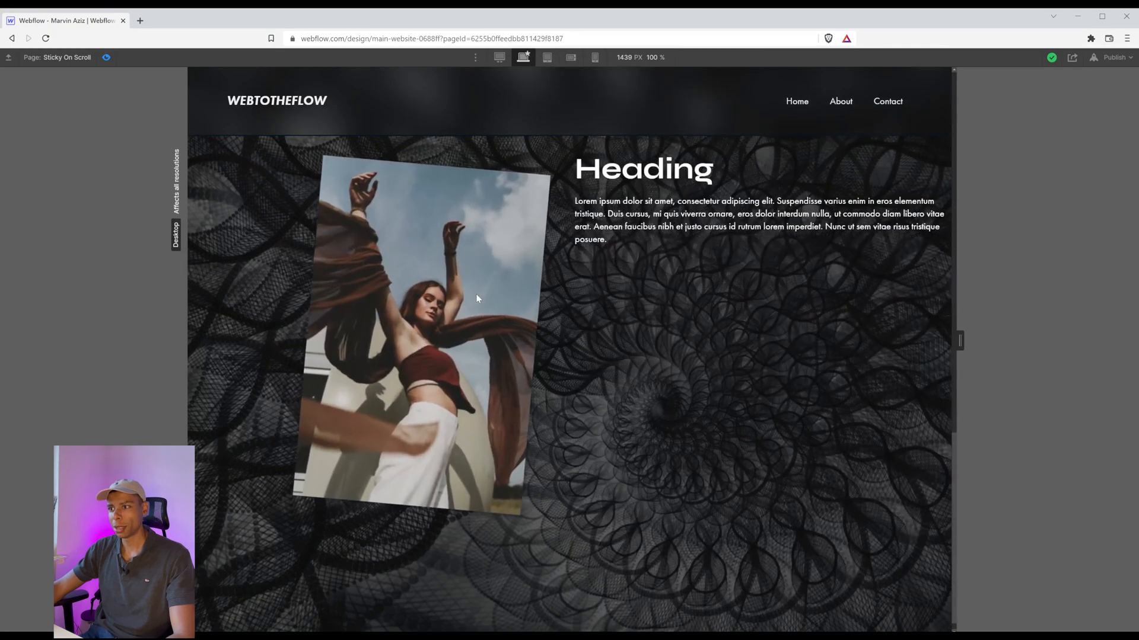
pyautogui.scroll(-3)
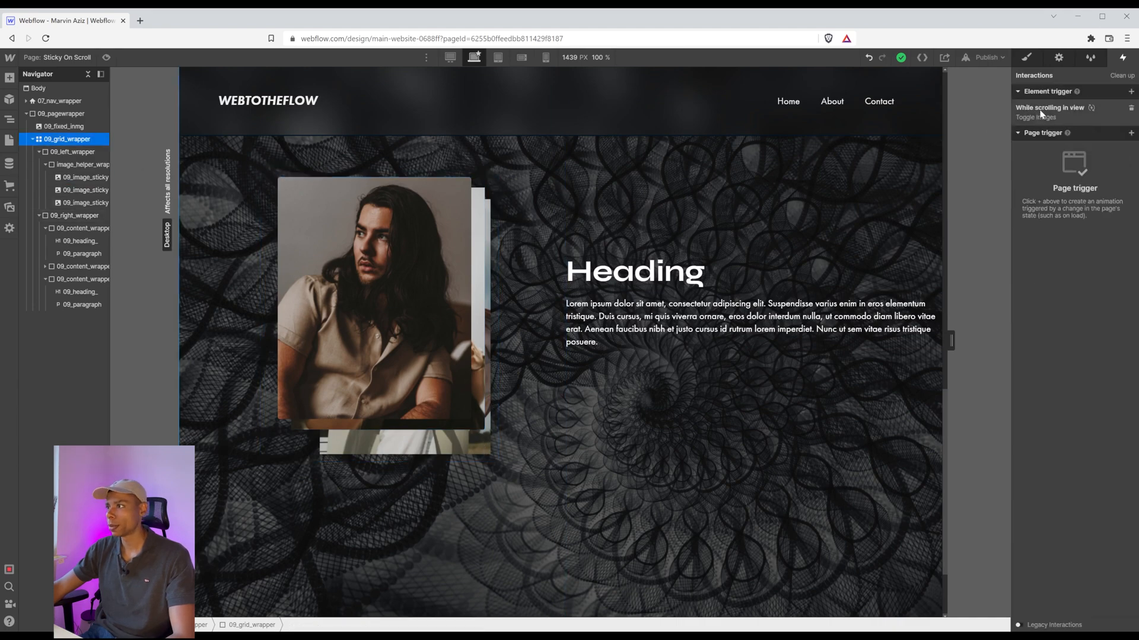
# Review the Toggle Images timeline at 93%, then preview the sticky image stack.
pyautogui.click(1050, 108)
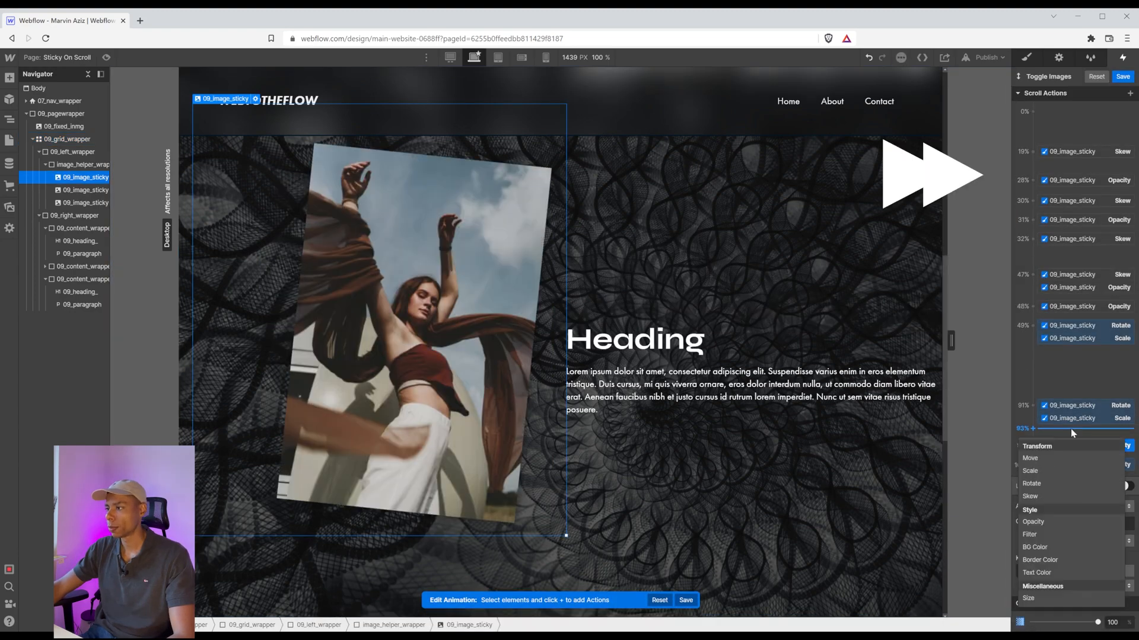
pyautogui.click(1030, 458)
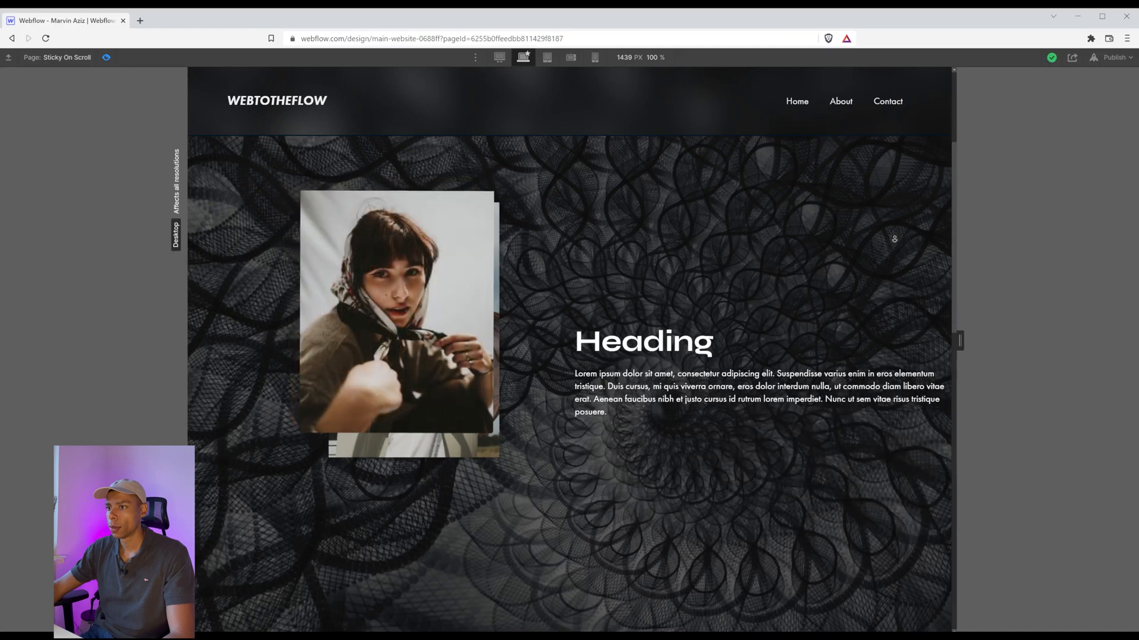
# Scroll the preview through the animating images, then show the Pages panel.
pyautogui.scroll(-3)
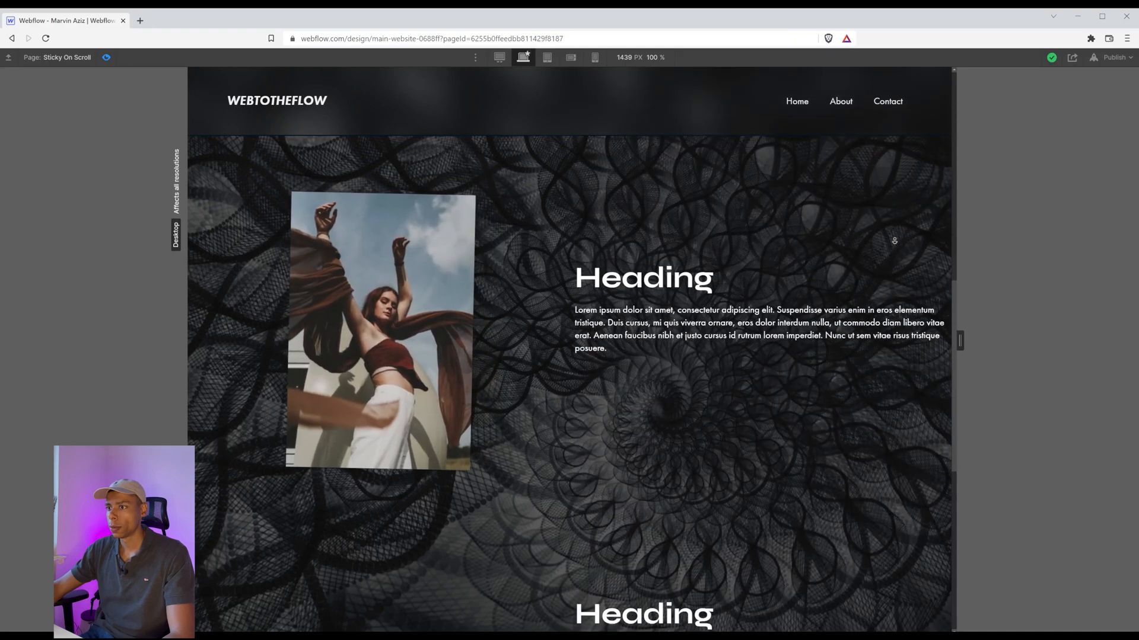
pyautogui.scroll(-3)
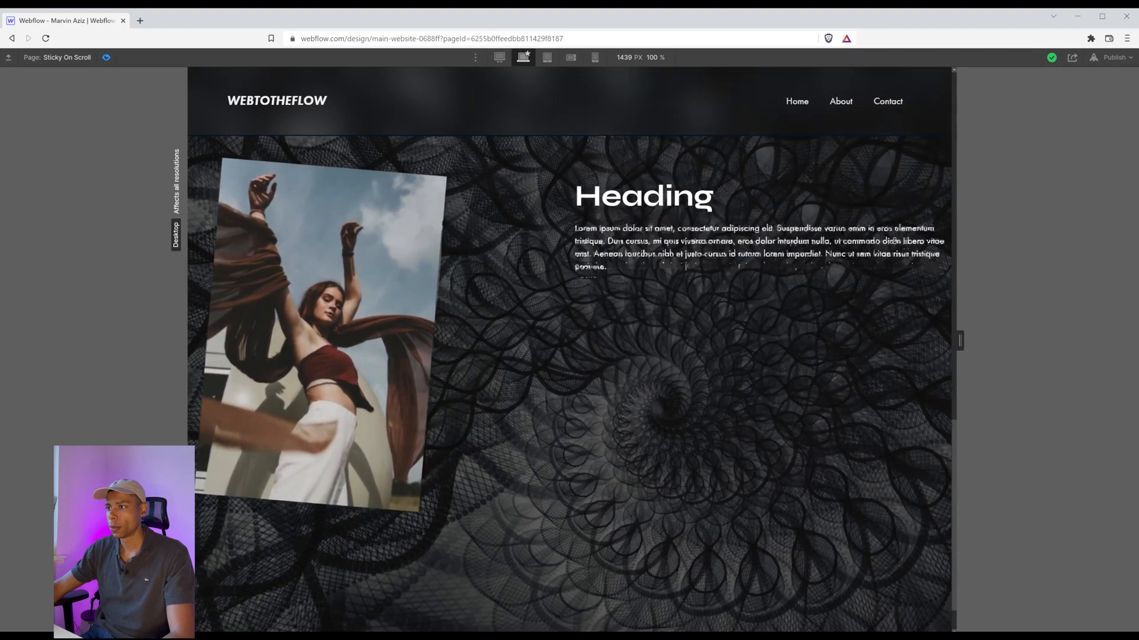
pyautogui.scroll(-3)
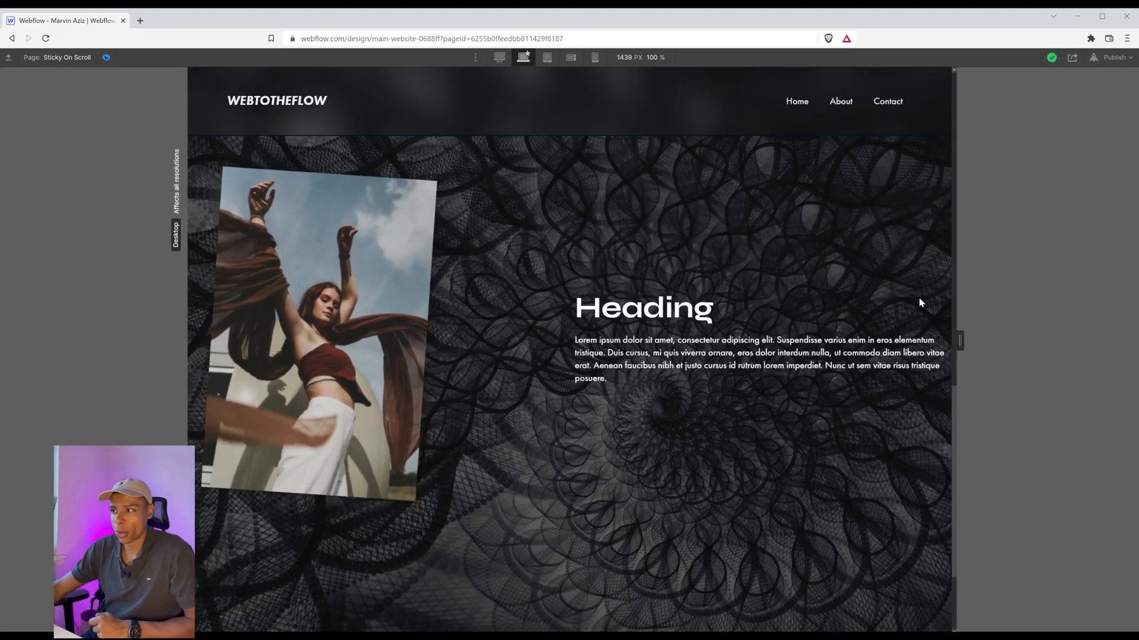
pyautogui.scroll(-3)
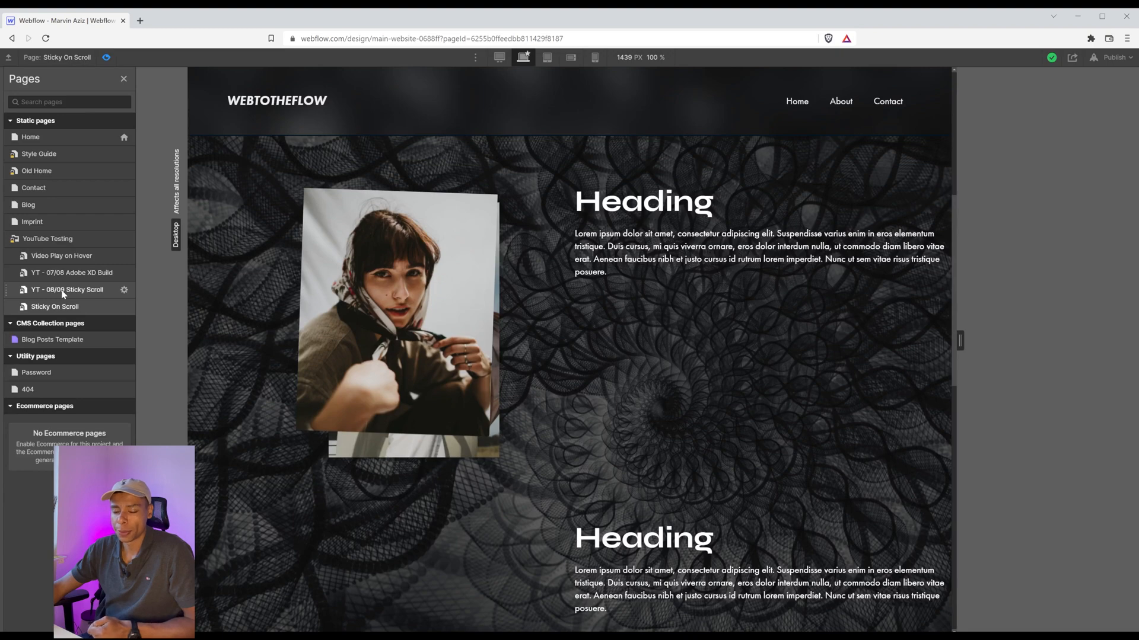
# Switch to the YT - 08/09 Sticky Scroll page and scroll into its sticky section.
pyautogui.click(66, 290)
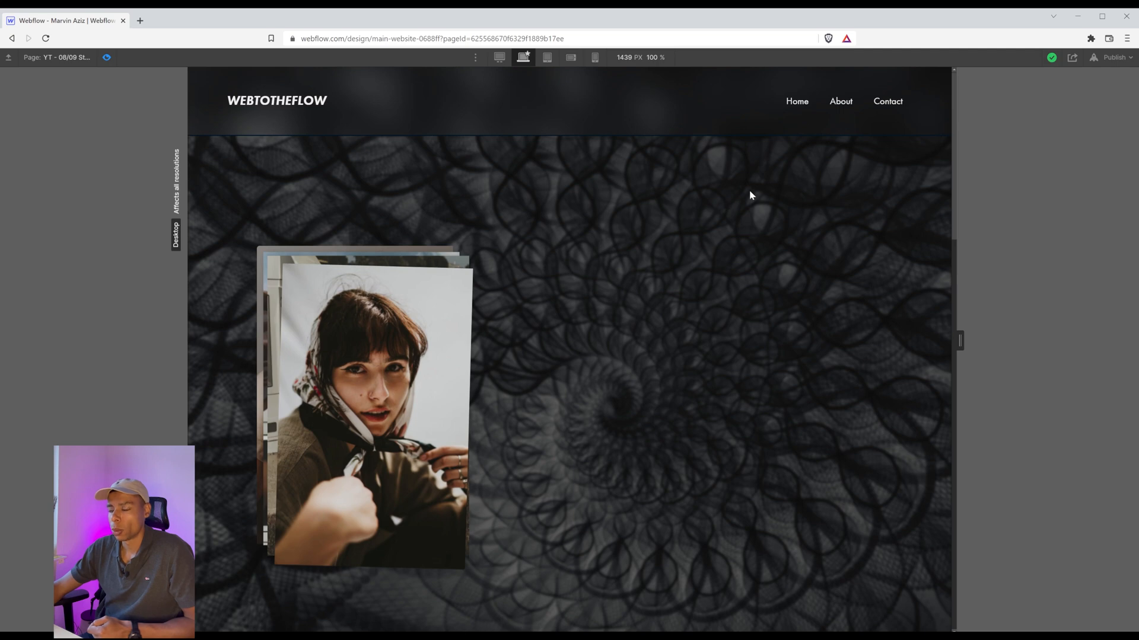
pyautogui.moveTo(924, 219)
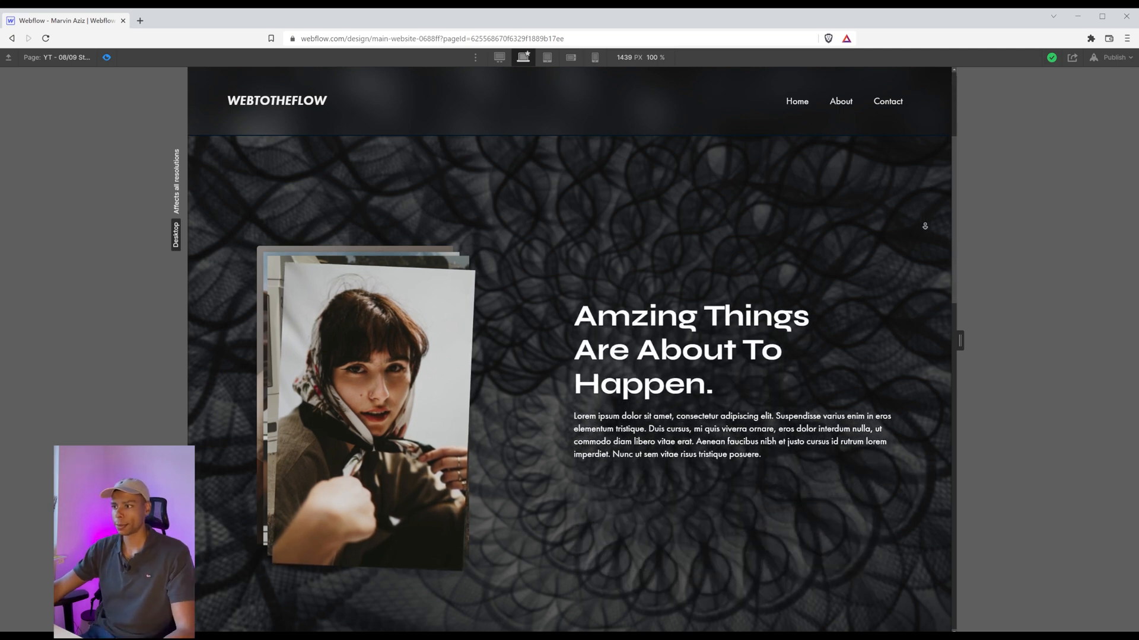
pyautogui.scroll(-3)
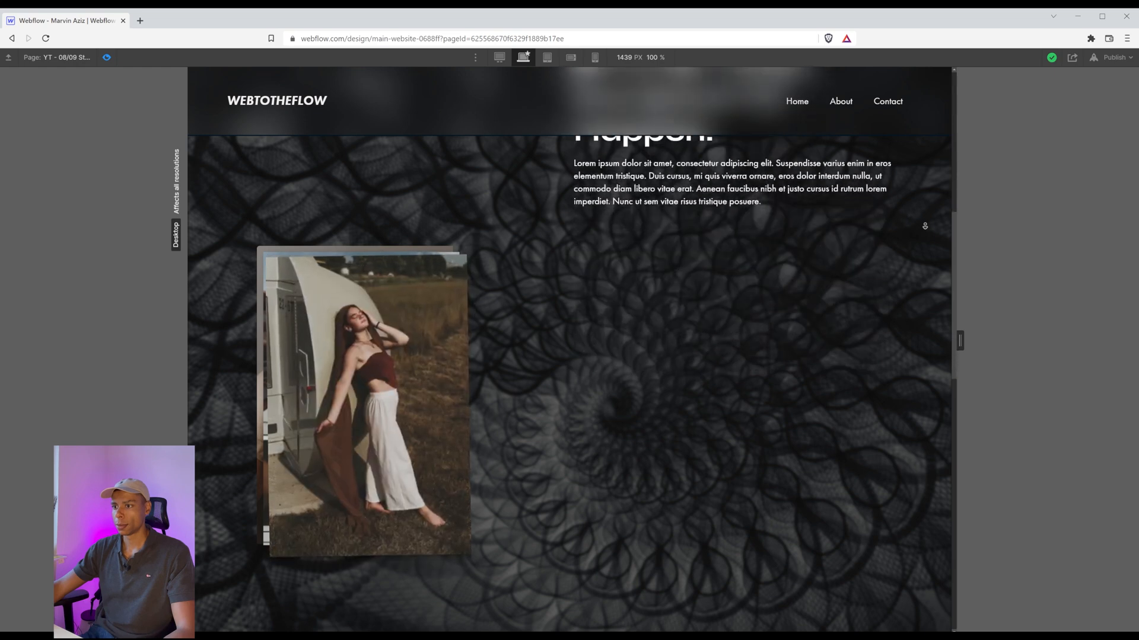
pyautogui.scroll(-3)
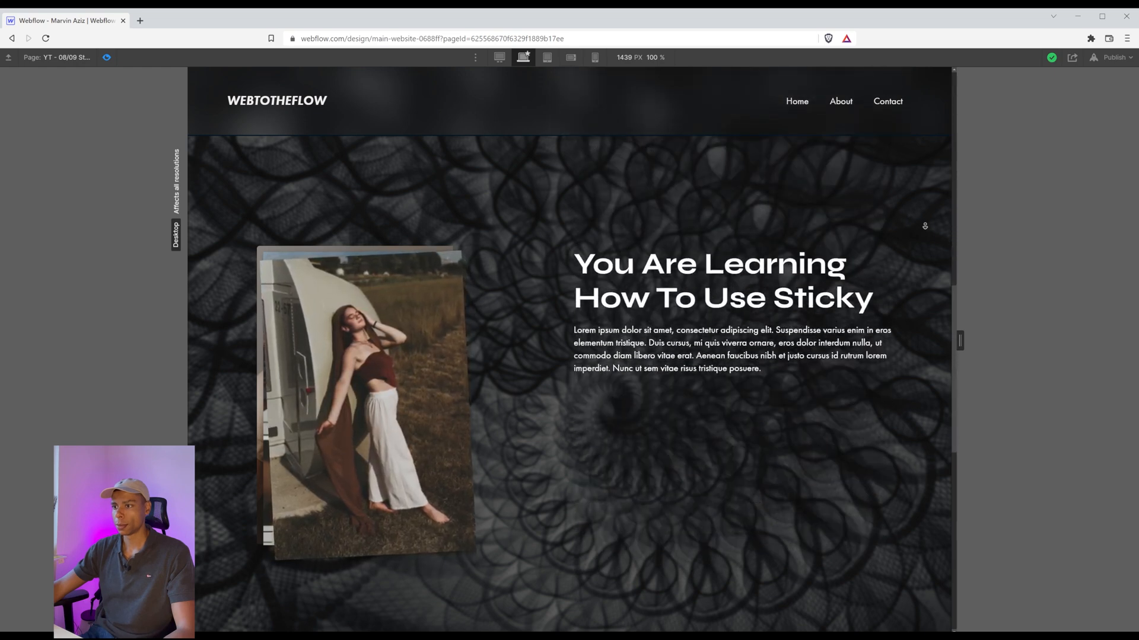
pyautogui.scroll(-3)
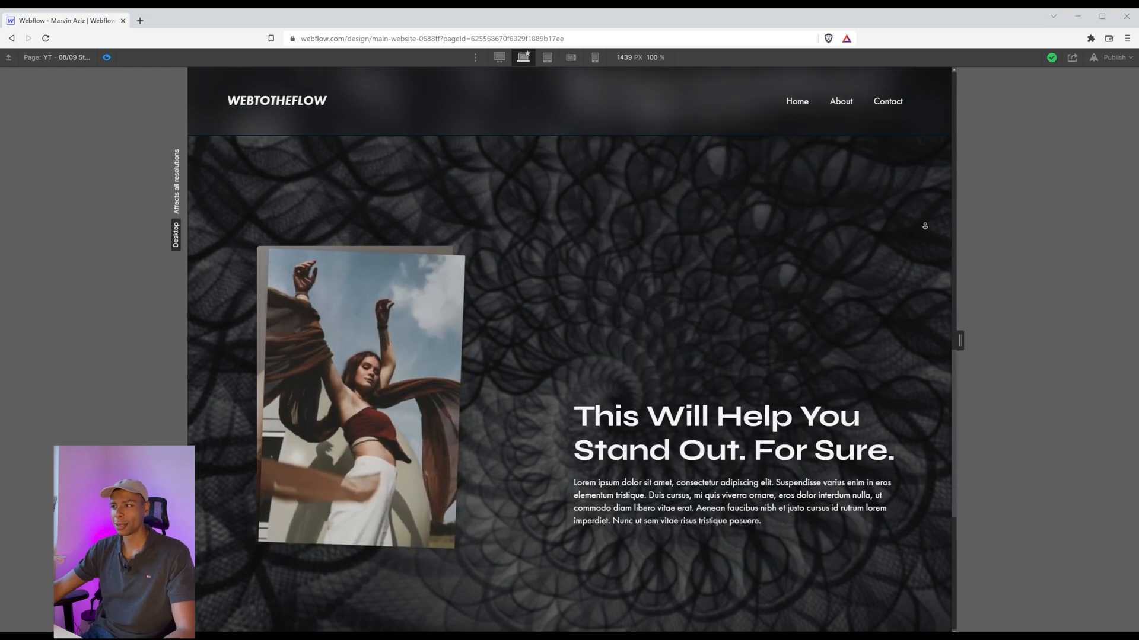
pyautogui.scroll(-3)
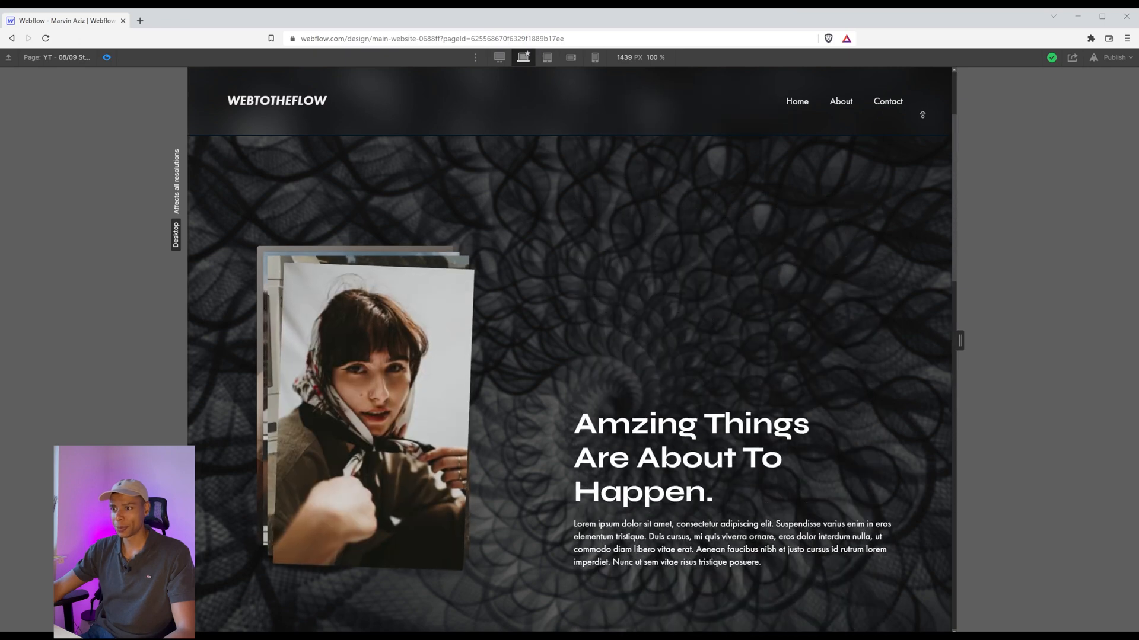
# Scroll on through the portraits fading and tilting as the headings pass.
pyautogui.scroll(-3)
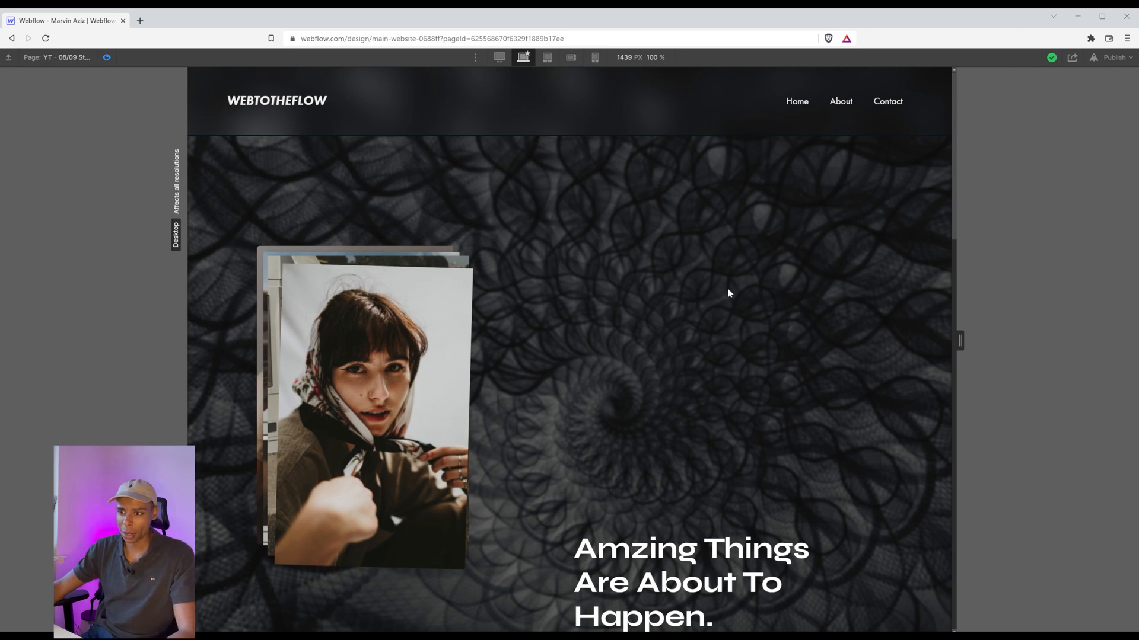
pyautogui.scroll(-3)
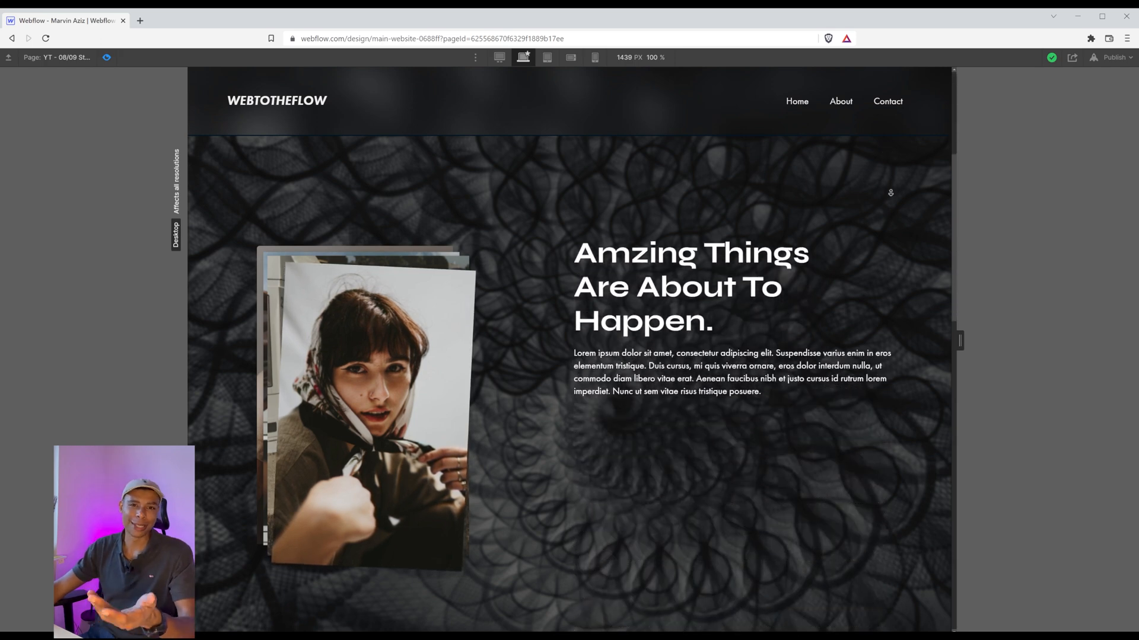
pyautogui.scroll(-3)
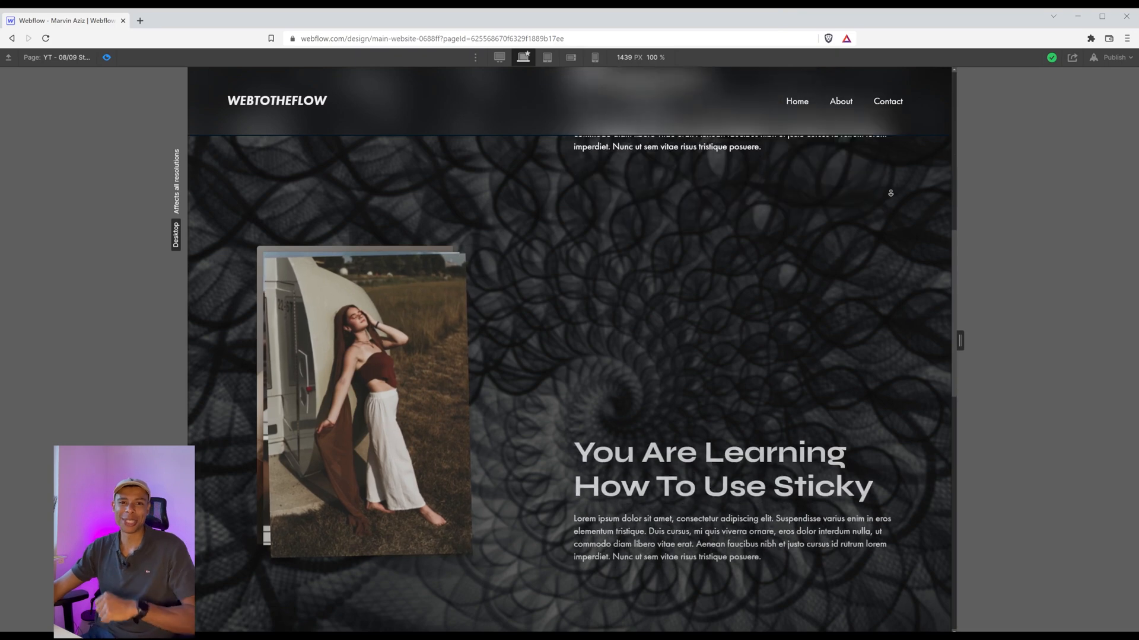
pyautogui.scroll(-3)
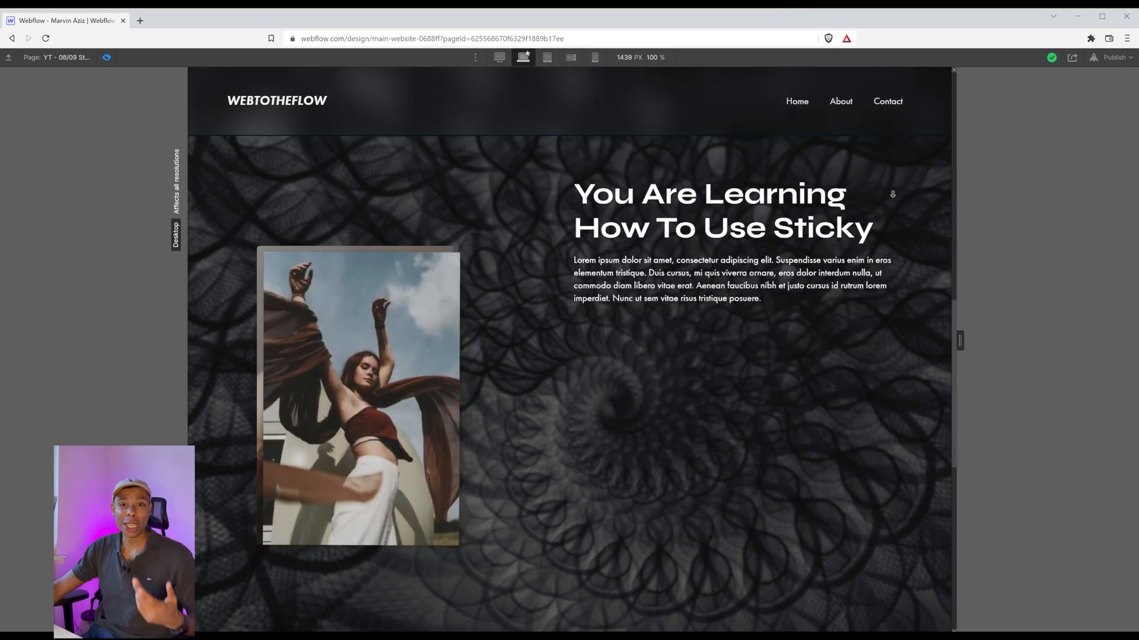
pyautogui.scroll(-3)
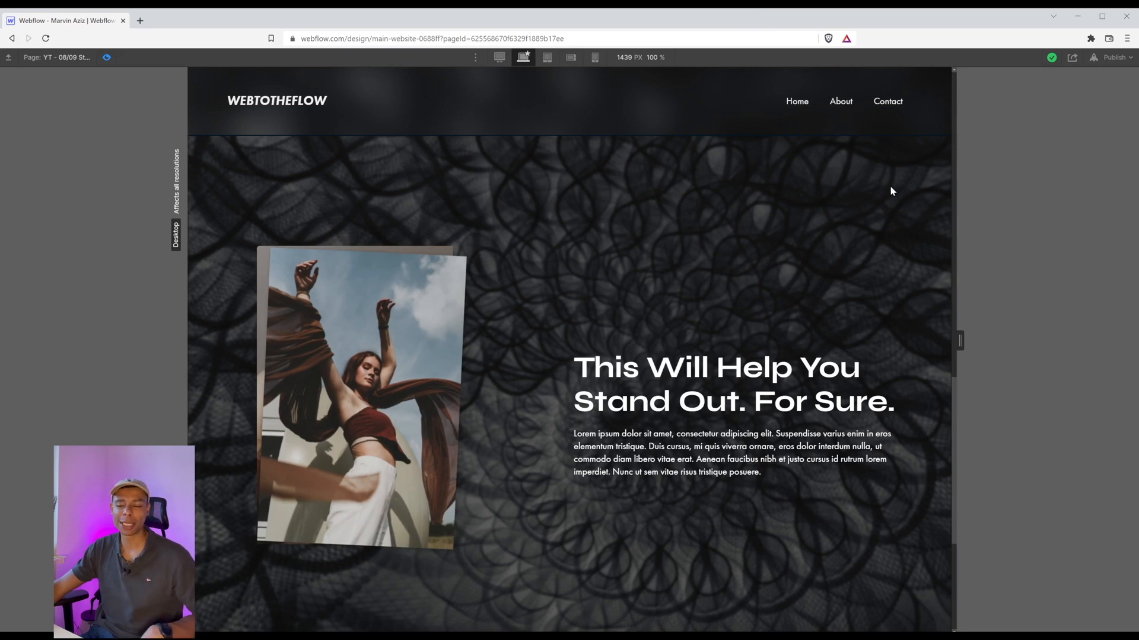
pyautogui.moveTo(874, 288)
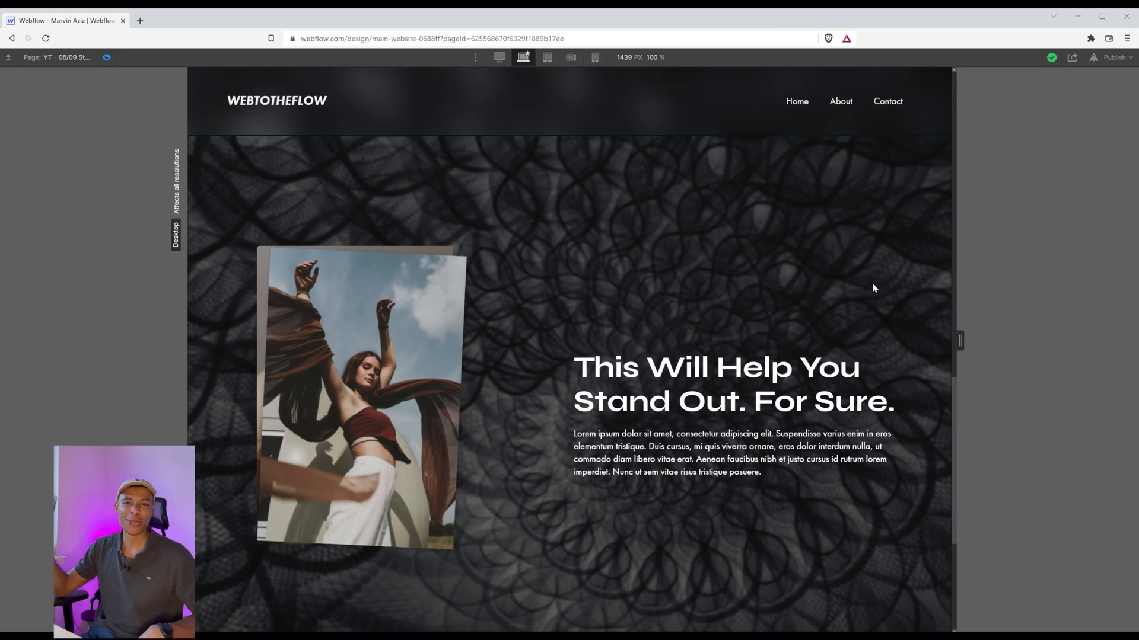